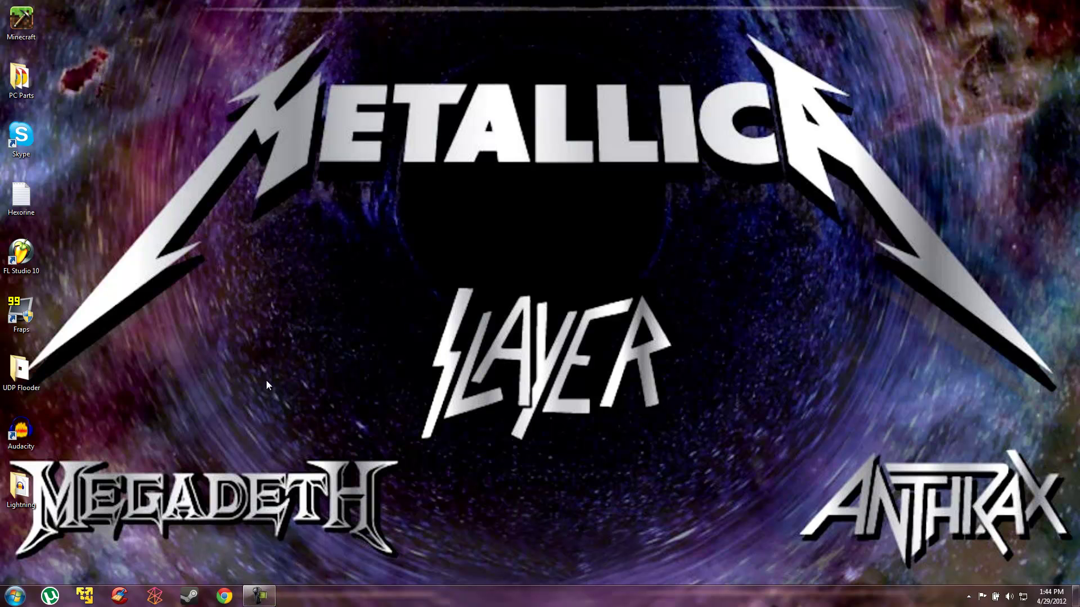
Launch Google Chrome from the taskbar onto the Google home page.
left_click(230, 594)
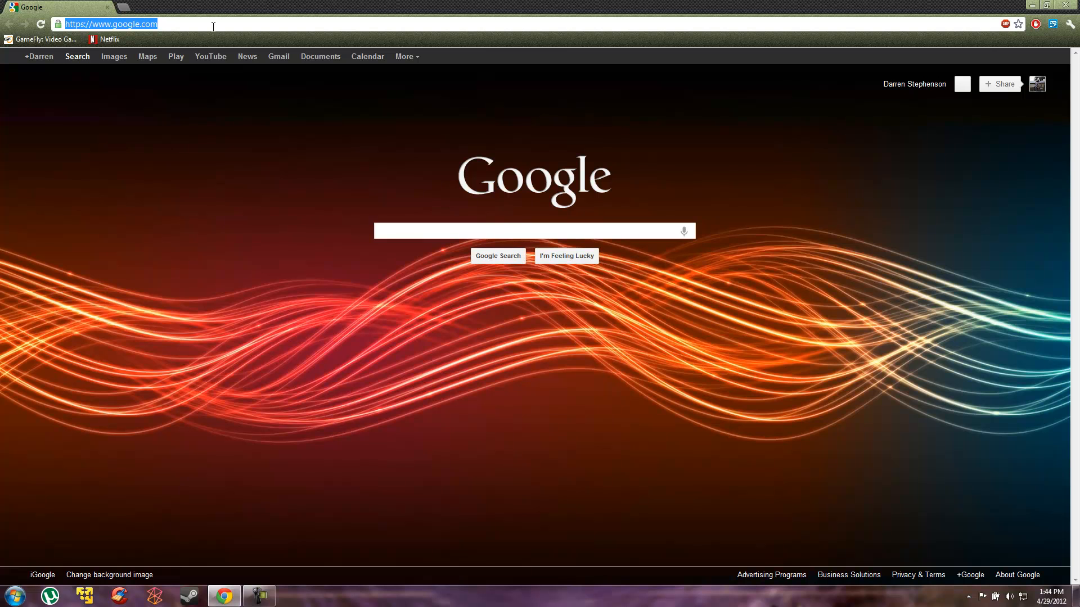
Search Google for xinput1_3.dll from the omnibox suggestion.
type("x")
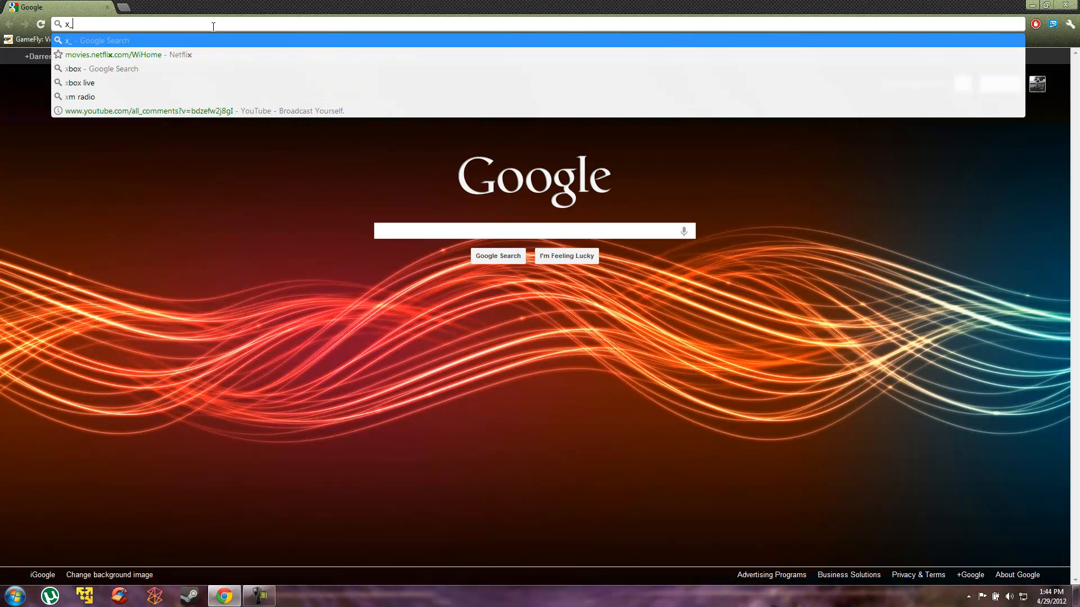
type("_input")
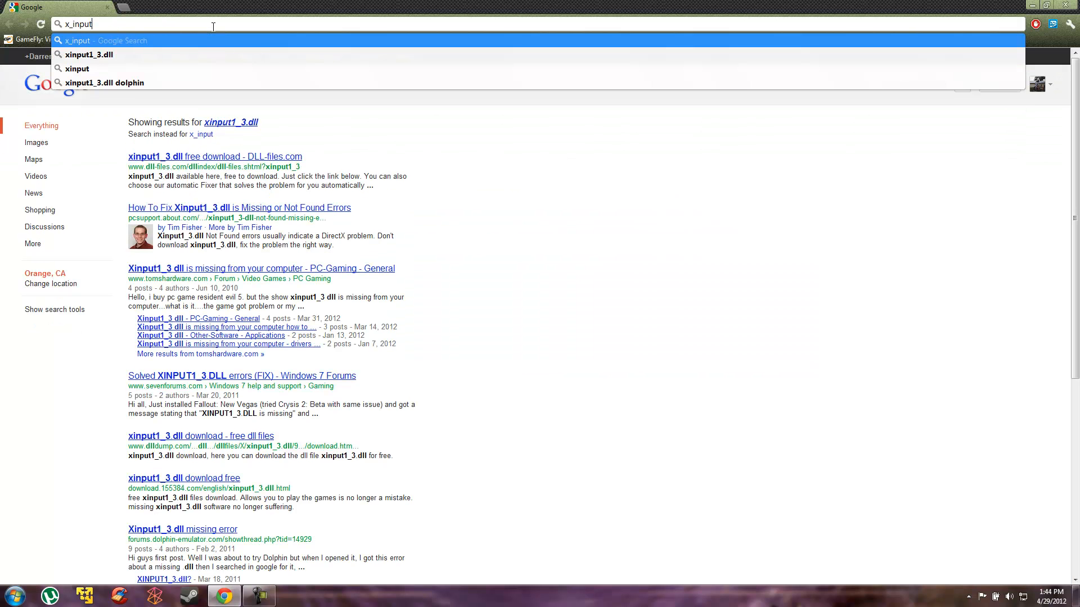
left_click(90, 54)
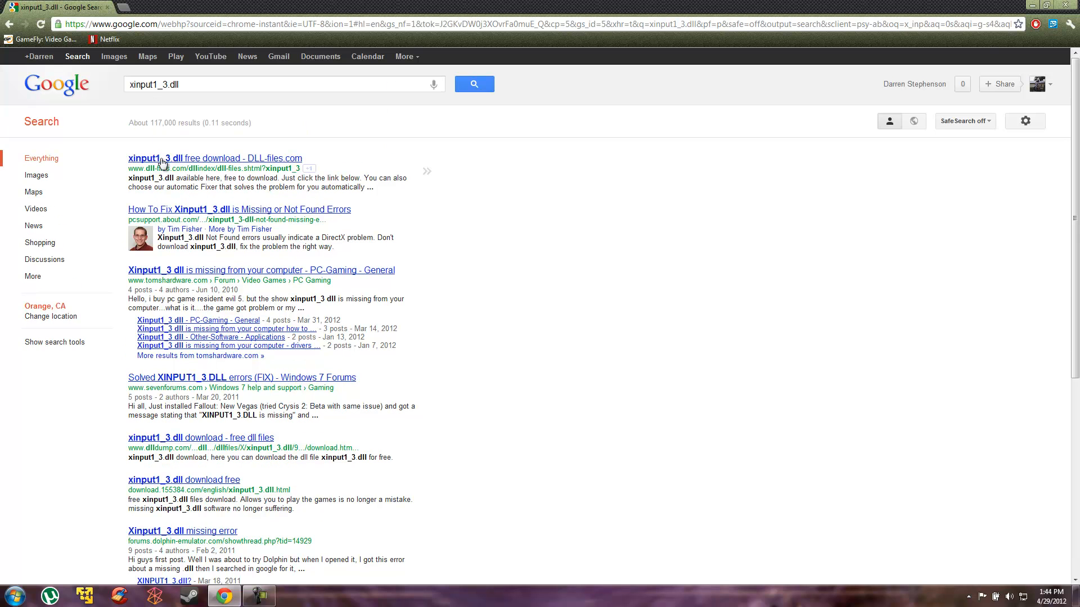
mouse_move(146, 170)
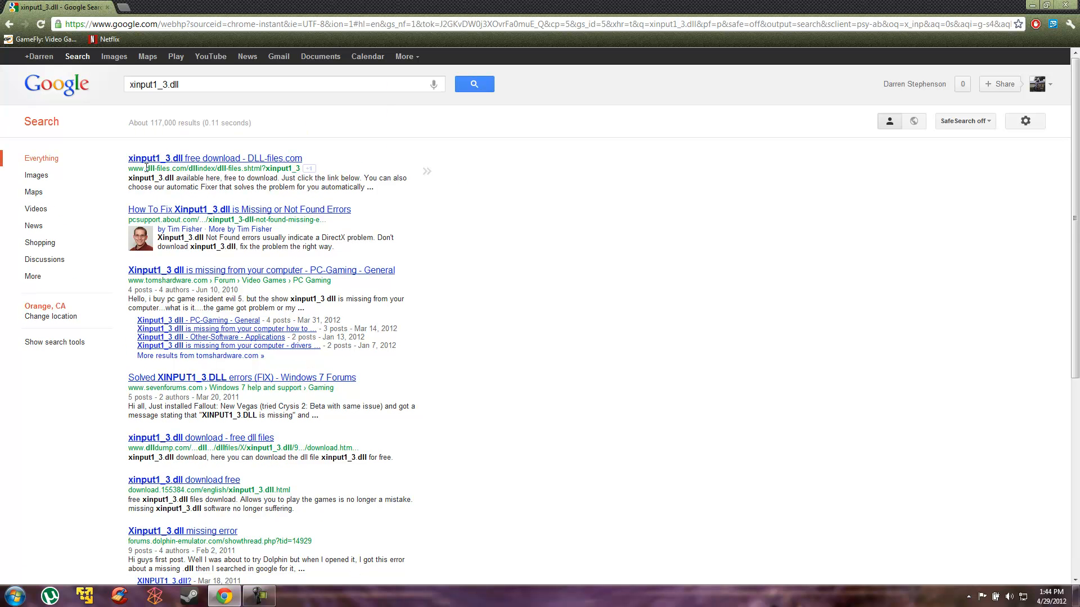
Download the xinput1_3.dll zip from the DLL-files.com result.
double_click(153, 168)
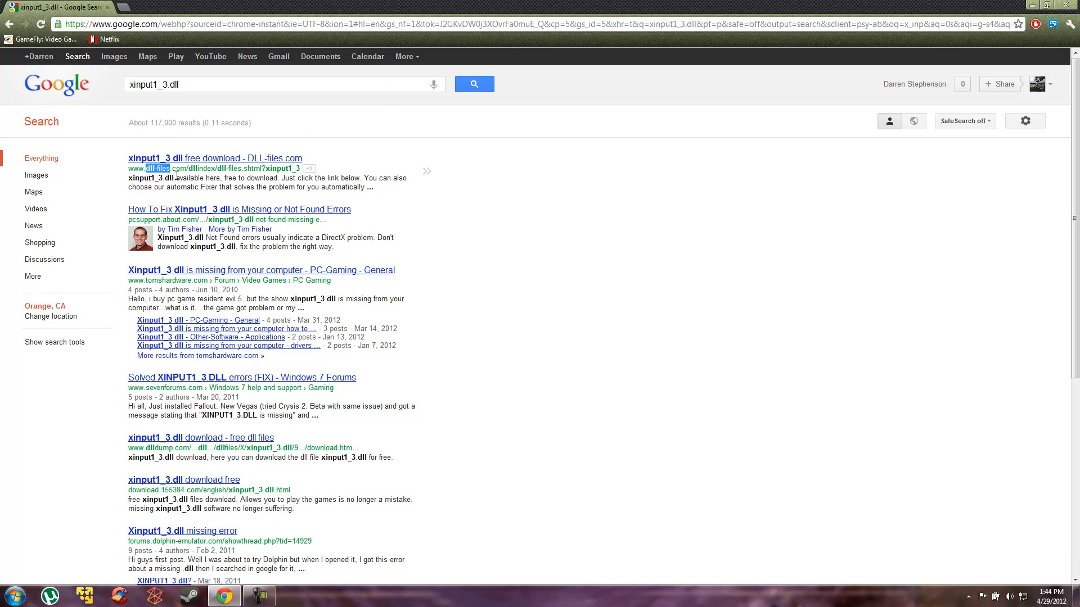
left_click(216, 157)
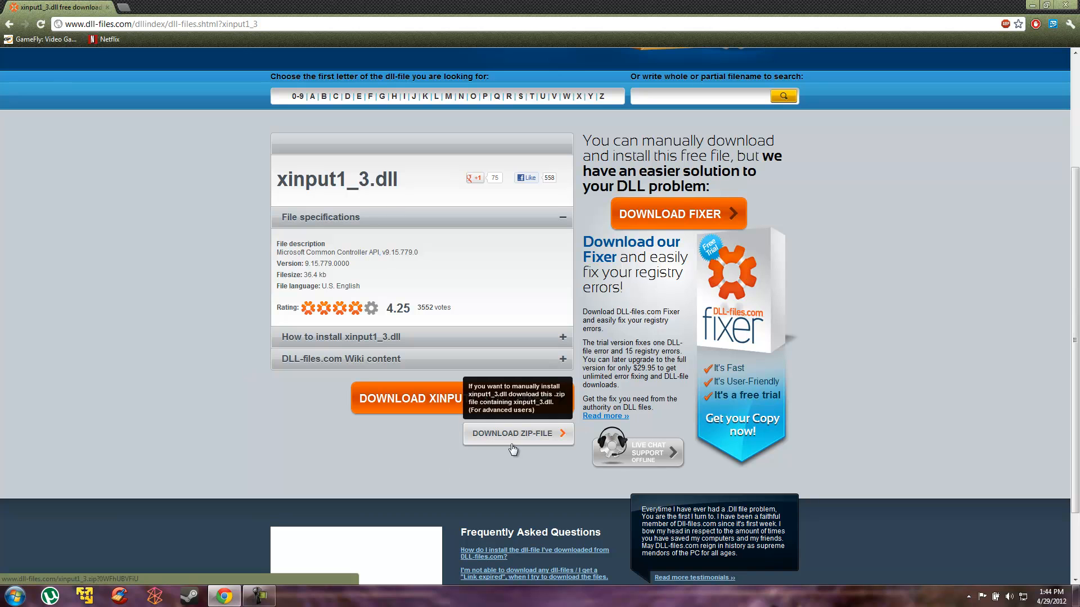
left_click(517, 434)
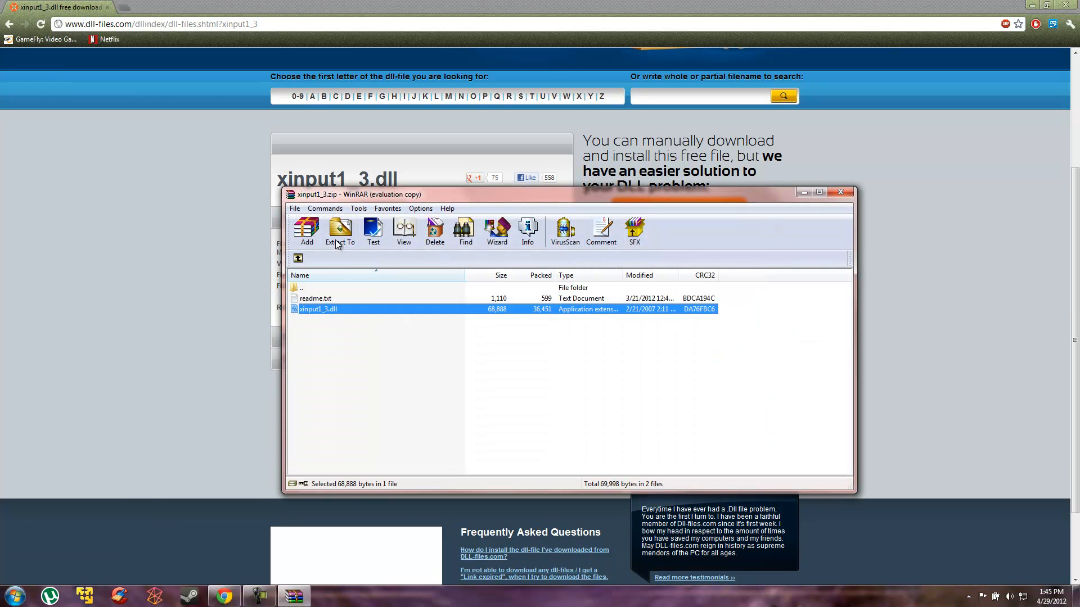
Extract xinput1_3.dll from the zip onto the desktop, dismissing the license reminder.
left_click(340, 231)
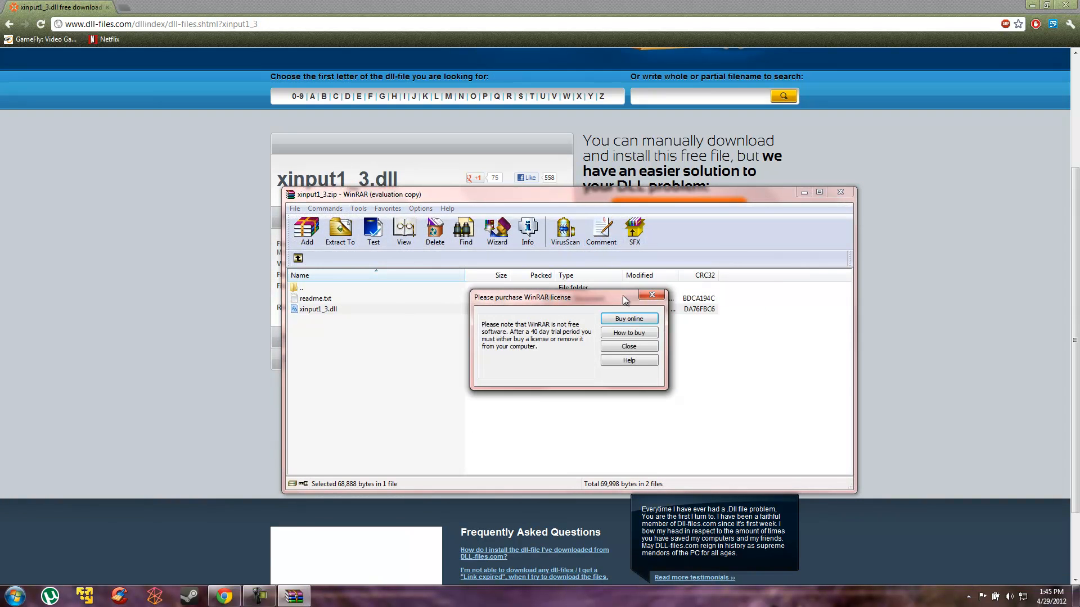
left_click(629, 332)
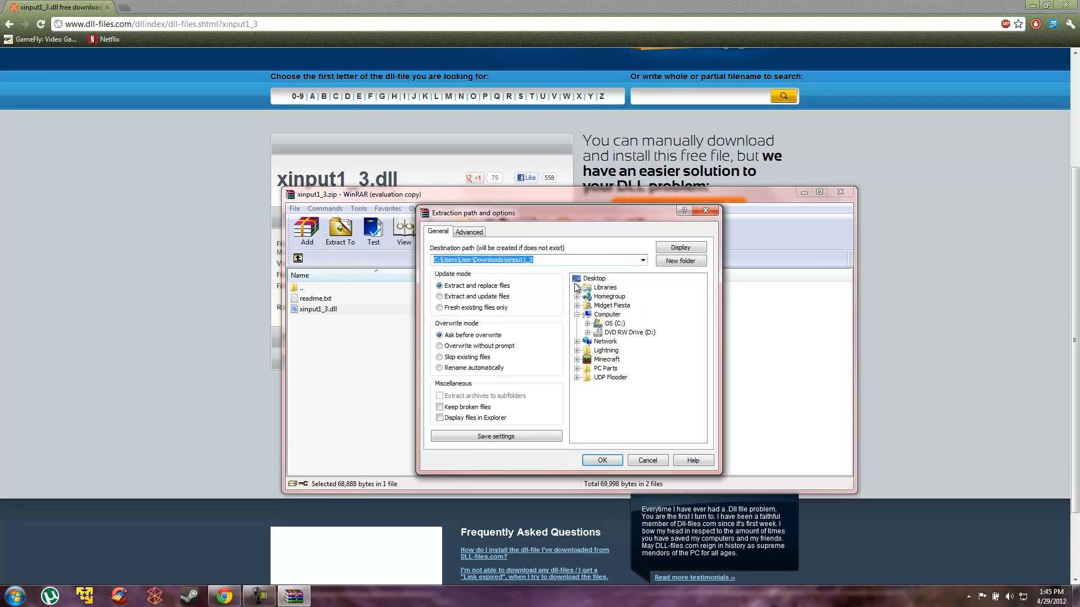
left_click(648, 460)
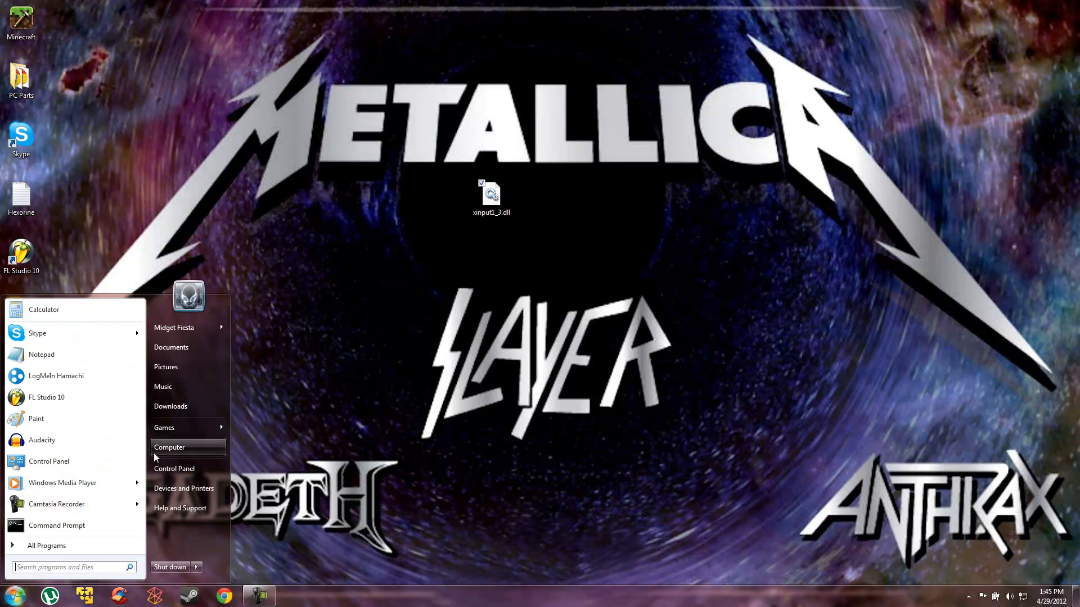
Browse from Computer into C:\Program Files (x86)\Steam's game folders.
left_click(169, 448)
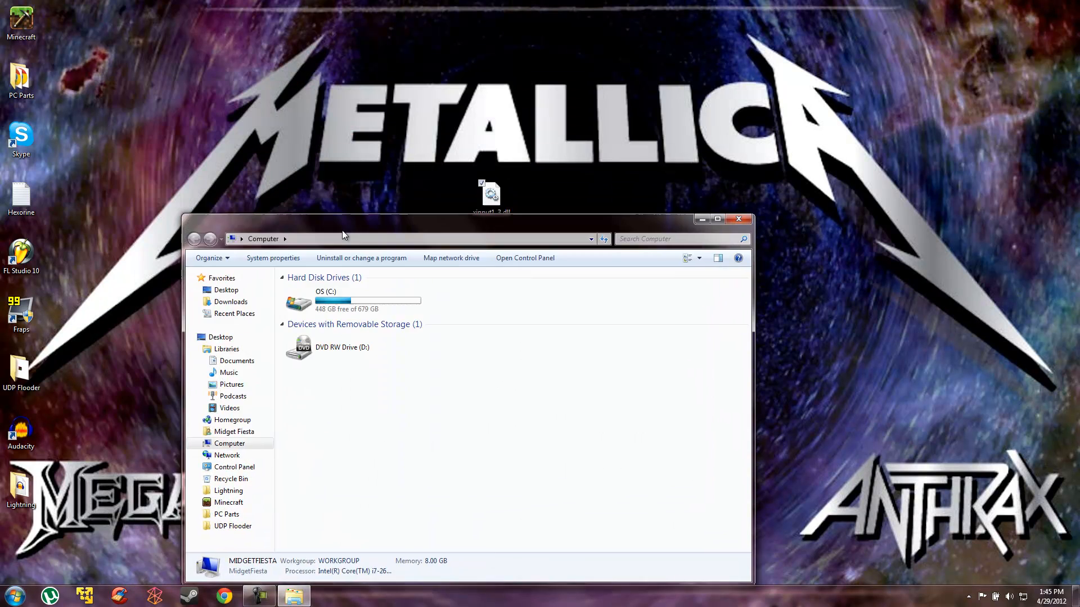
left_click_drag(344, 219, 258, 200)
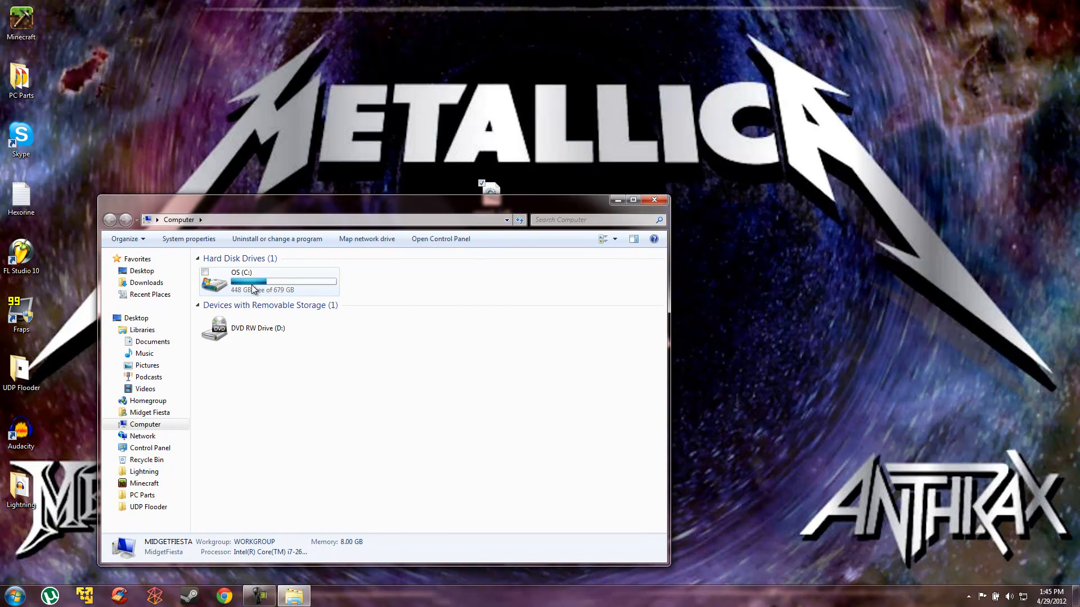
double_click(254, 281)
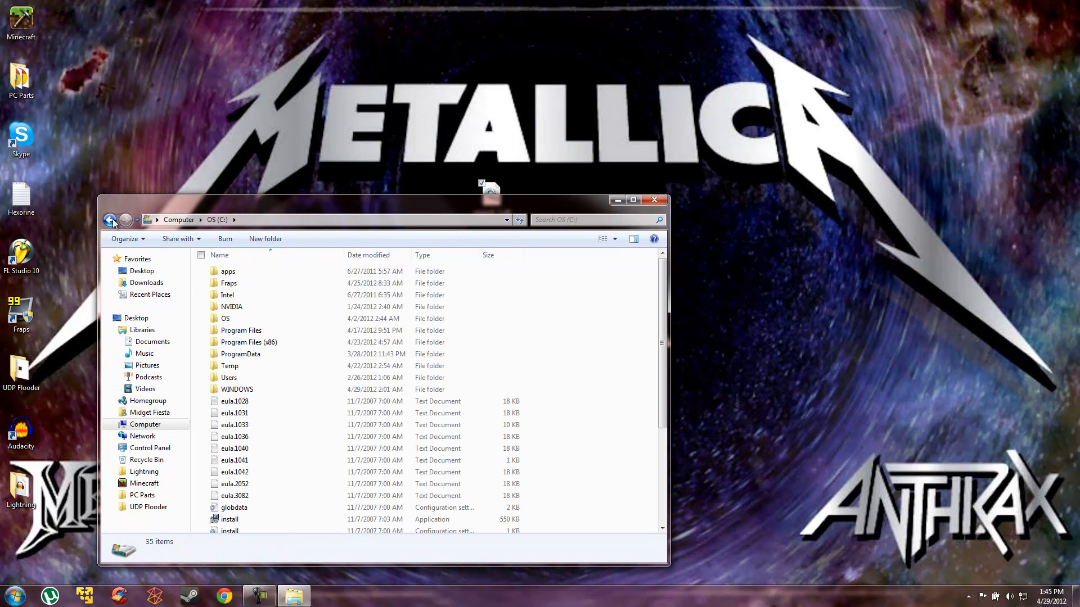
double_click(250, 342)
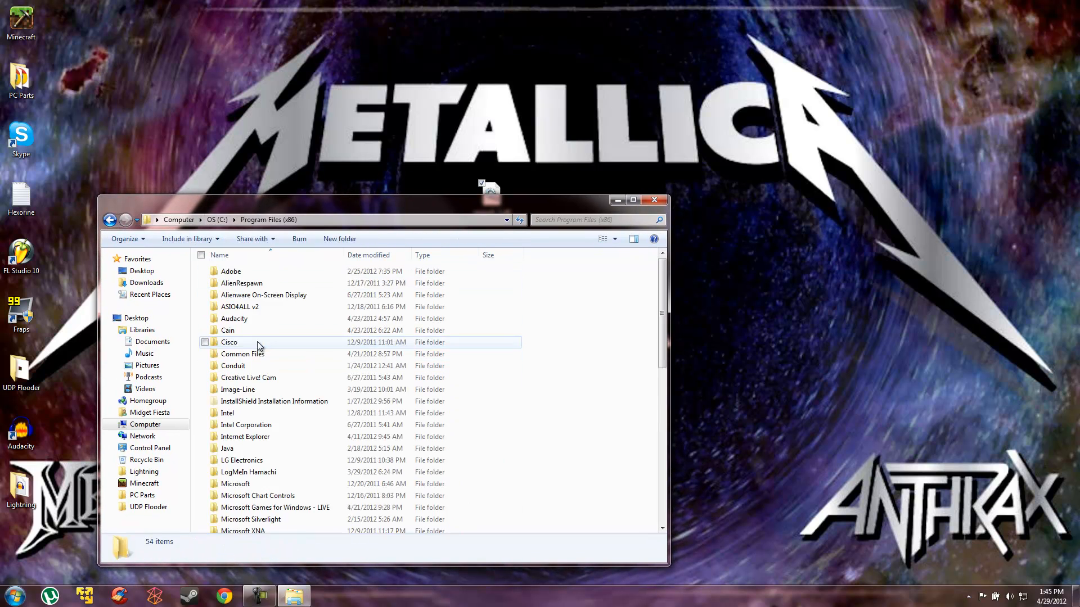
scroll("down", 3)
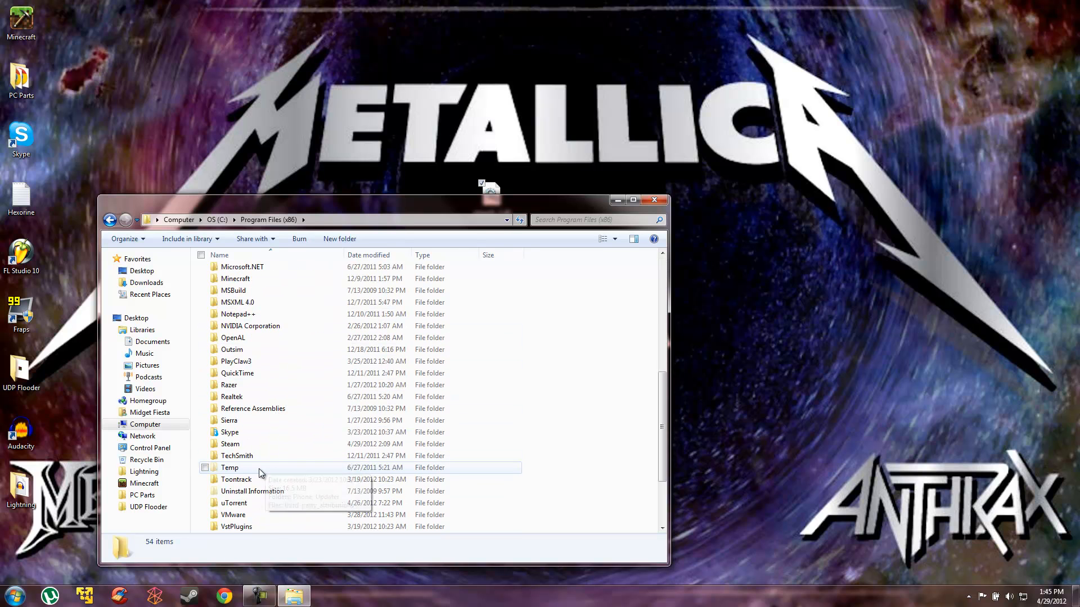
double_click(230, 444)
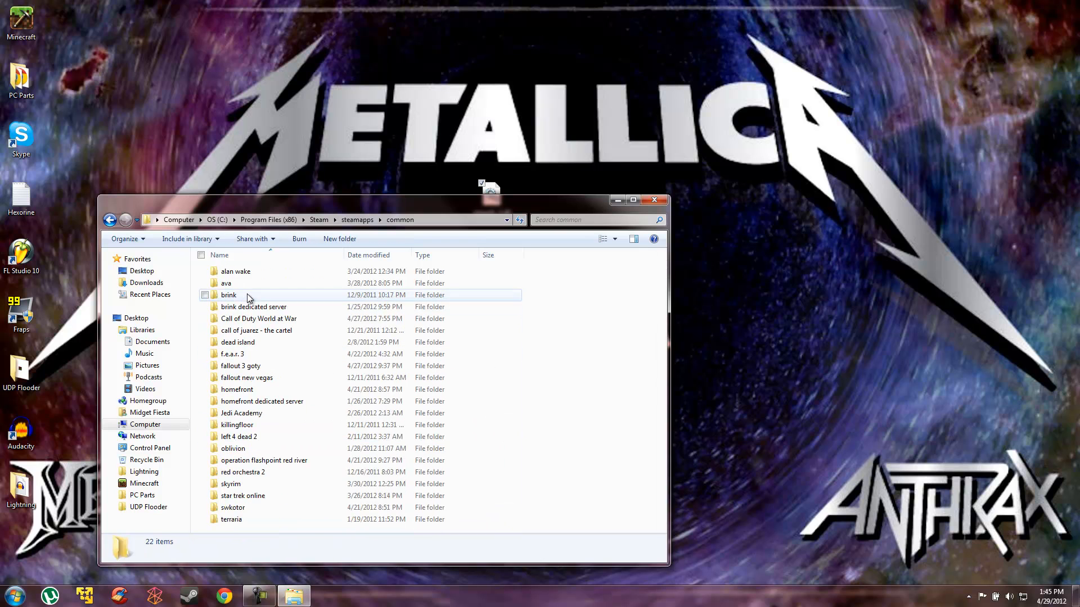
Go into the Call of Duty World at War folder and its DirectX subfolder.
double_click(258, 318)
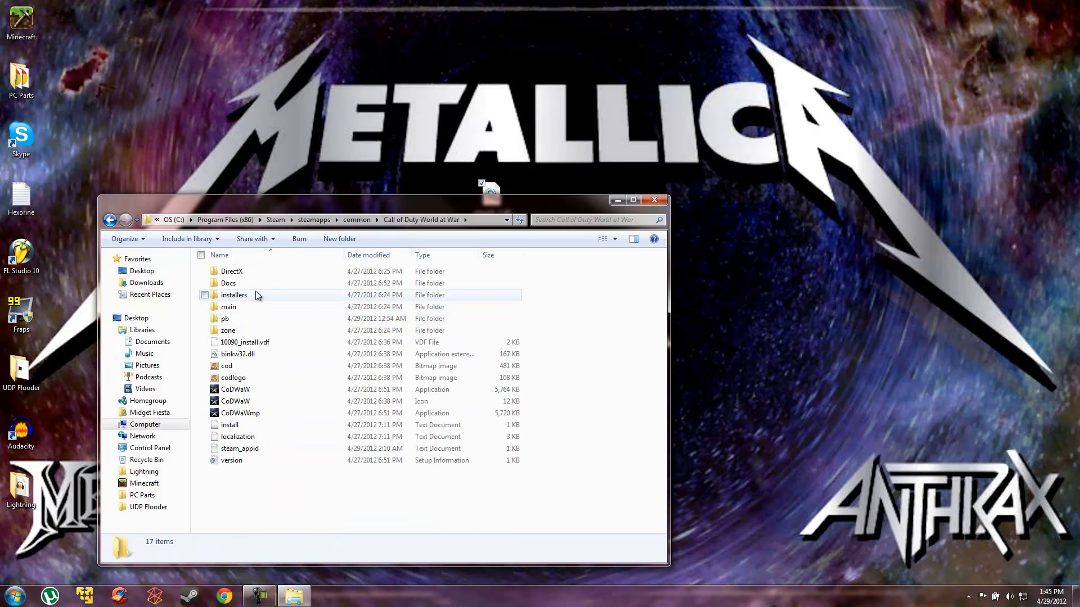
mouse_move(281, 321)
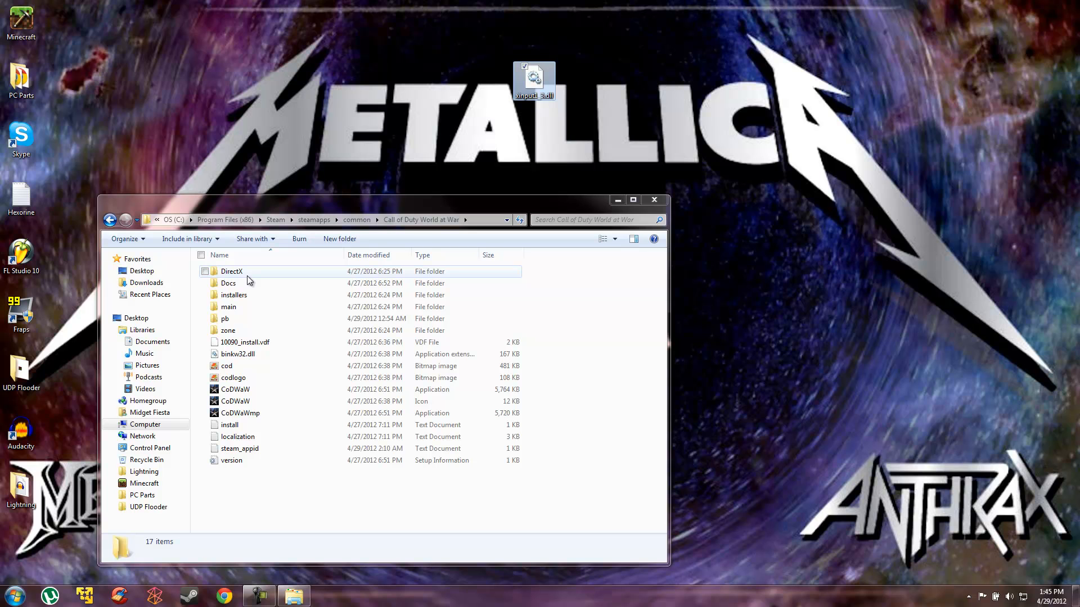
double_click(232, 271)
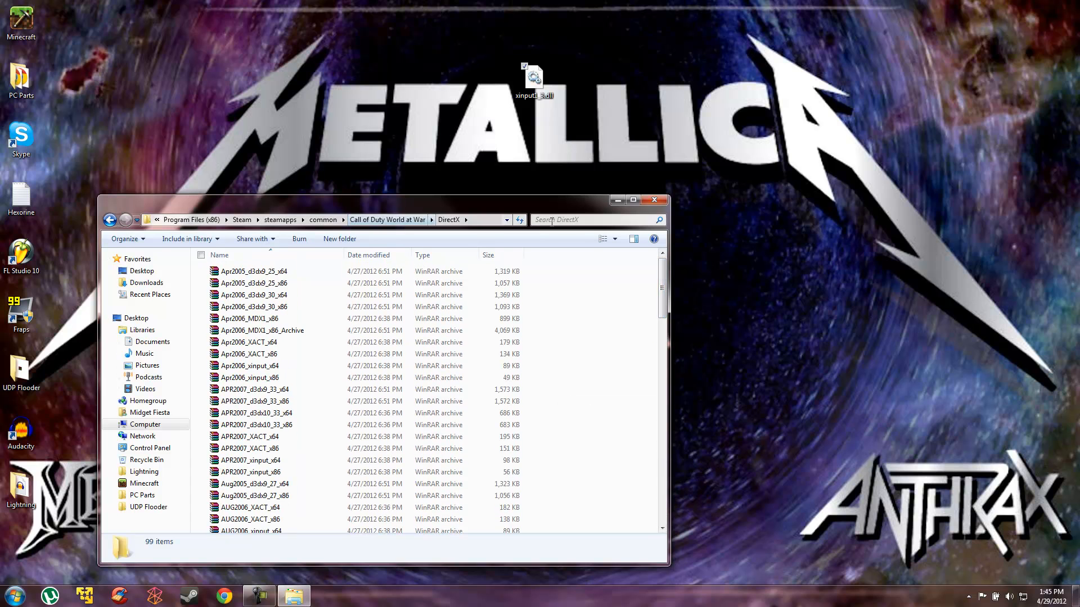
Browse from Computer into C:\Windows\System32.
left_click(9, 592)
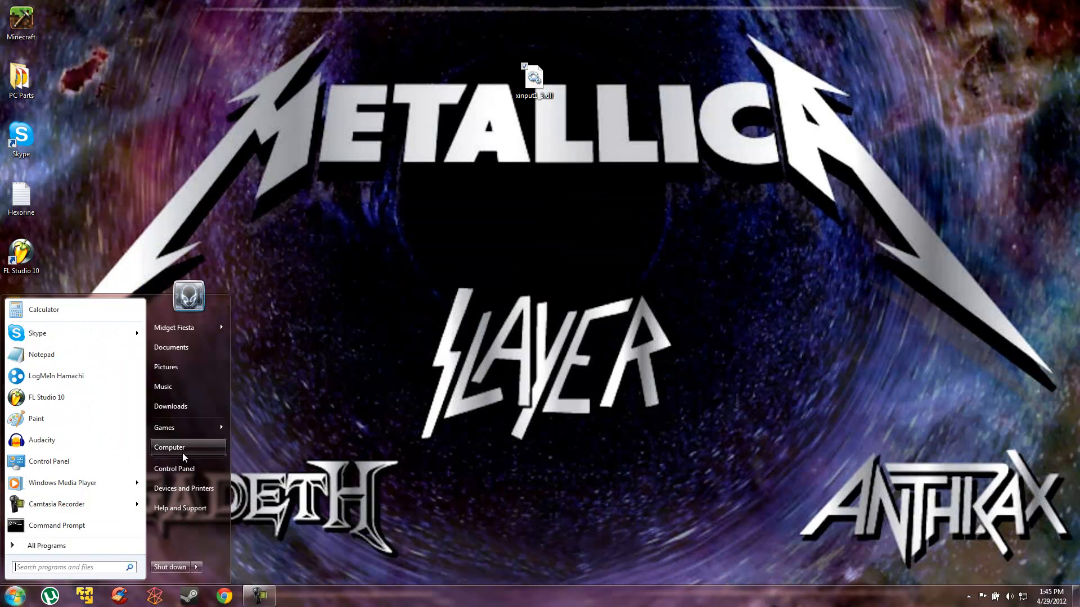
left_click(168, 447)
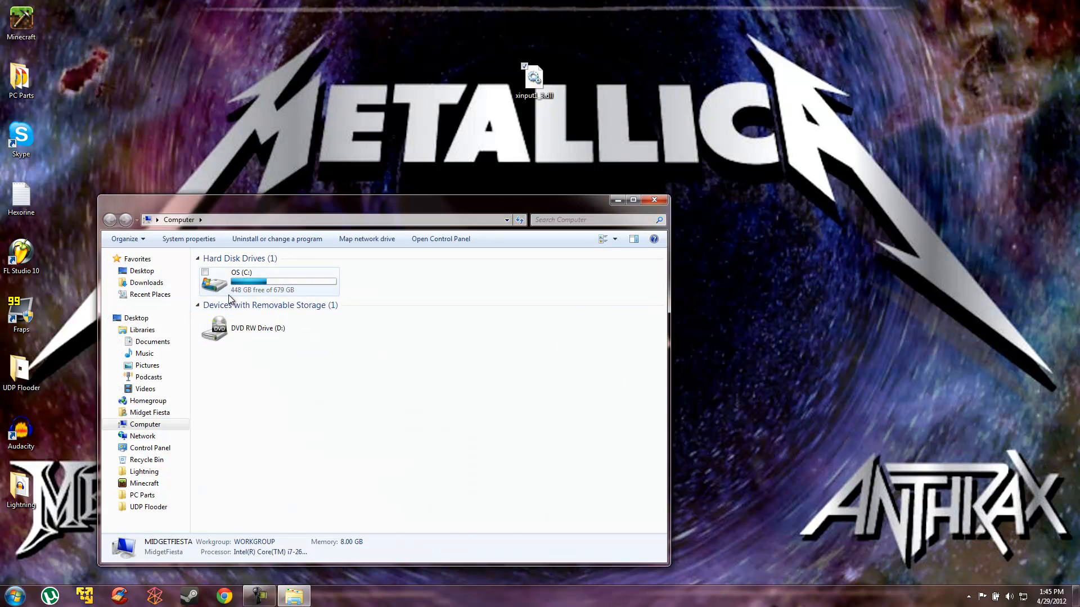
double_click(236, 282)
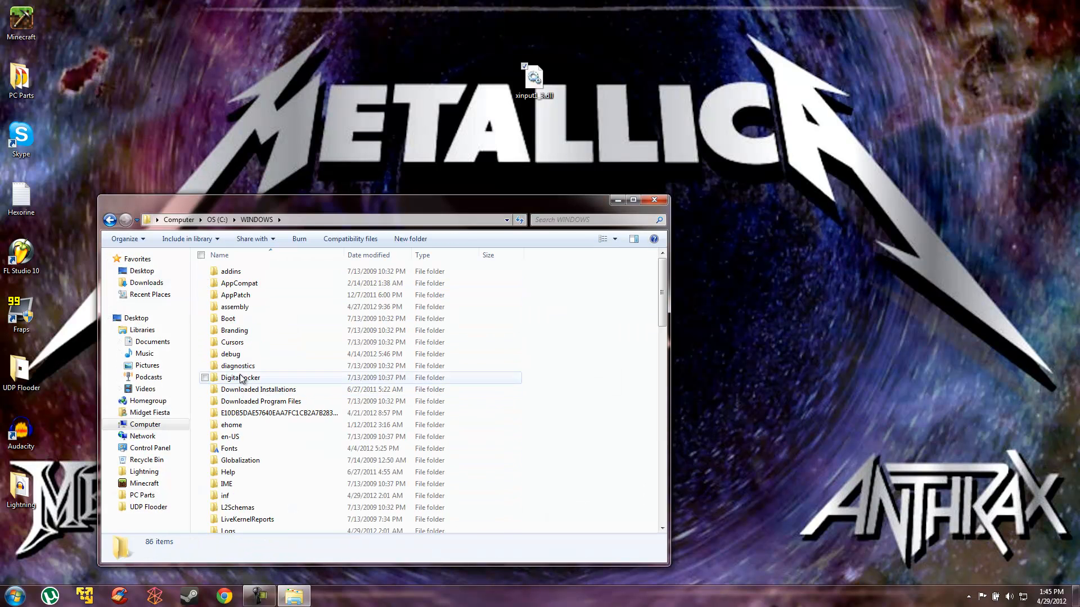
scroll("down", 3)
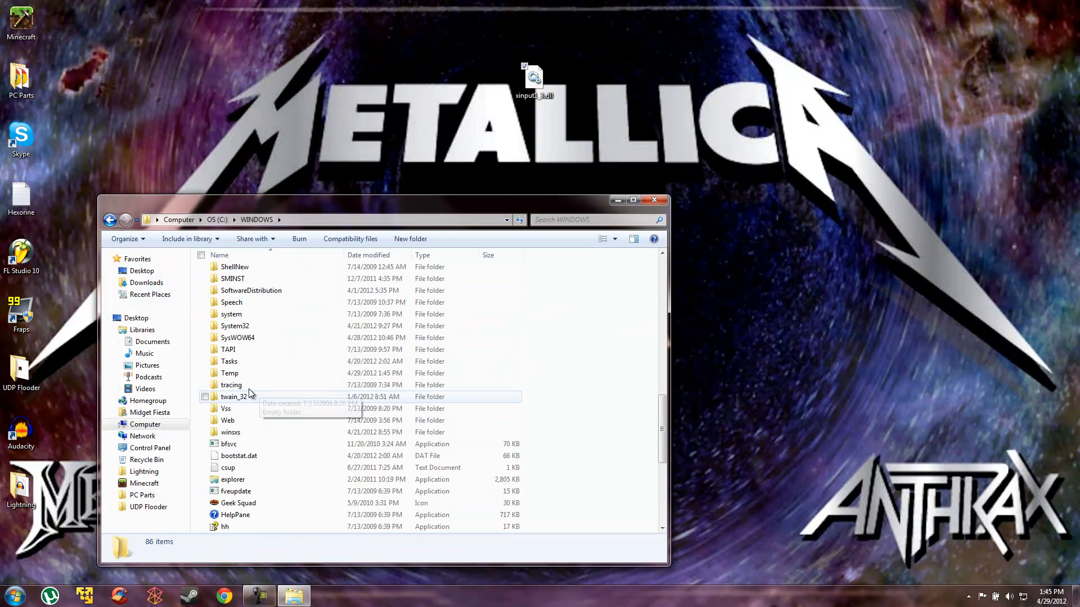
mouse_move(235, 326)
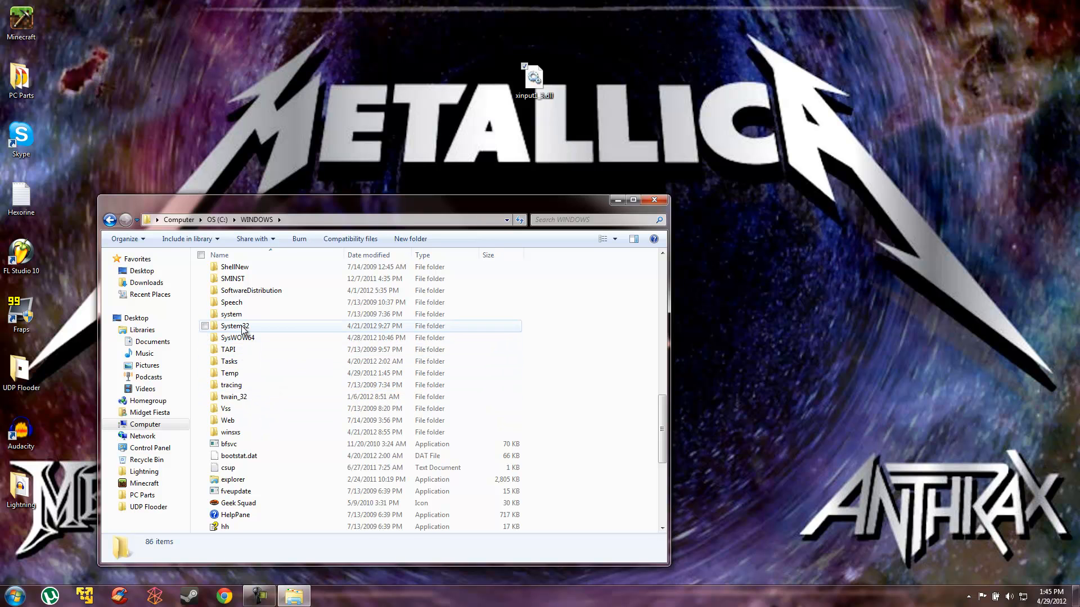
double_click(234, 326)
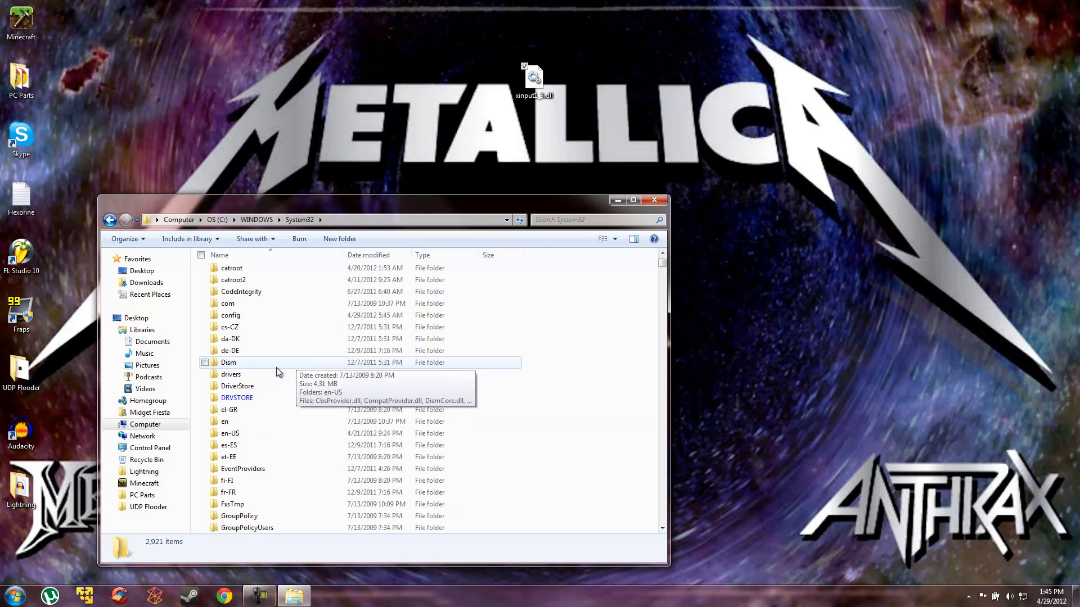
Look into drivers\etc, then return to the full System32 file list.
double_click(231, 374)
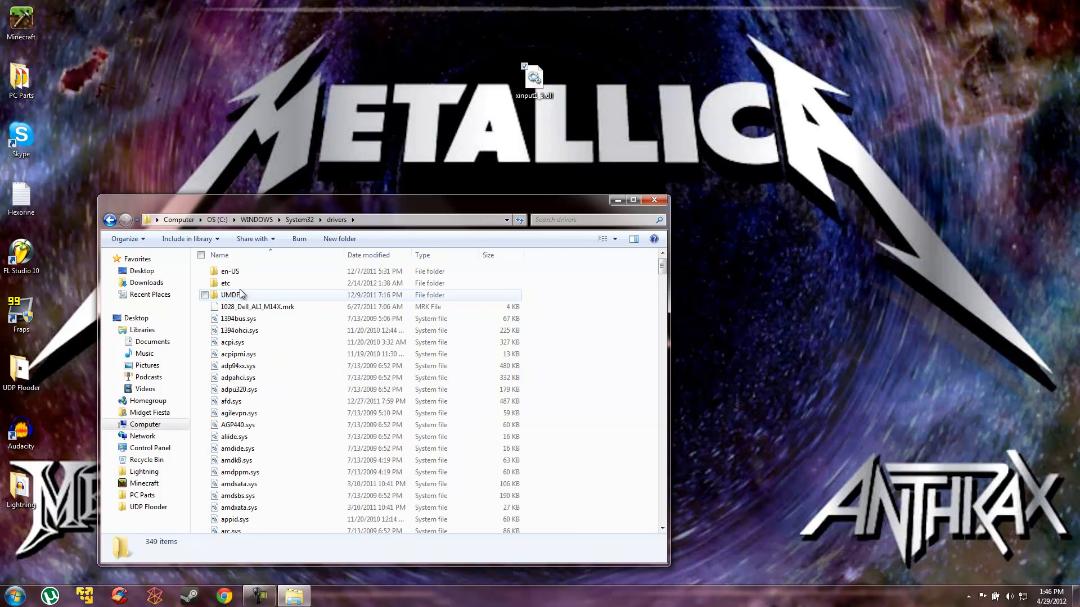
double_click(225, 284)
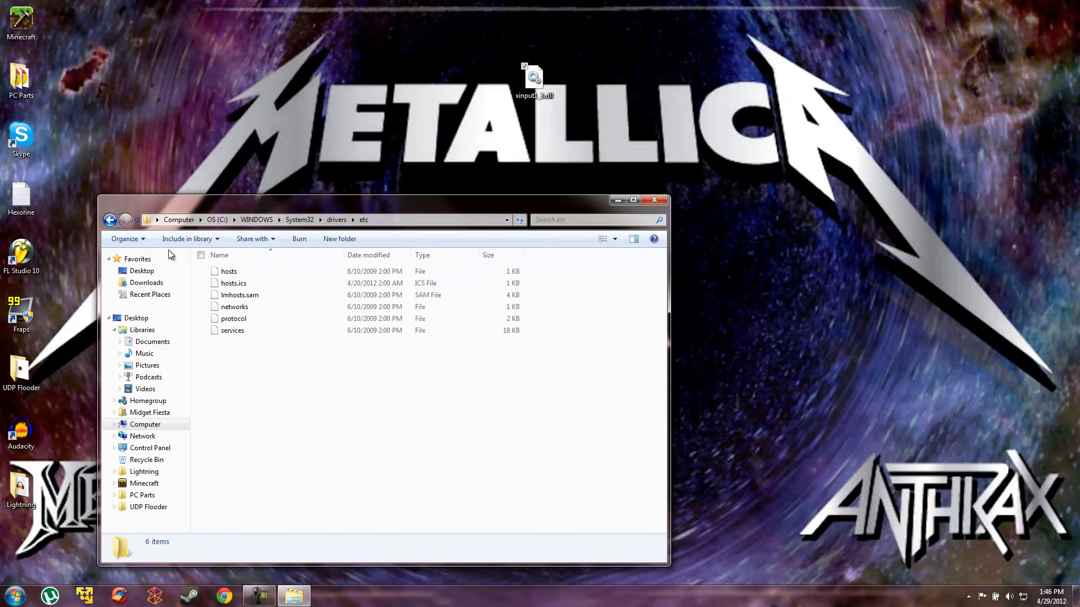
left_click(111, 220)
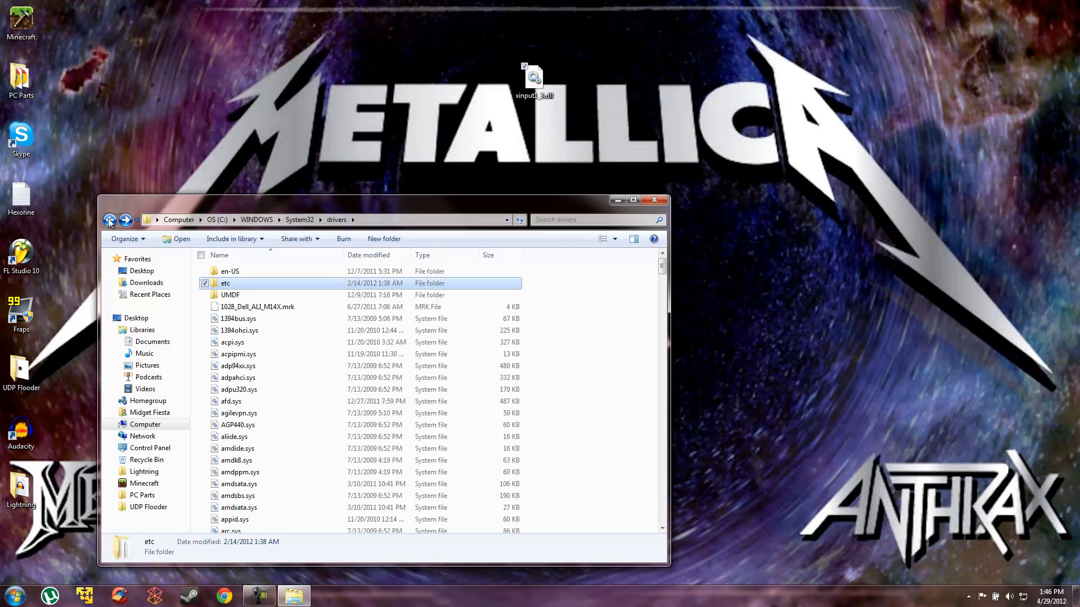
left_click(111, 221)
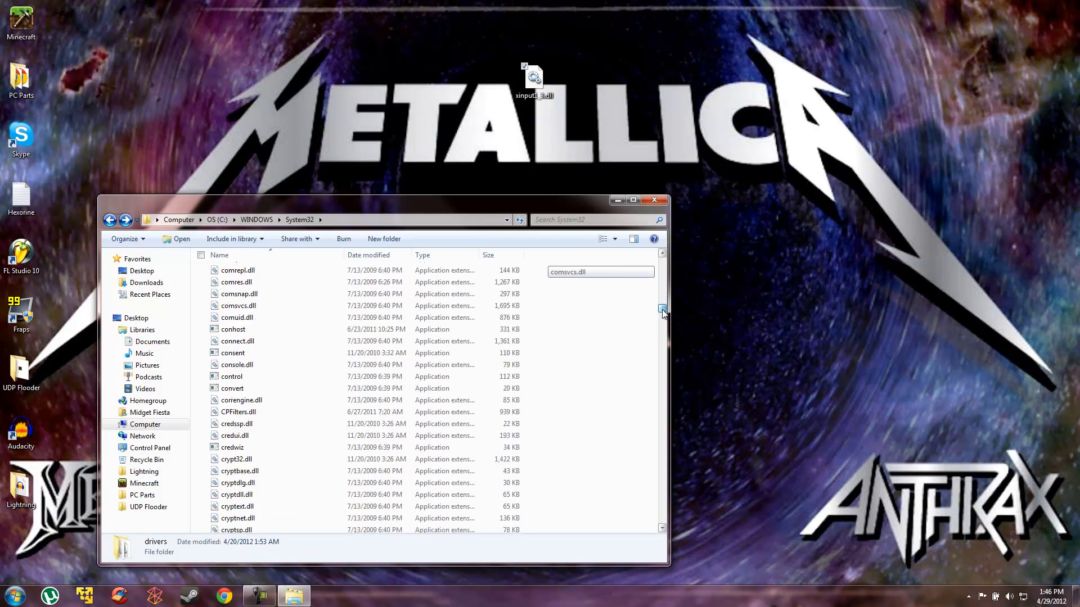
scroll("down", 3)
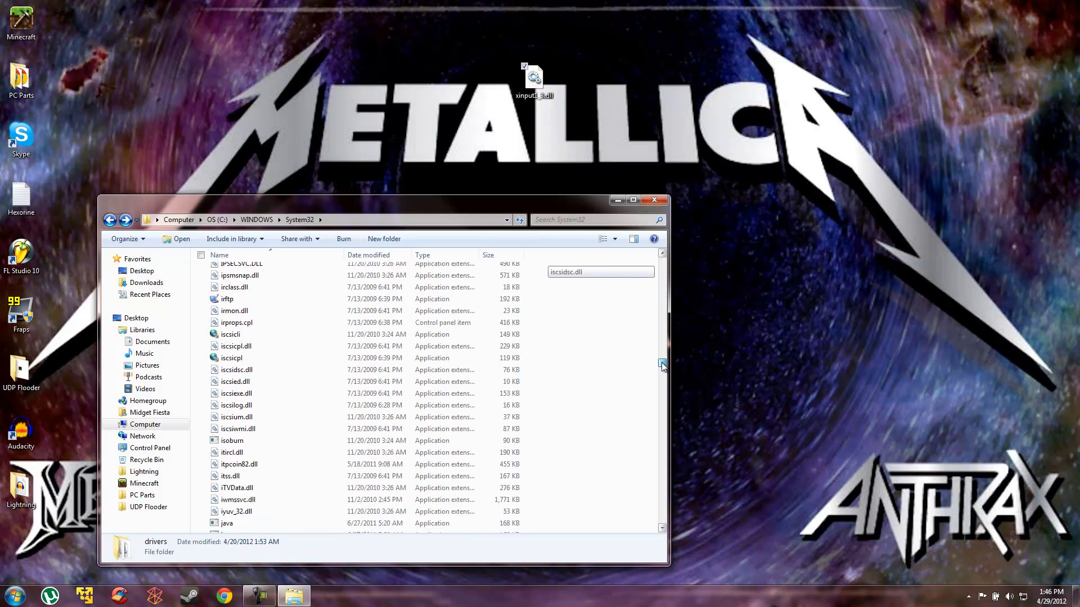
scroll("down", 3)
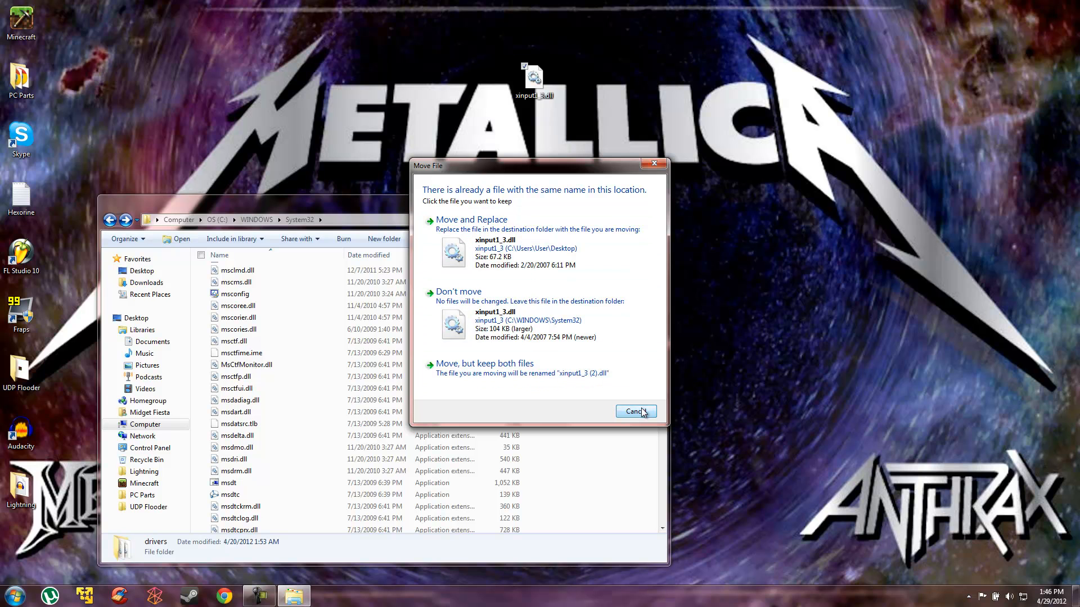
Cancel replacing System32's xinput1_3.dll, scan the listing, then bring YouTube to the front.
left_click(634, 412)
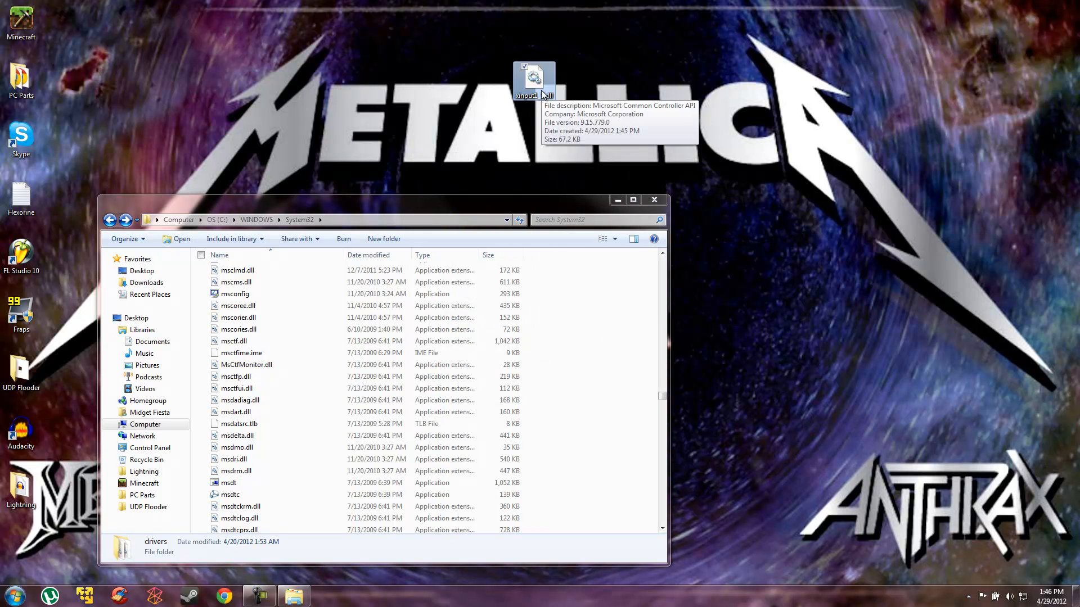
mouse_move(693, 210)
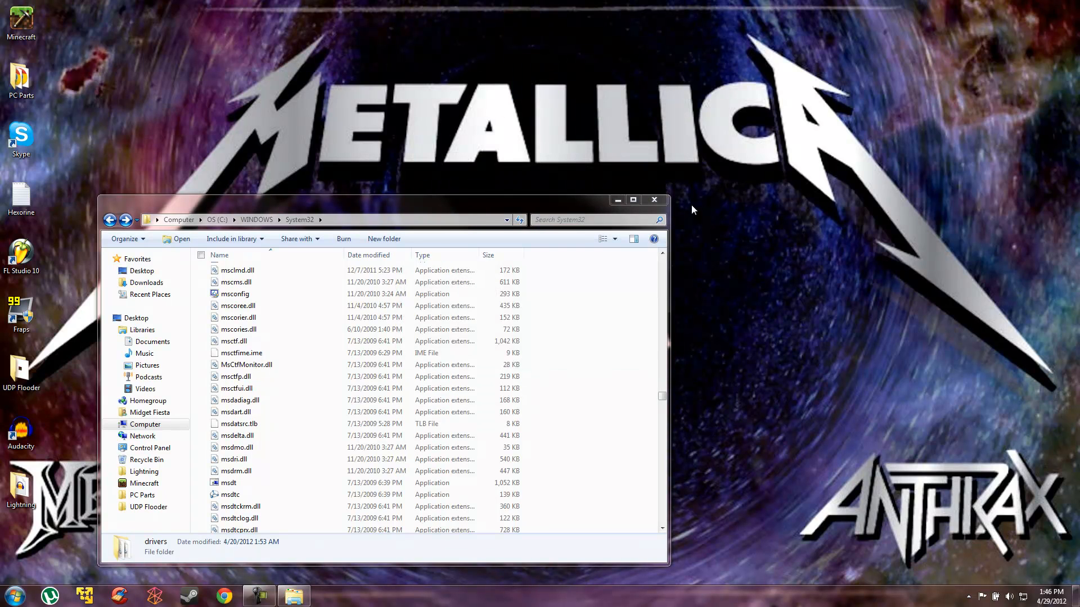
mouse_move(287, 406)
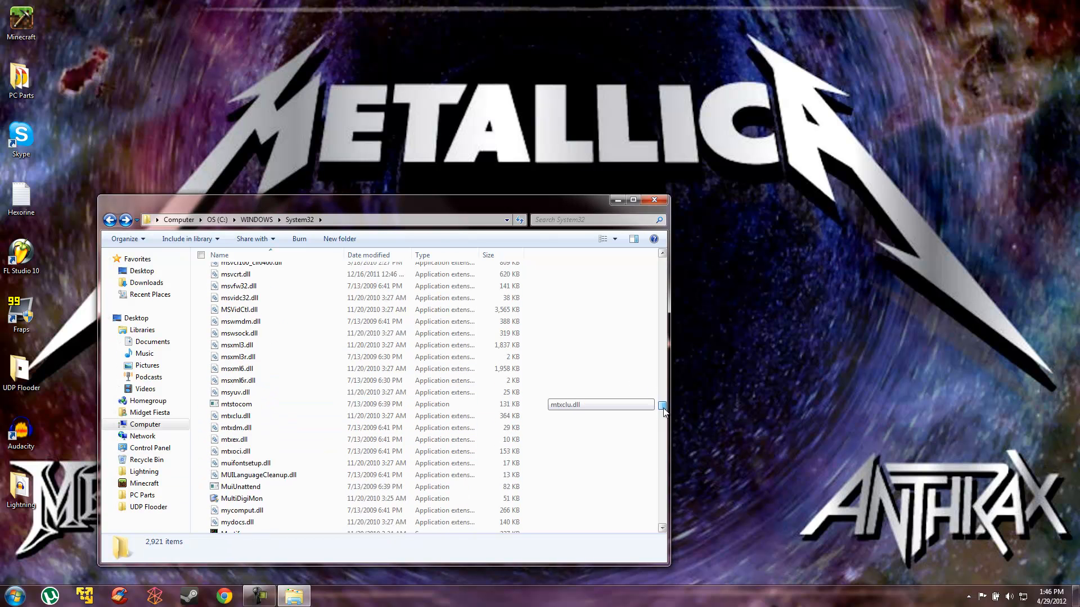
left_click_drag(662, 410, 663, 424)
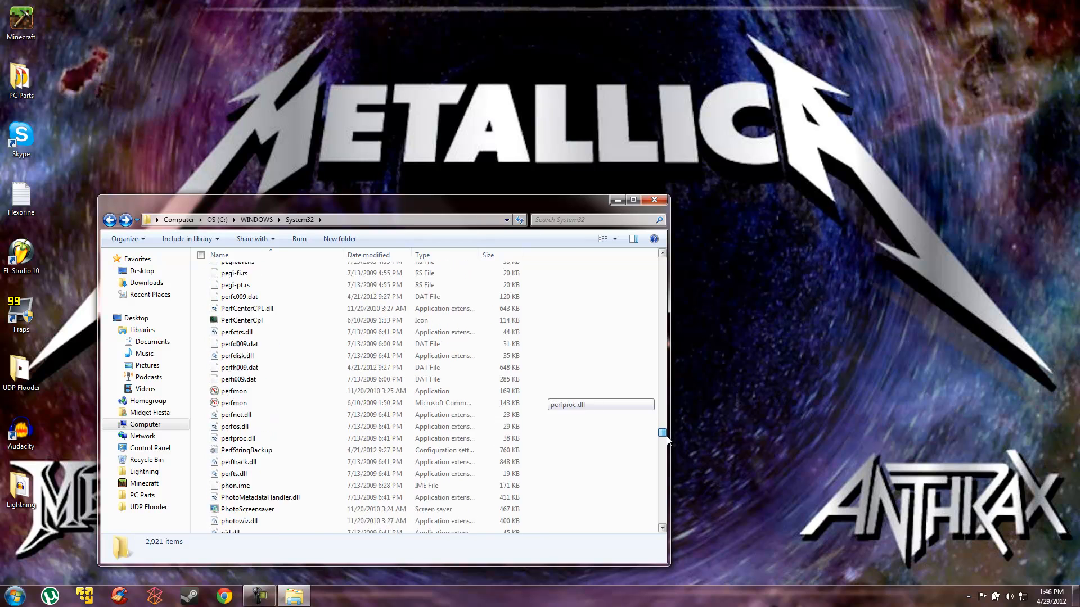
scroll("down", 3)
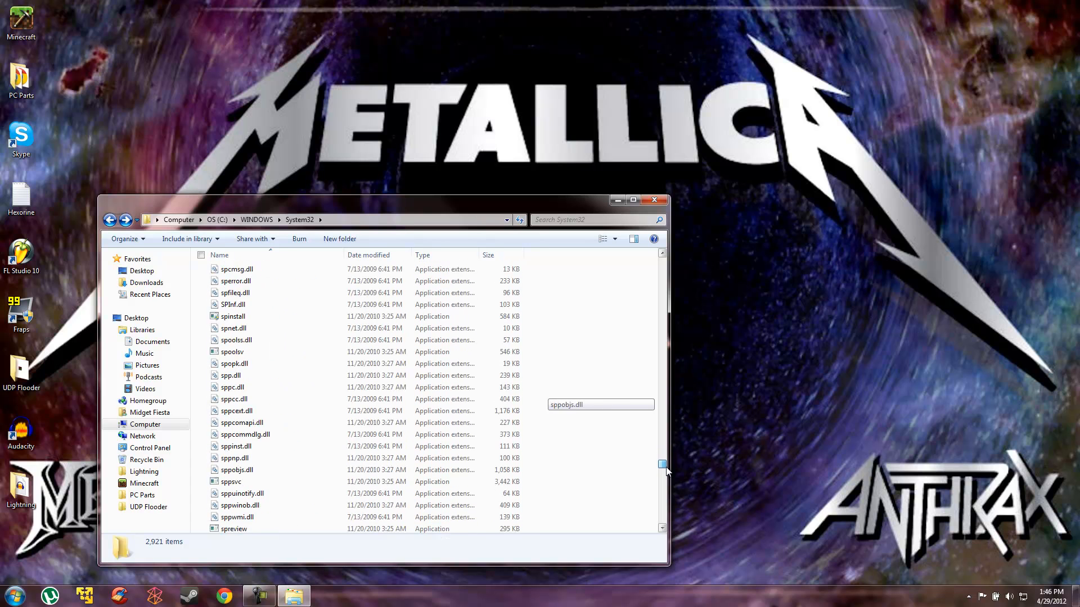
left_click_drag(663, 468, 662, 474)
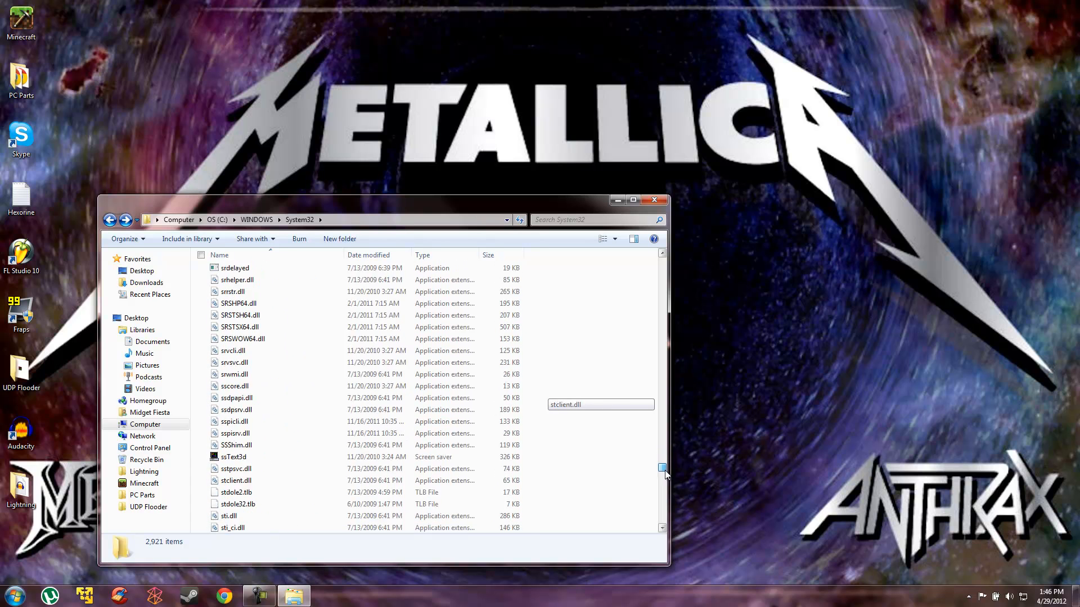
scroll("down", 3)
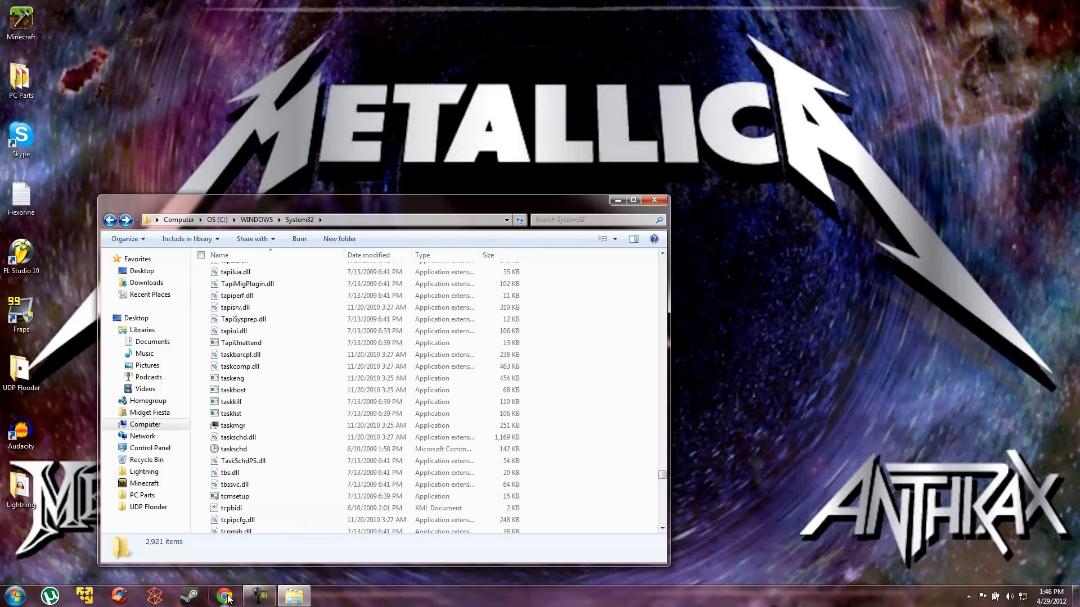
left_click(224, 596)
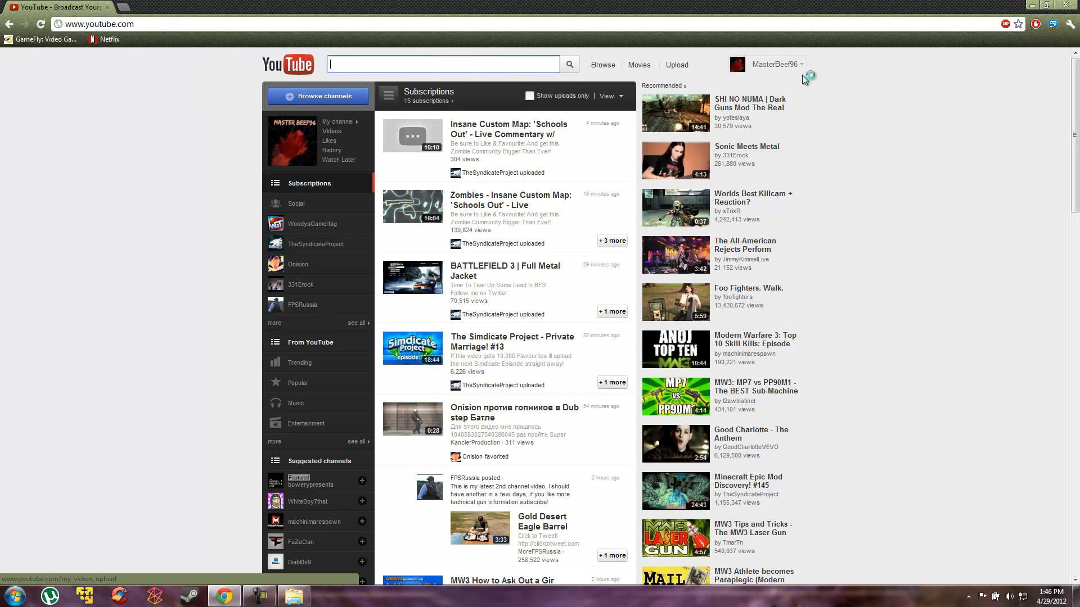
Open all comments on the Nazi Zombies video via Video Manager.
left_click(784, 64)
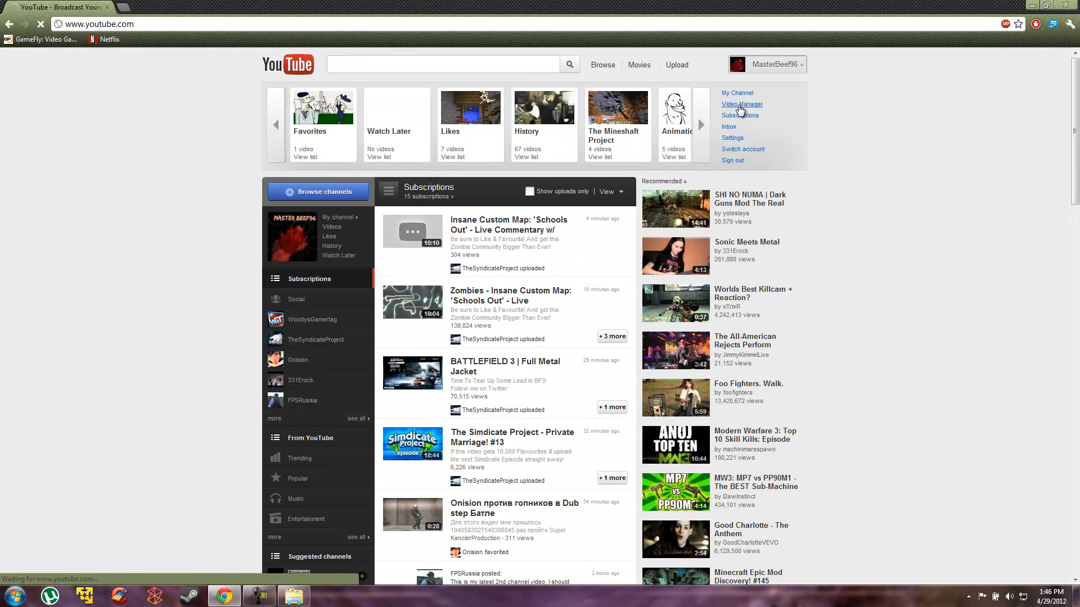
left_click(743, 104)
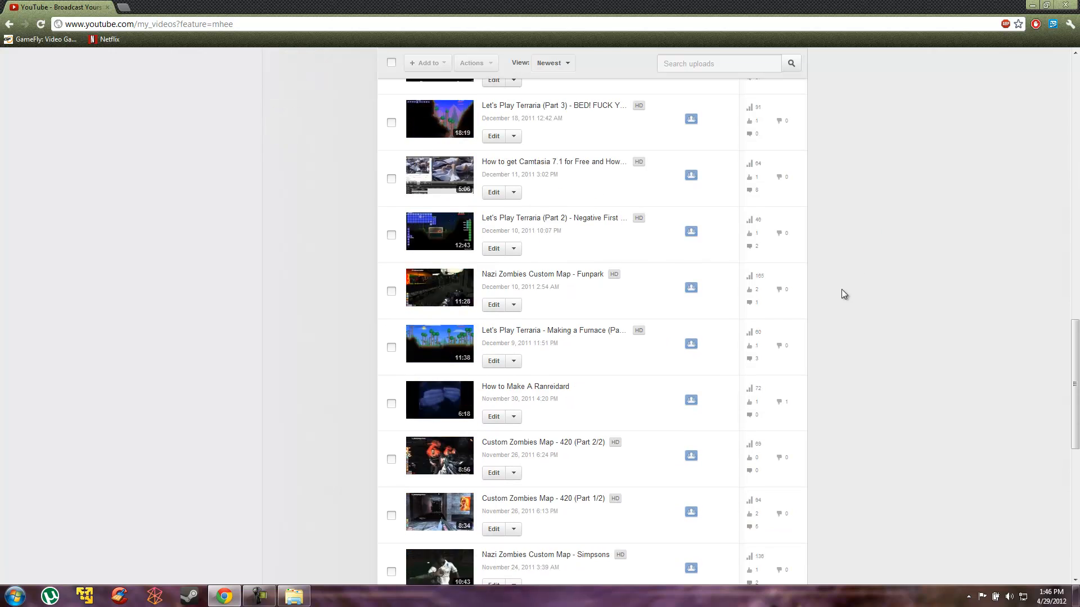
scroll("down", 3)
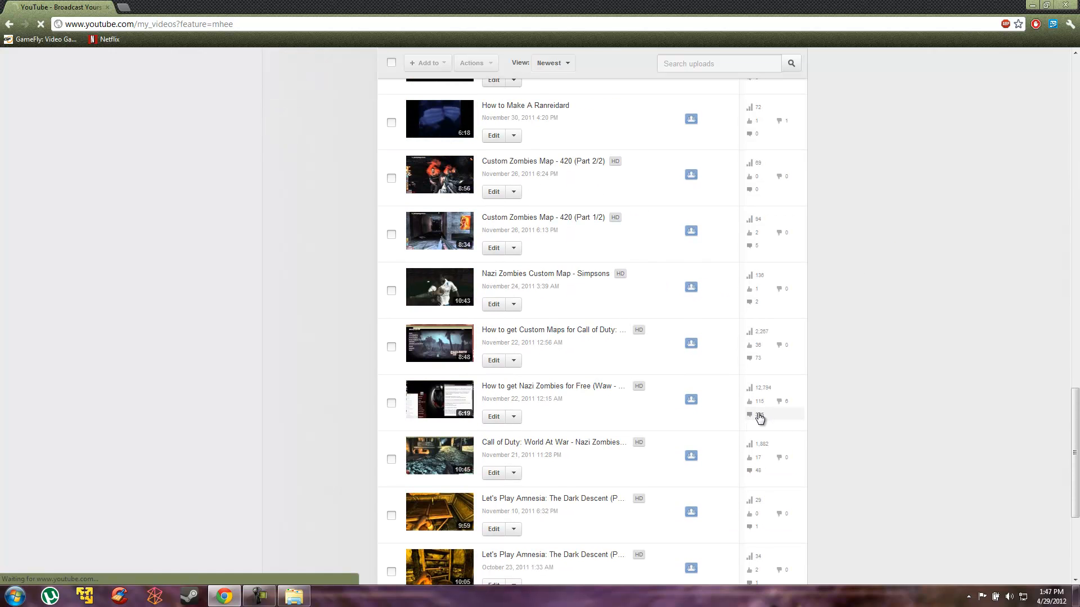
left_click(759, 418)
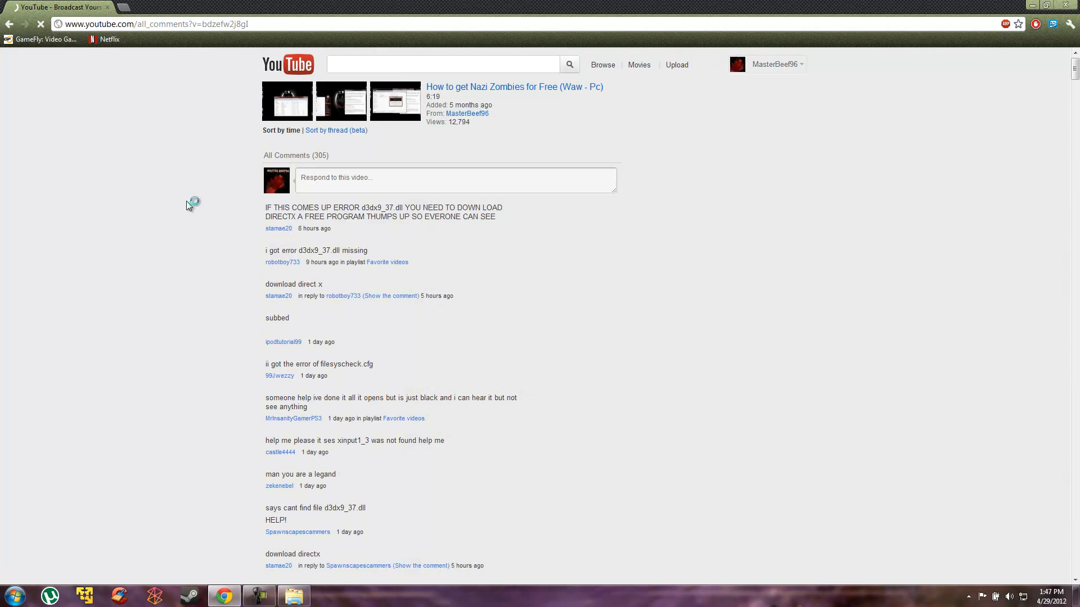
Select the d3dx9_37.dll name mentioned in a comment.
double_click(308, 250)
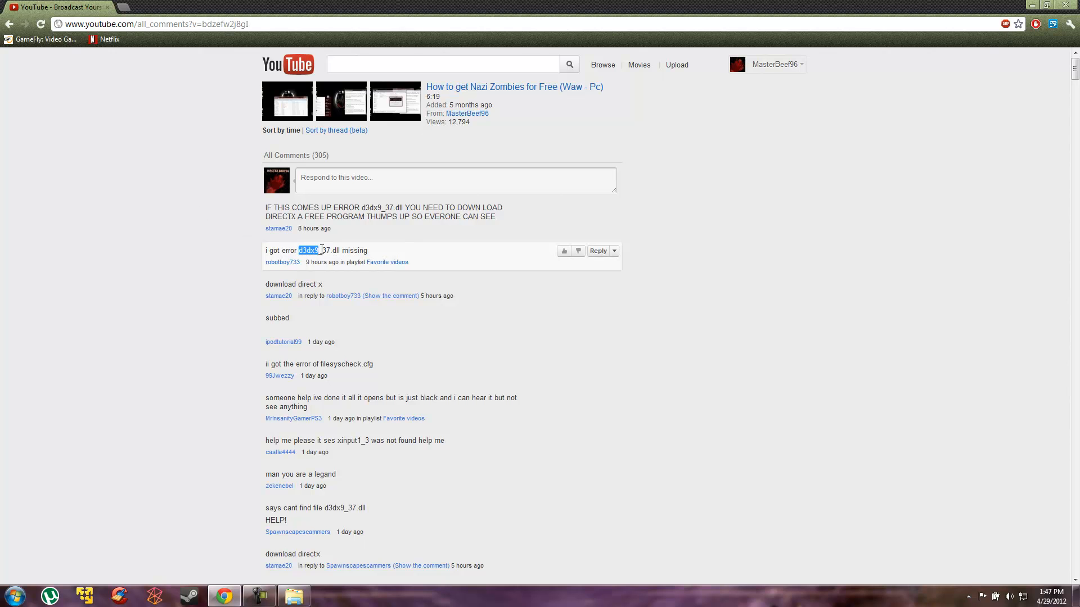
left_click_drag(297, 250, 340, 250)
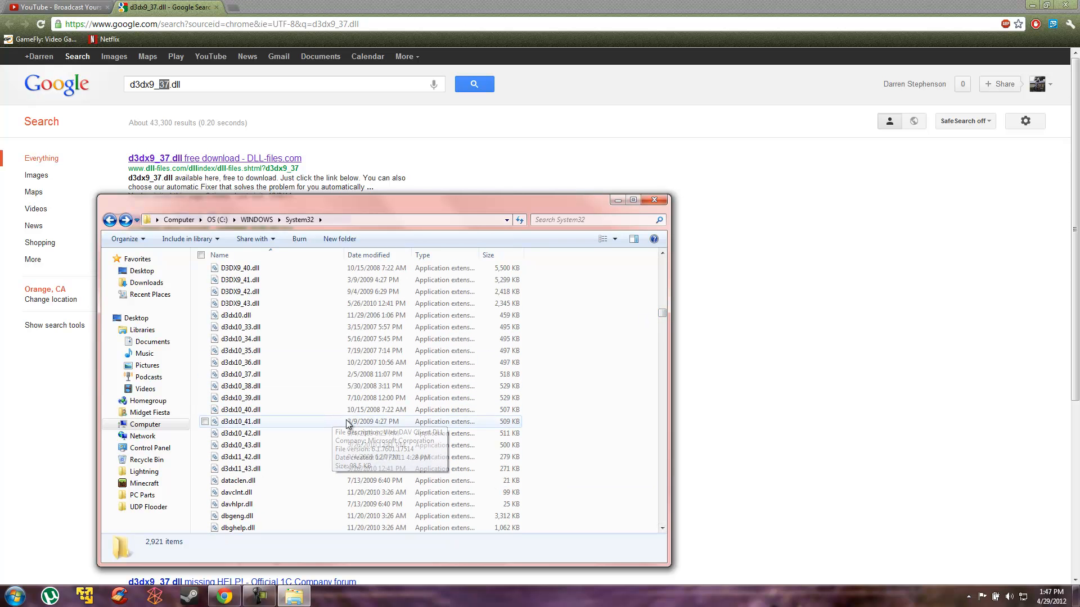
Scroll System32 down to the d3dx9_*.dll files to check for D3DX9_37.dll.
scroll("down", 3)
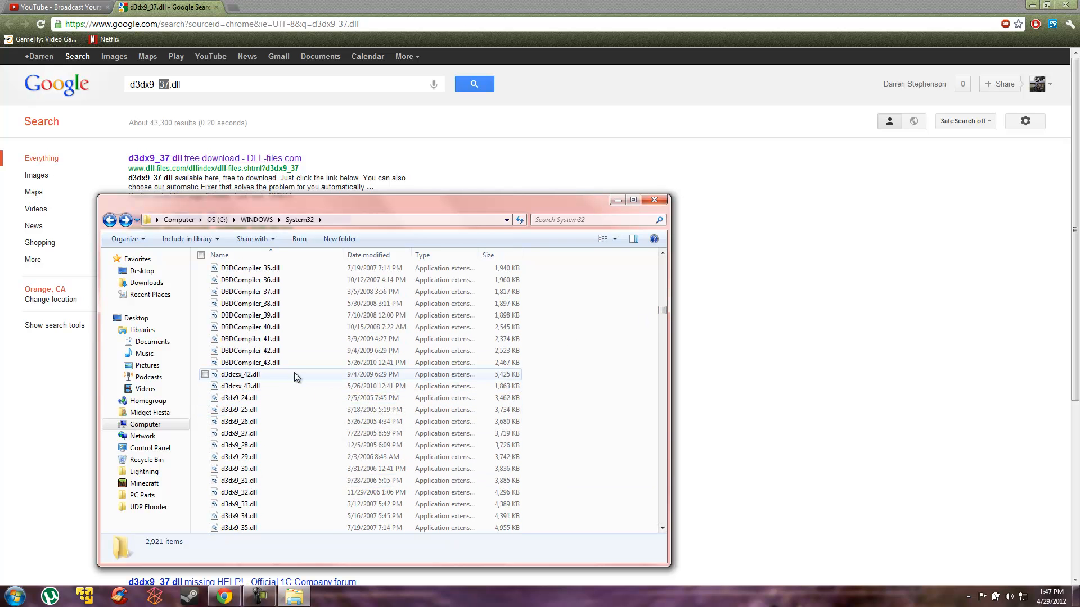
mouse_move(241, 376)
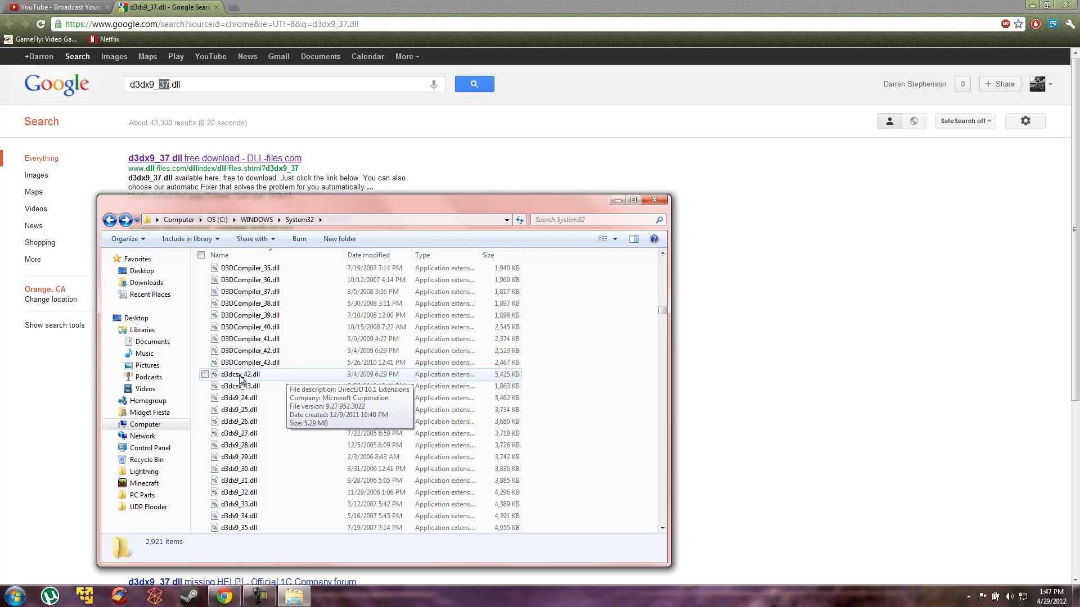
scroll("down", 3)
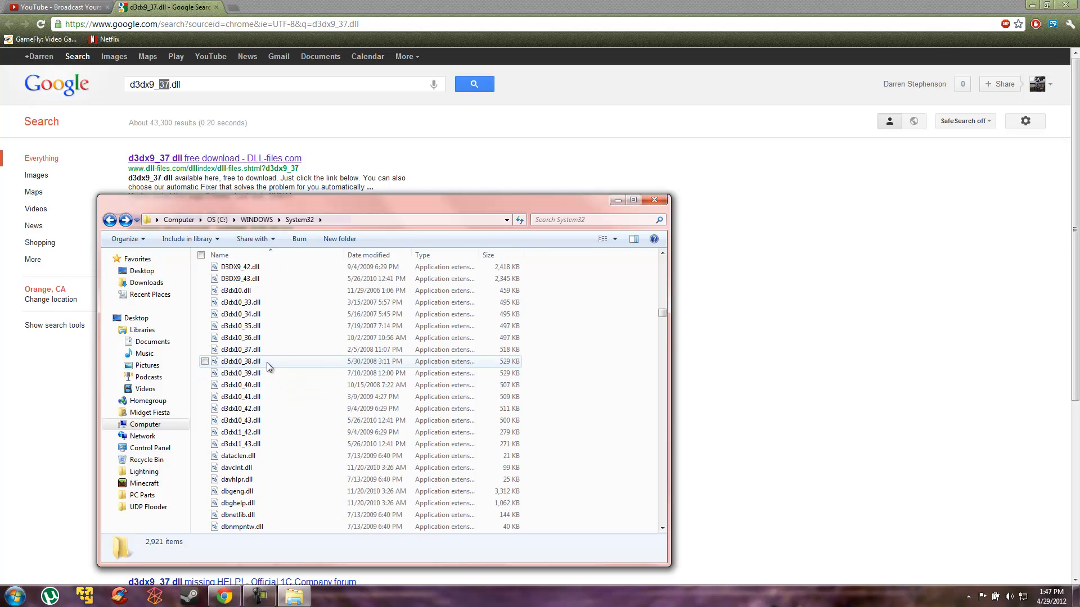
scroll("down", 3)
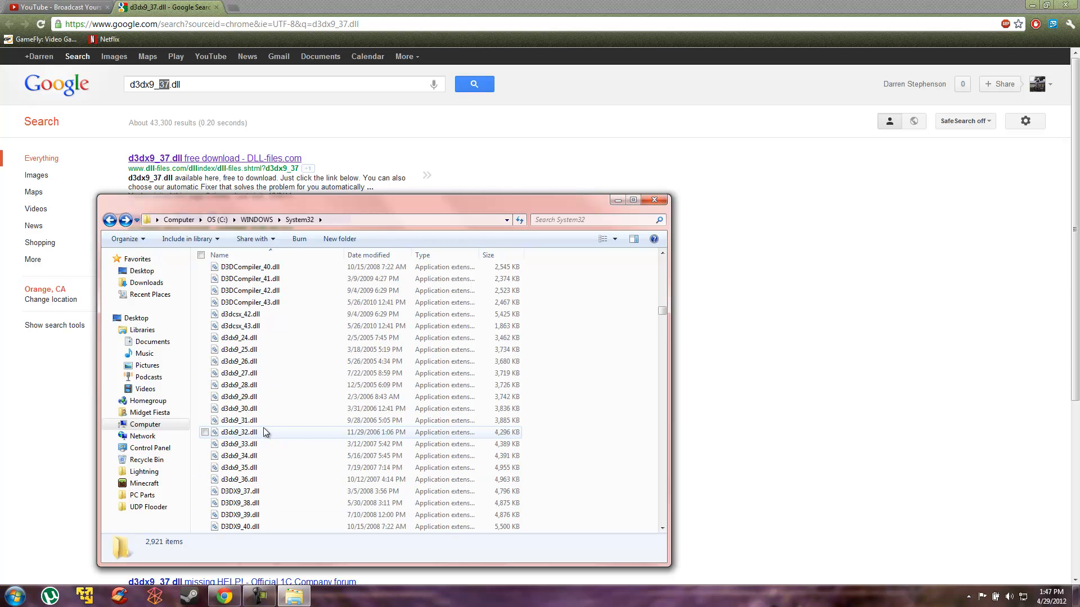
scroll("down", 3)
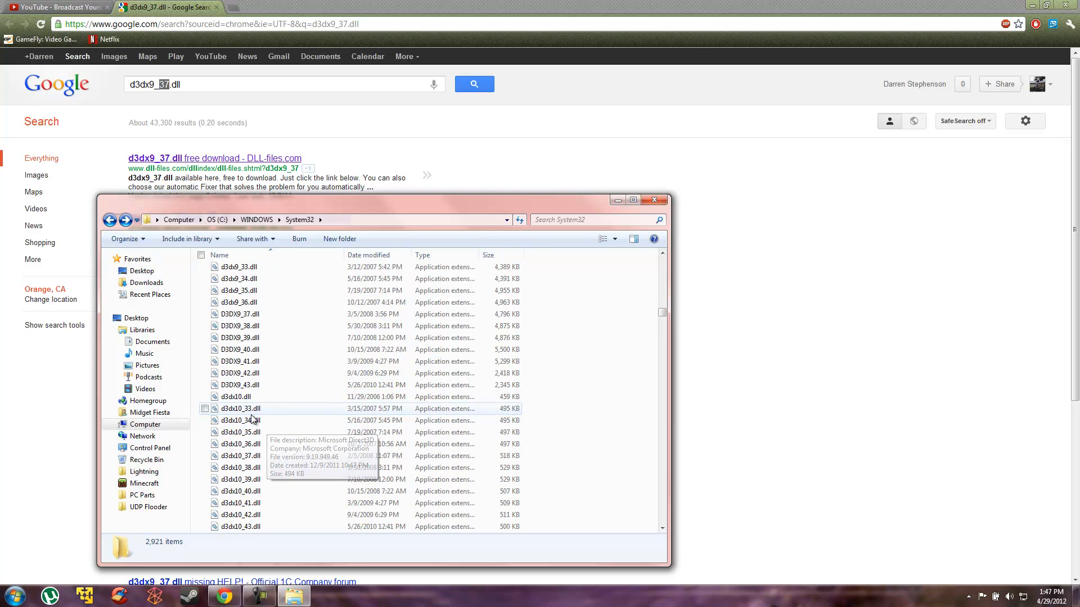
scroll("down", 3)
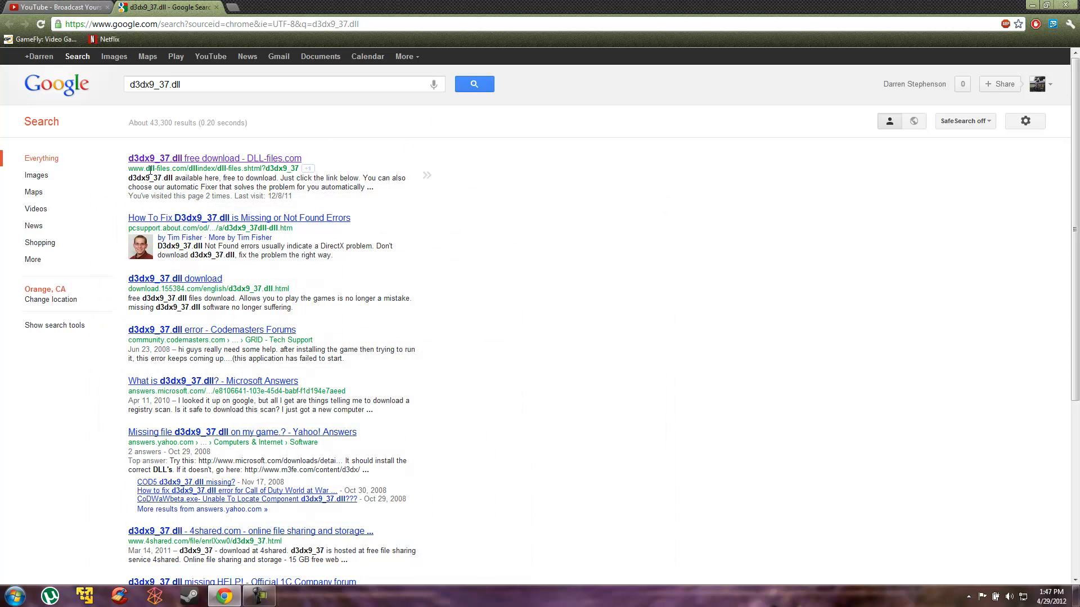
double_click(155, 168)
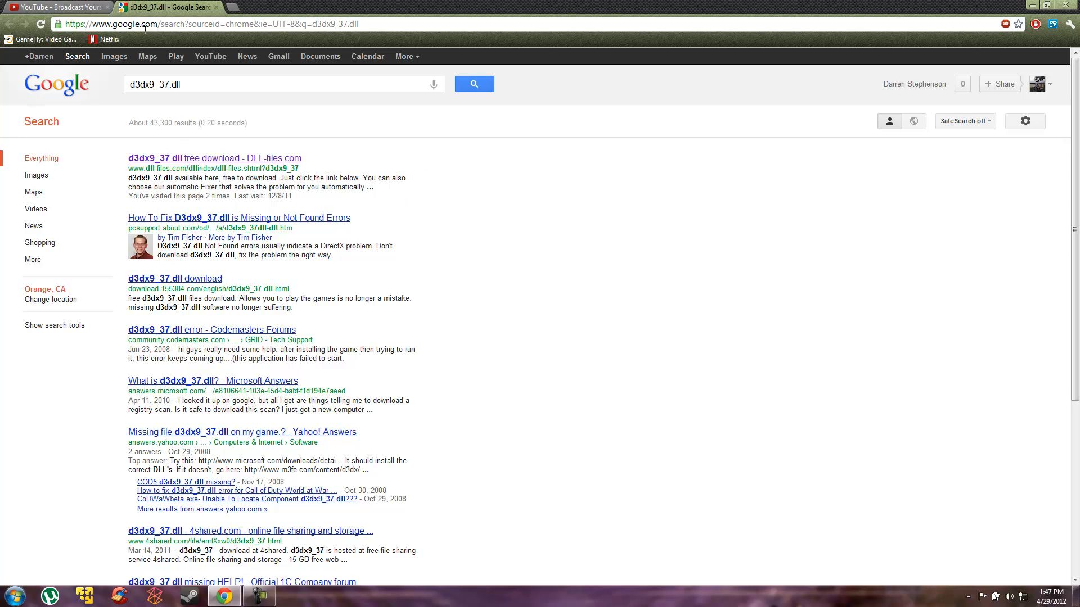
left_click(10, 591)
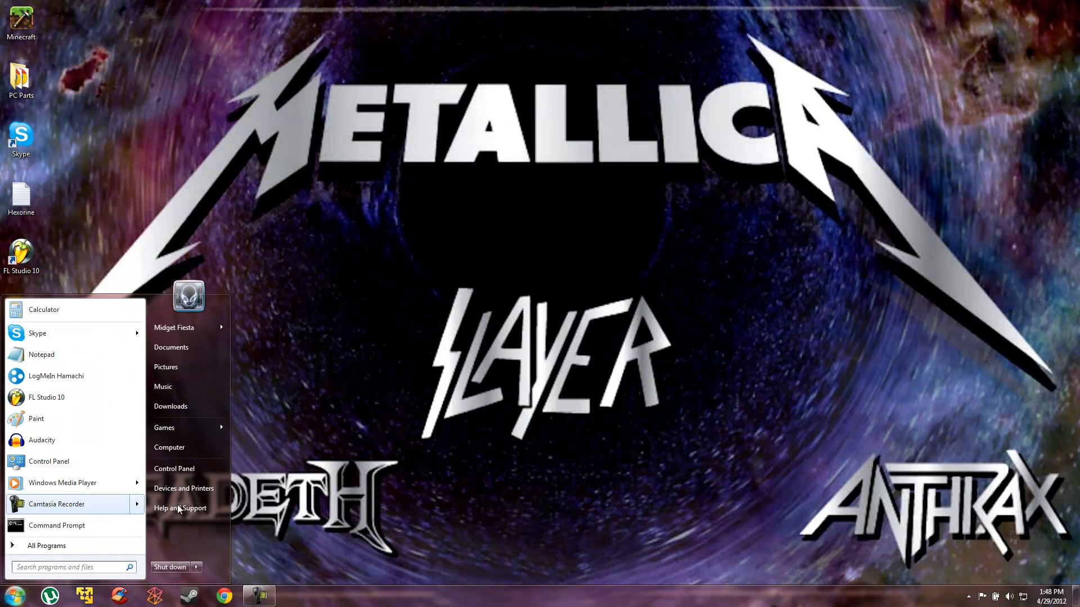
mouse_move(169, 448)
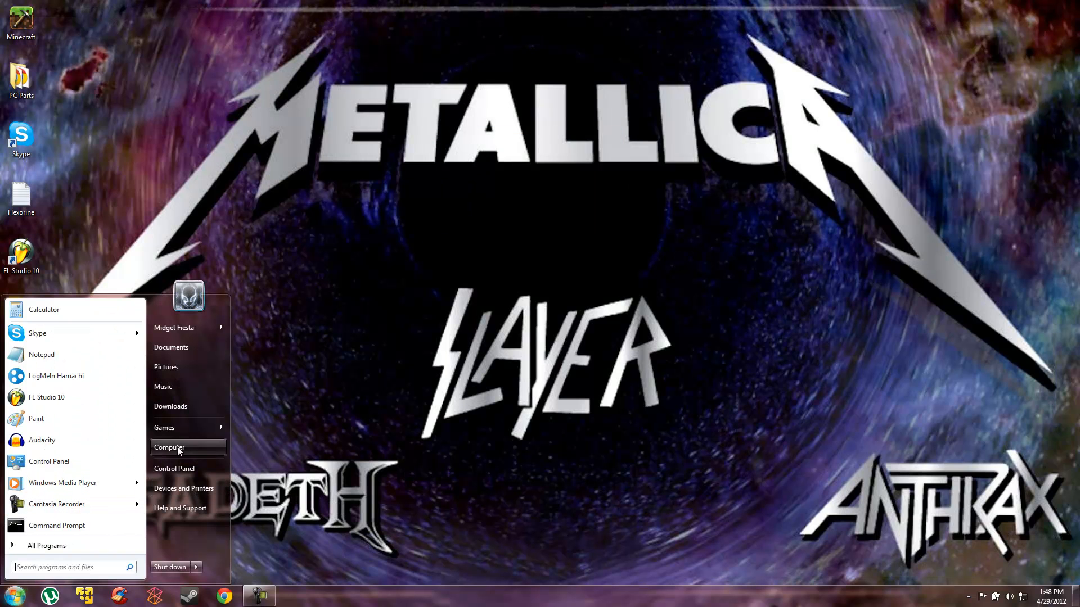
Browse into Steam's Call of Duty World at War folder and select the CoDWaW application.
left_click(169, 448)
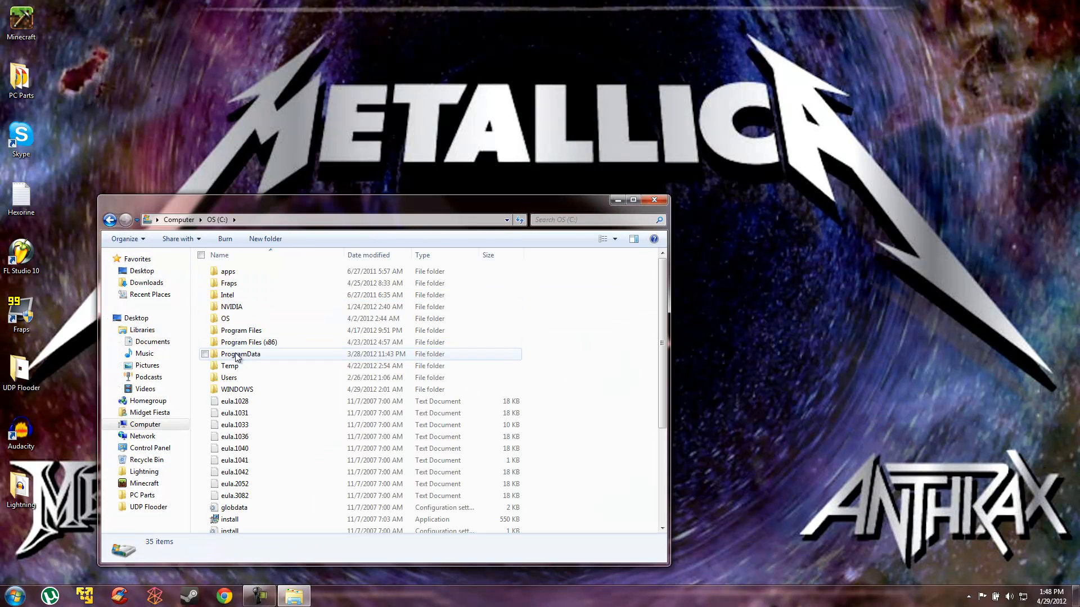
double_click(249, 342)
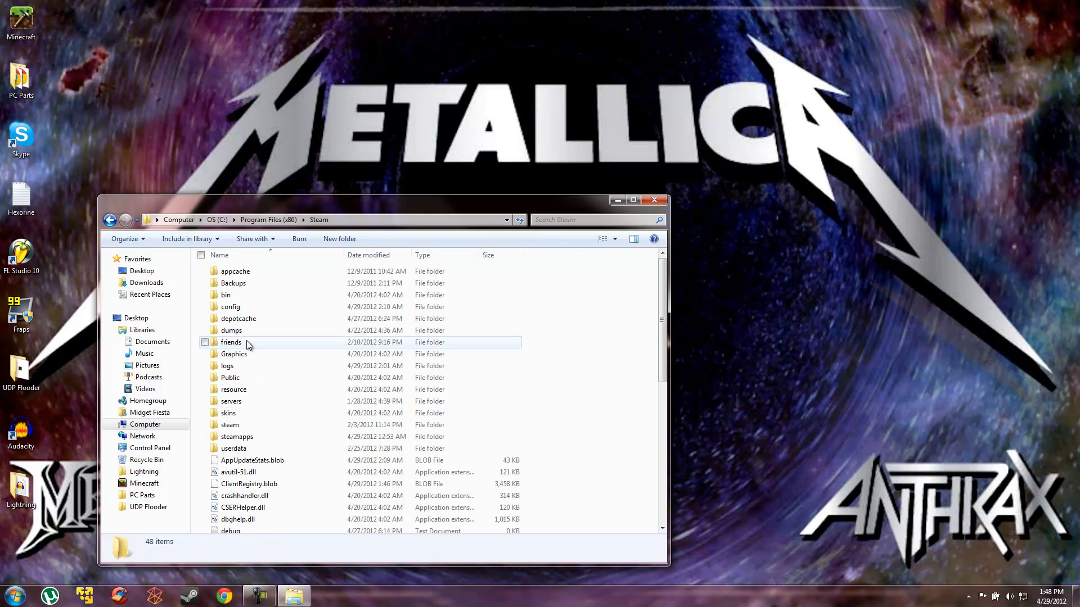
double_click(237, 436)
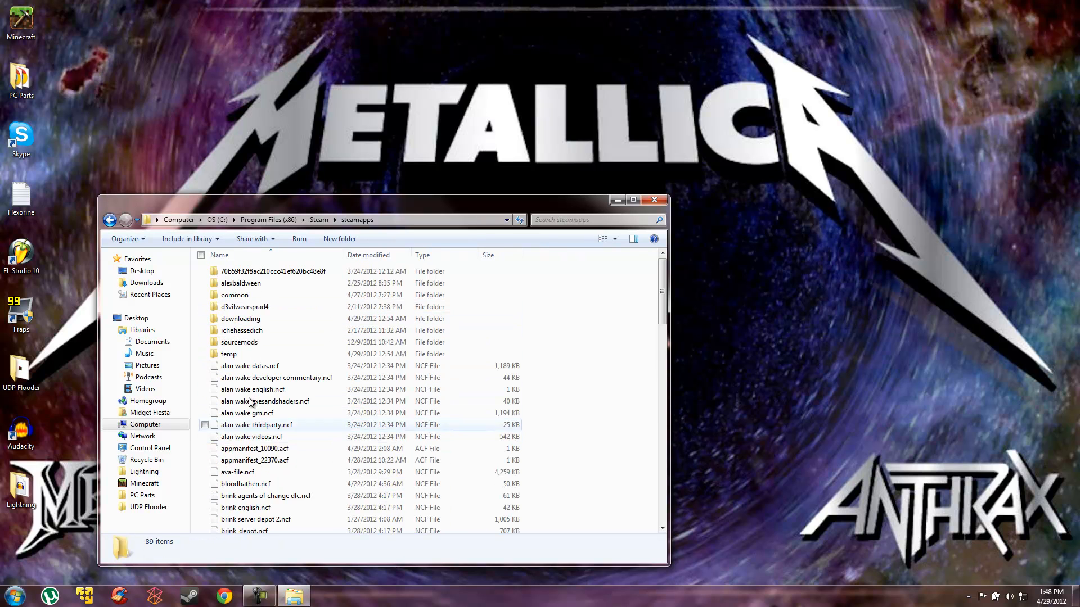
double_click(234, 295)
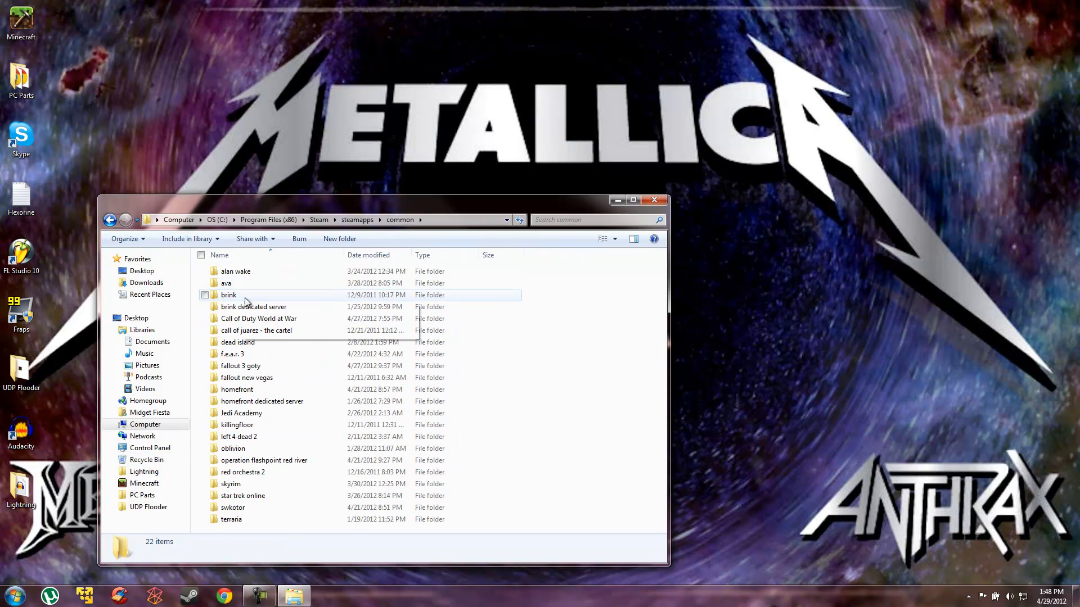
double_click(258, 318)
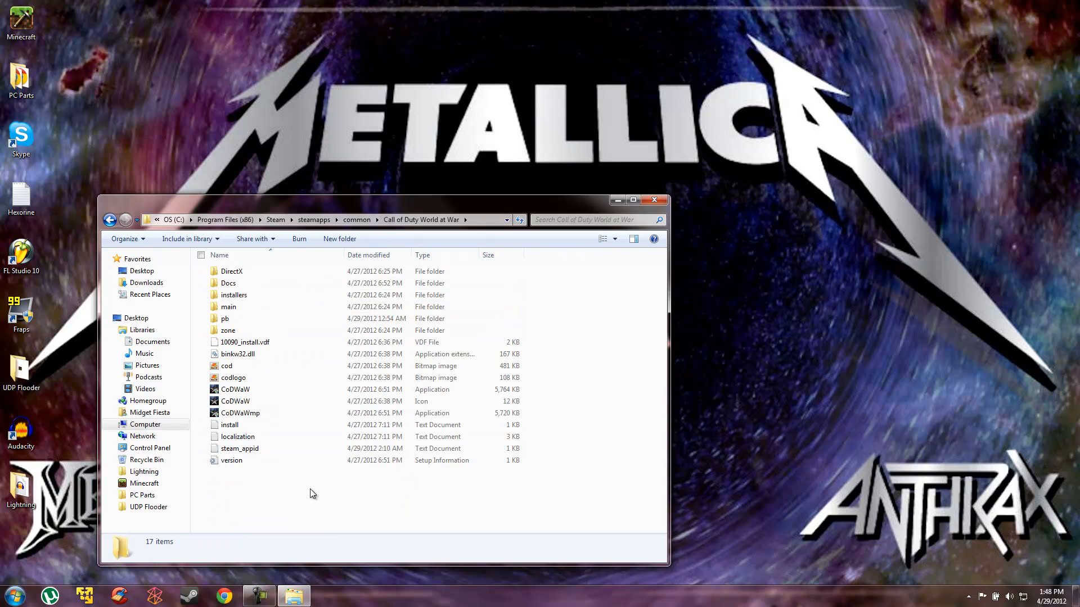
left_click(234, 389)
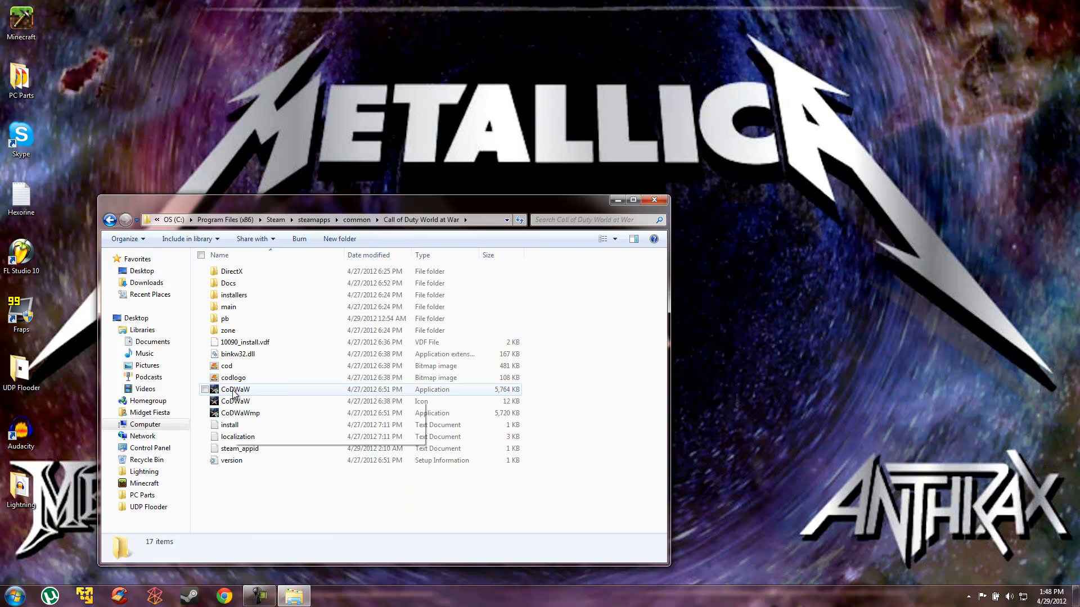
left_click(234, 389)
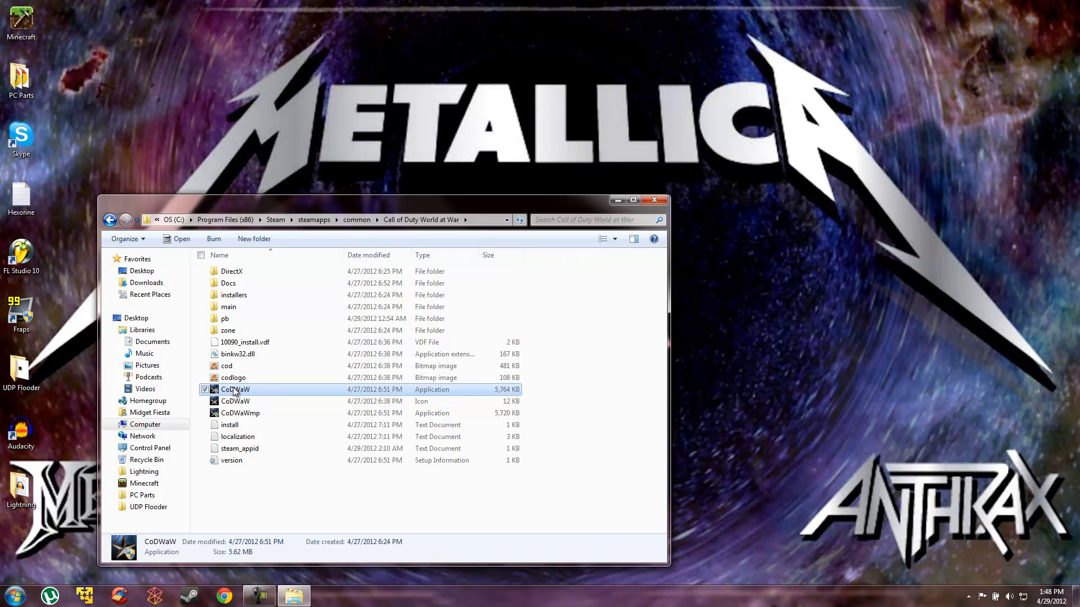
Set CoDWaW's compatibility mode to Windows XP (Service Pack 2) in its Properties.
right_click(234, 390)
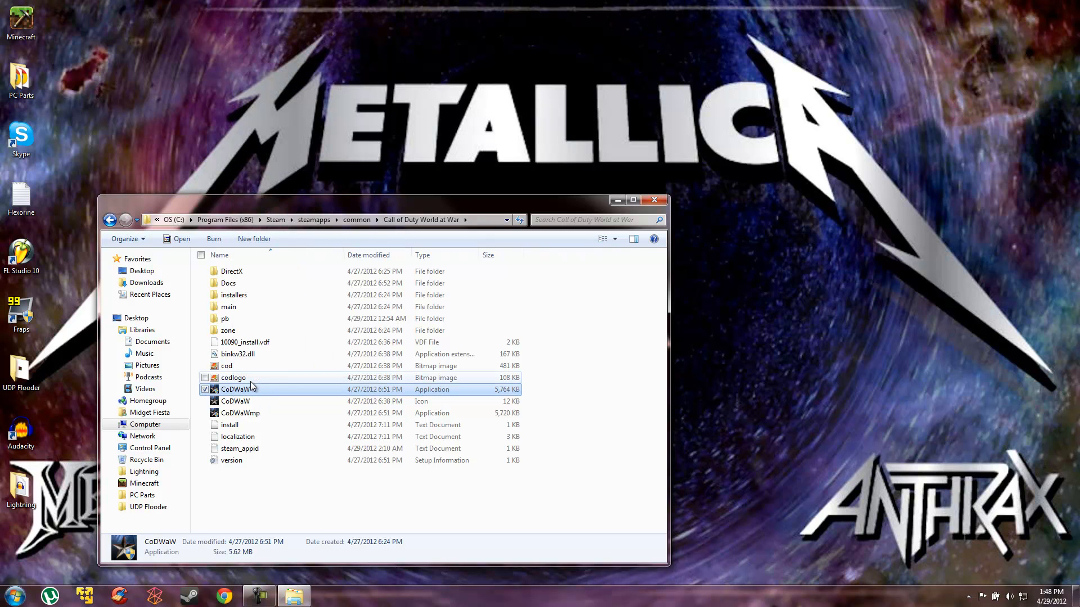
left_click(234, 390)
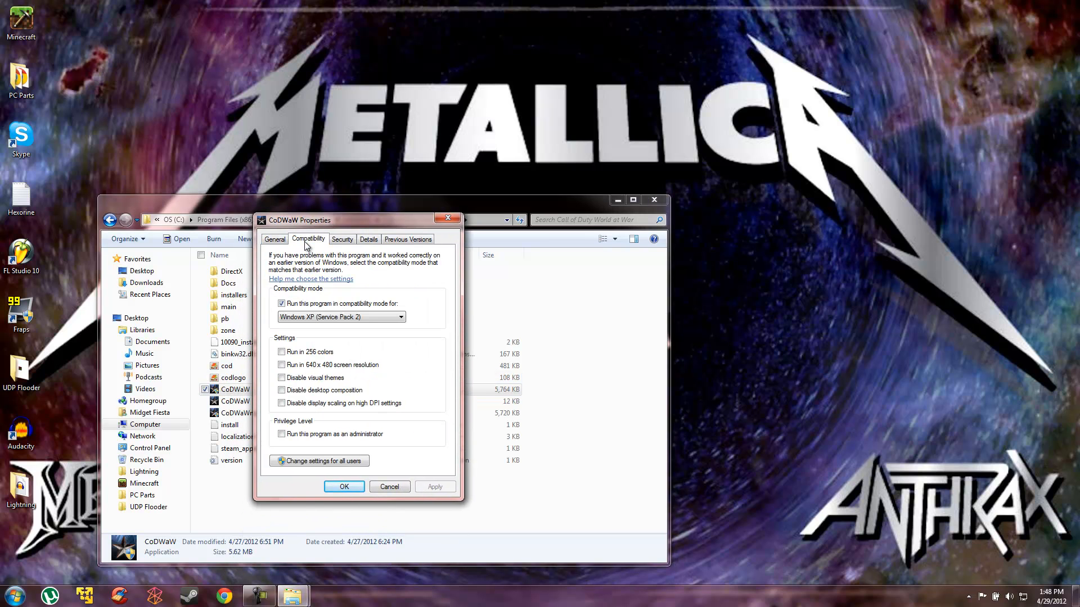
left_click(281, 304)
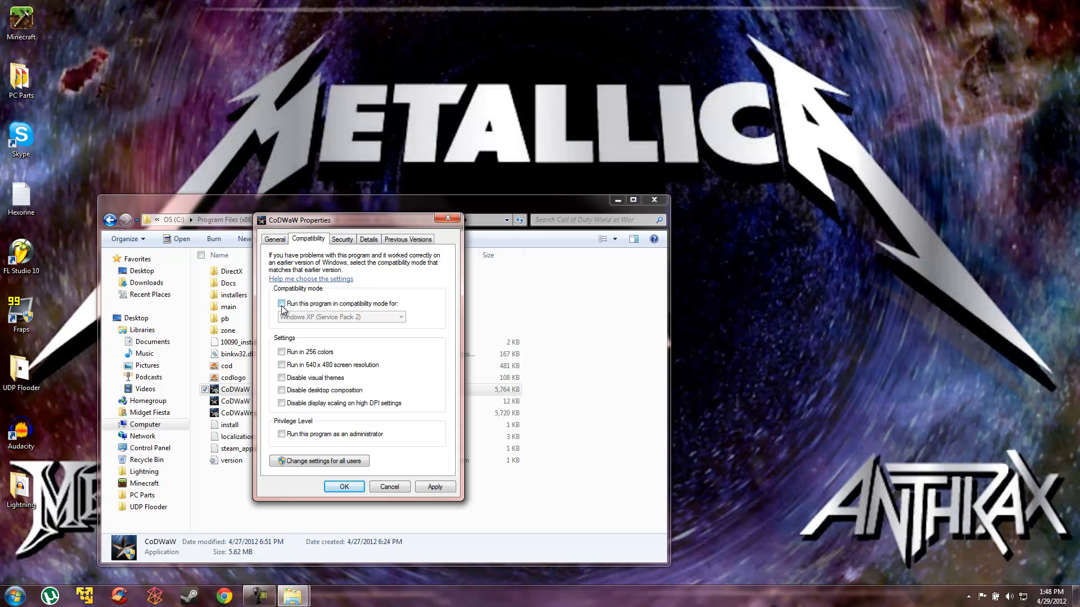
left_click(282, 304)
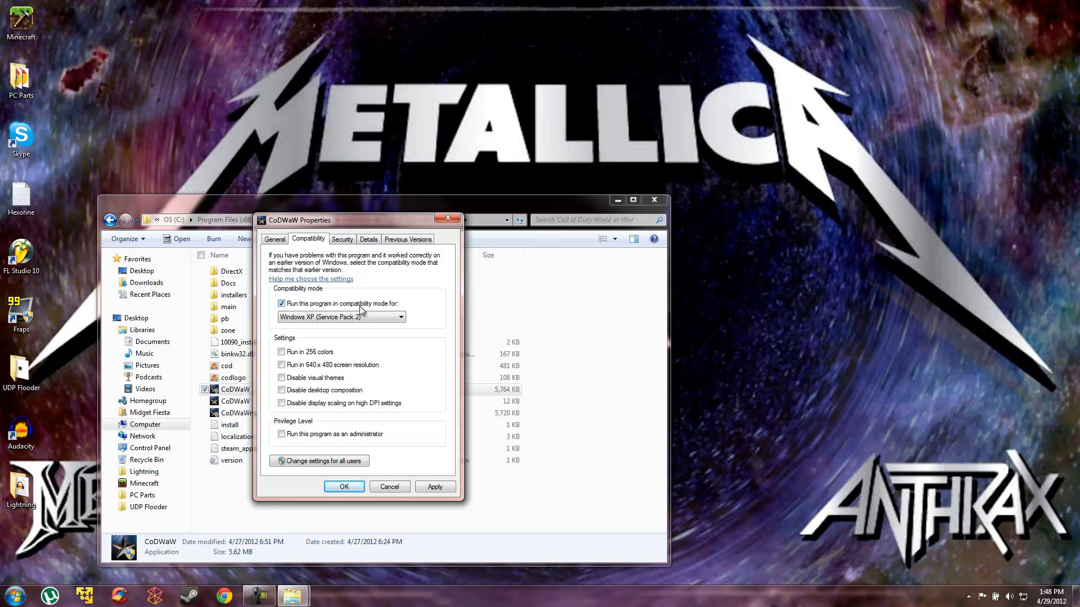
left_click(401, 317)
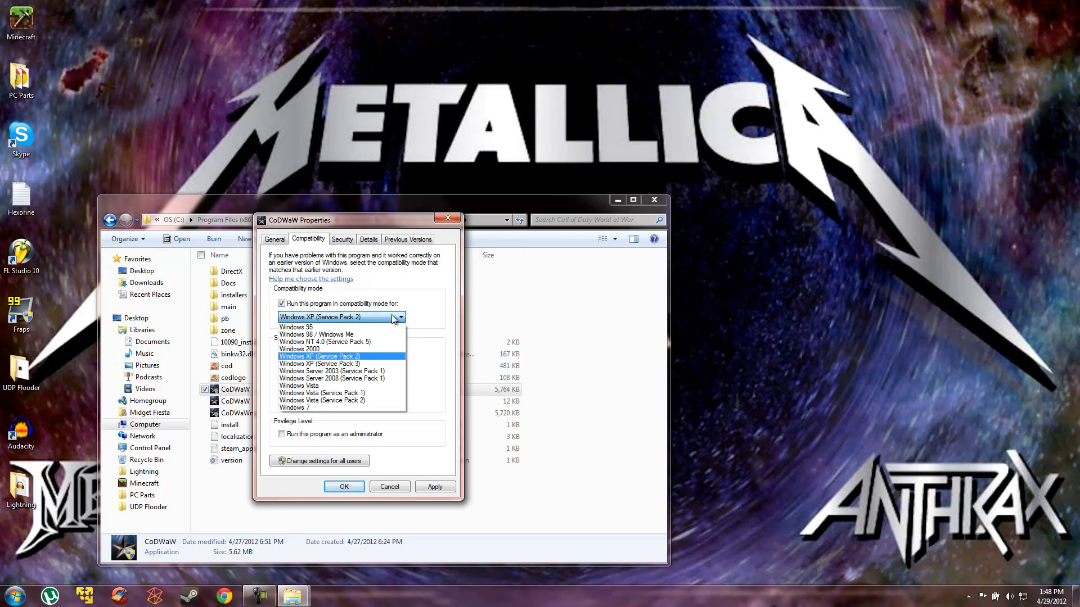
left_click(319, 356)
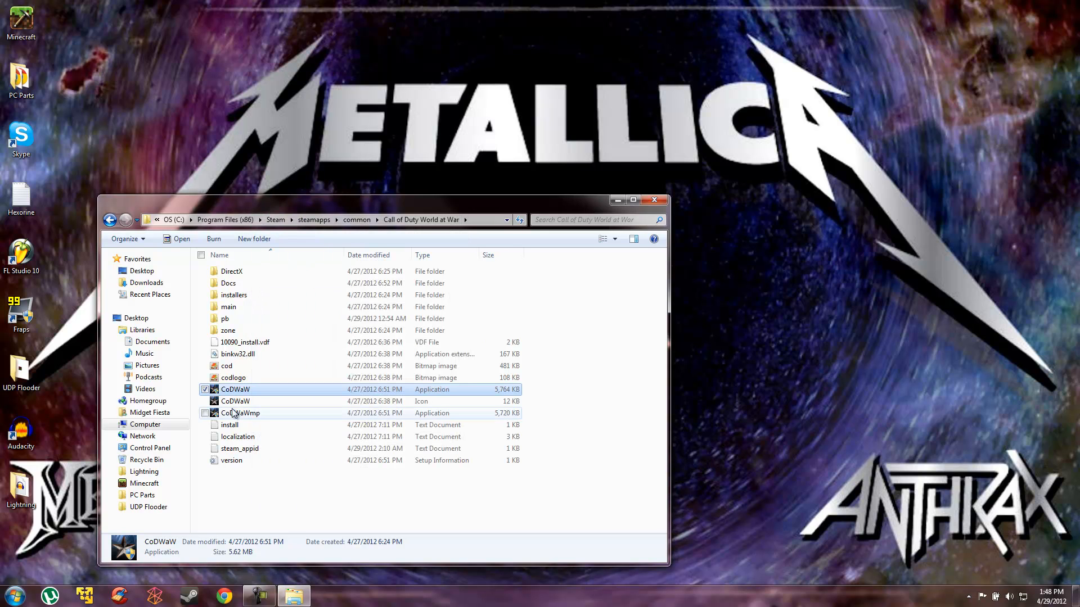
Confirm CoDWaWmp's compatibility mode as Windows XP (Service Pack 2) in its Properties.
left_click(241, 413)
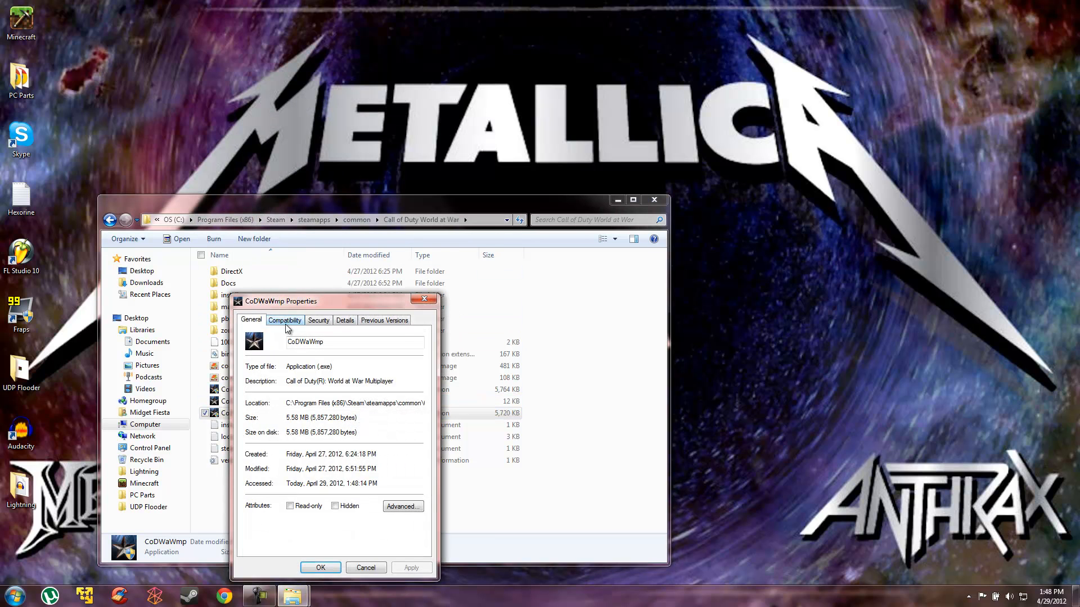
left_click(284, 319)
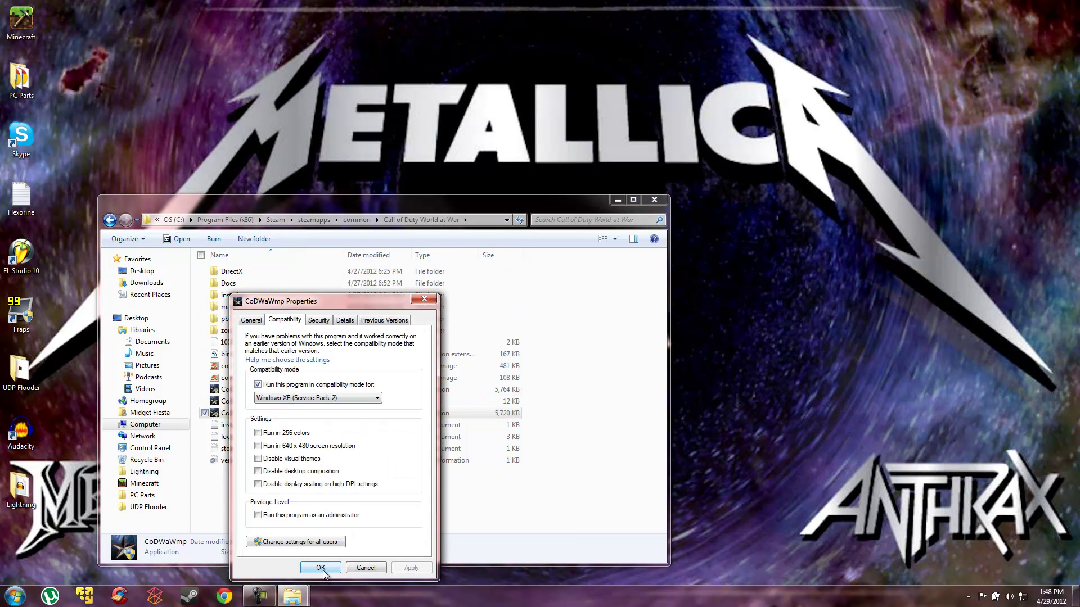
left_click(321, 567)
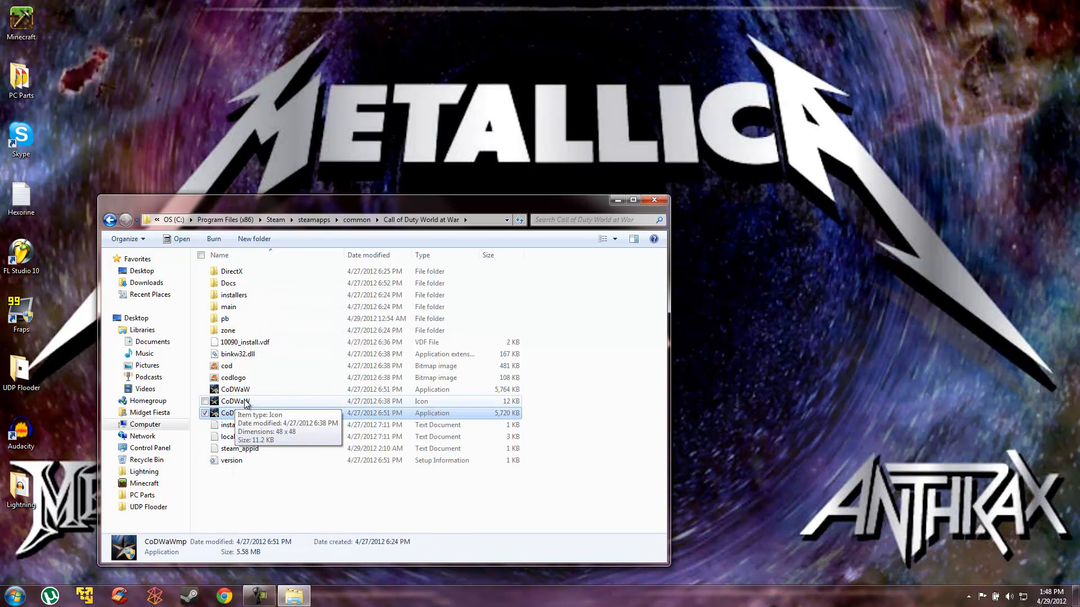
left_click_drag(379, 200, 399, 127)
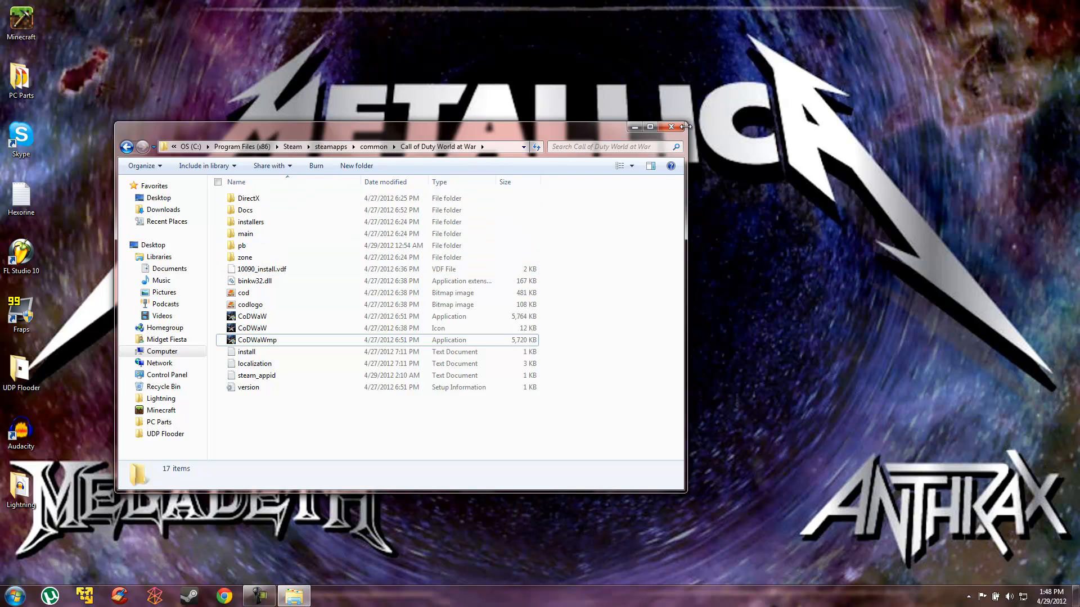
Launch Control Panel from the Start menu at its category home page.
left_click(11, 591)
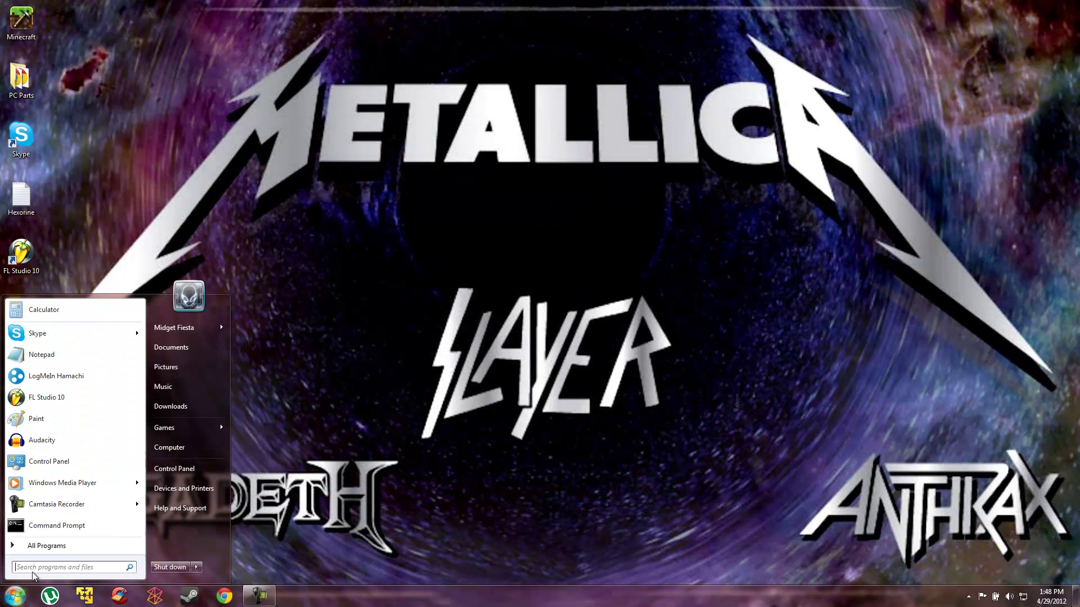
left_click(173, 468)
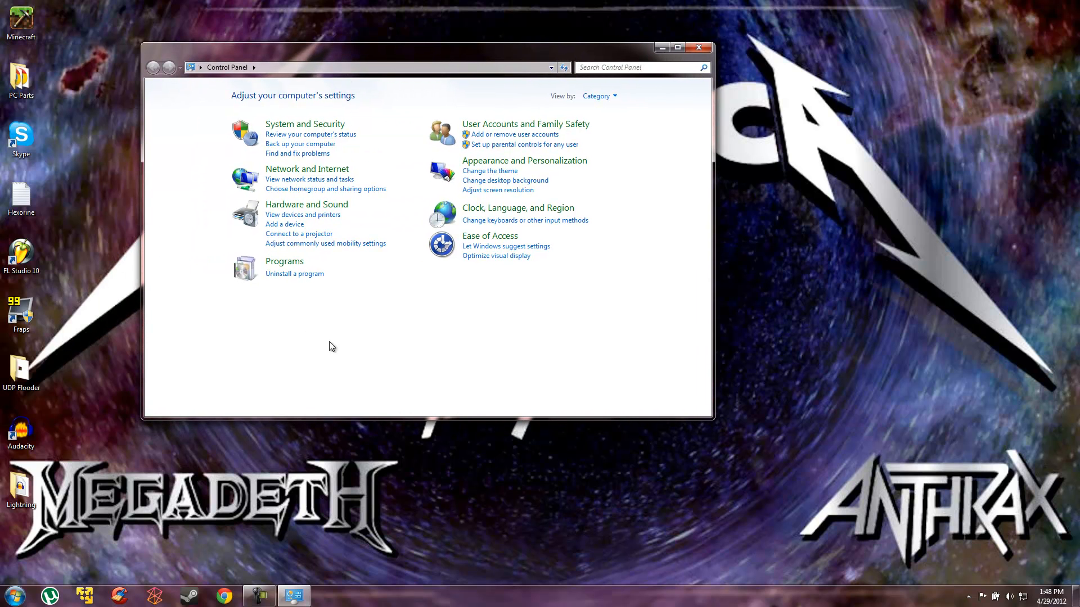
mouse_move(461, 273)
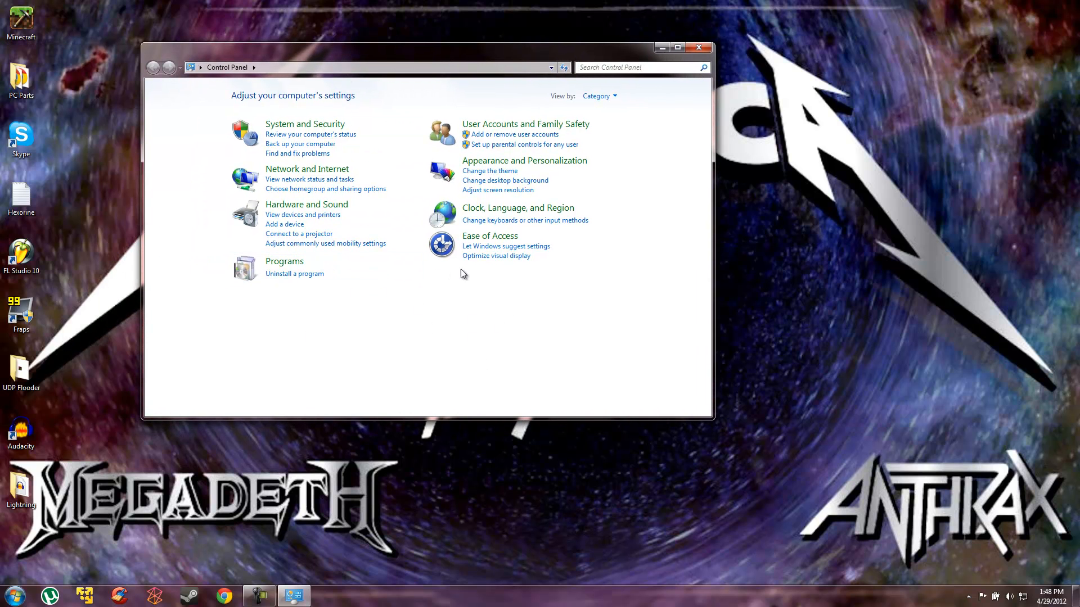
mouse_move(396, 258)
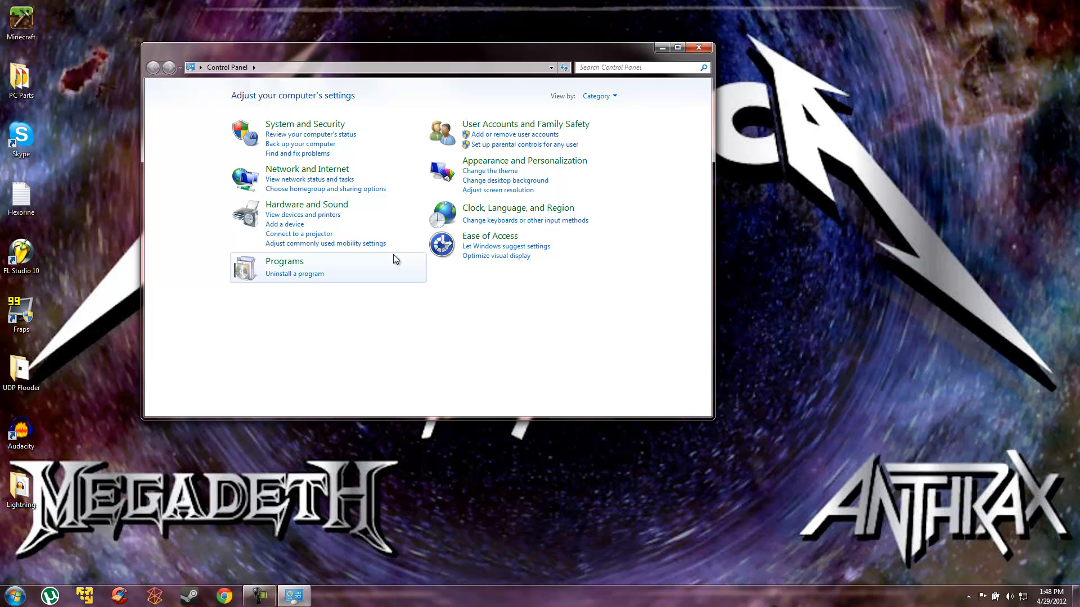
Reach the Sound dialog via Hardware and Sound and select the Speakers playback device.
left_click(306, 203)
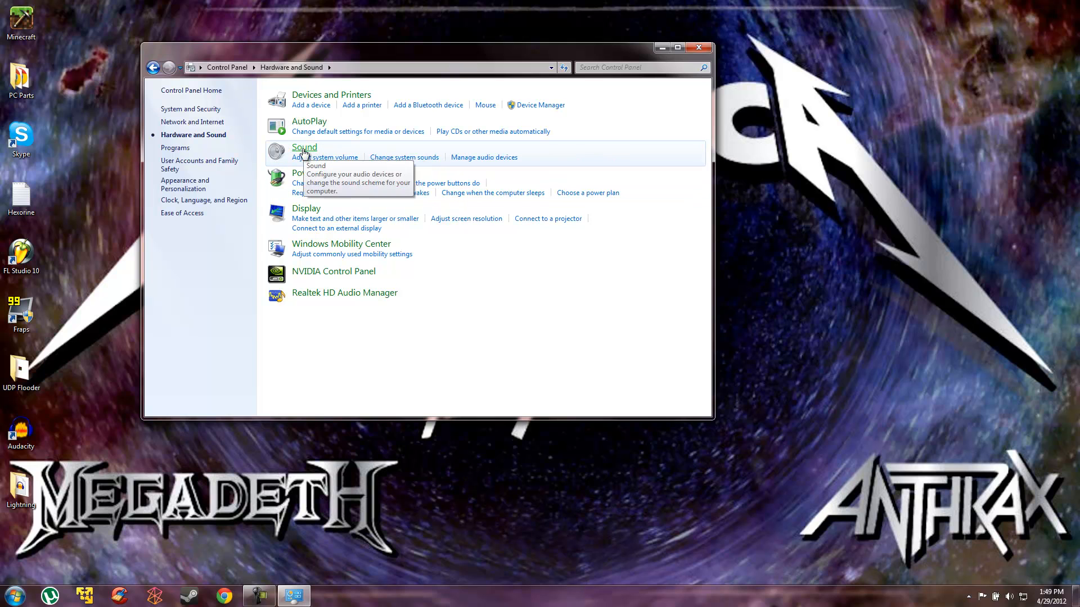
left_click(304, 146)
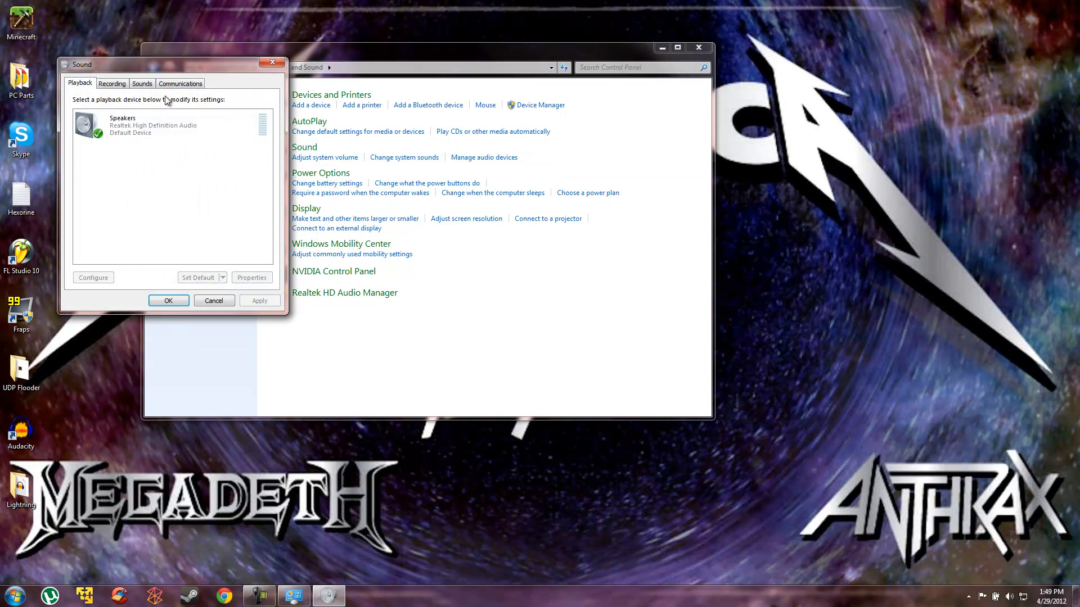
left_click(142, 83)
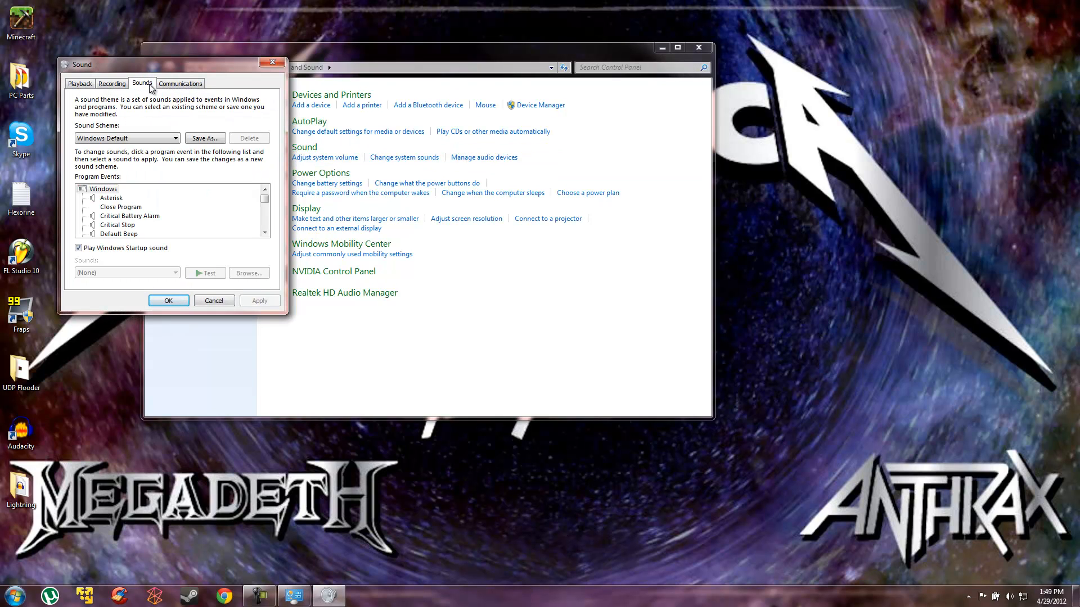
left_click(180, 83)
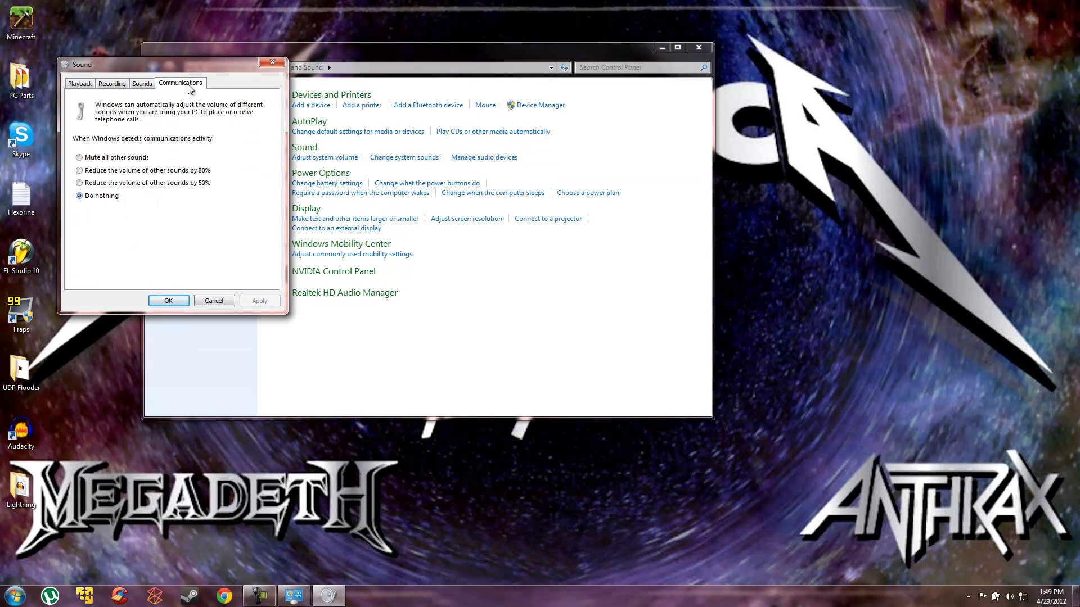
left_click(79, 84)
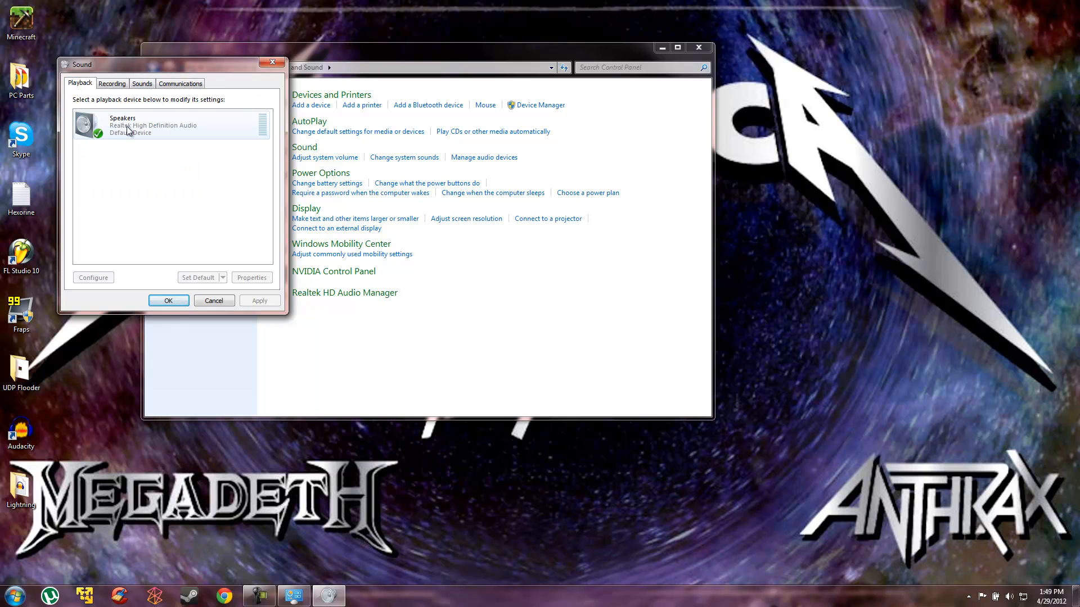
Bring up the device Properties and its Advanced default-format settings via the Recording list.
right_click(130, 126)
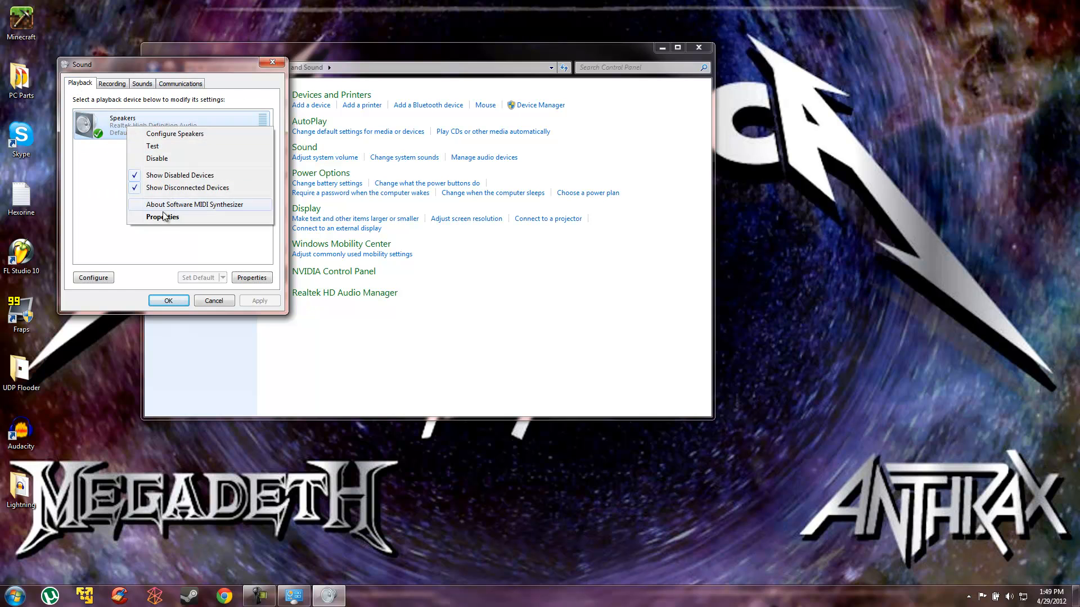
left_click(112, 83)
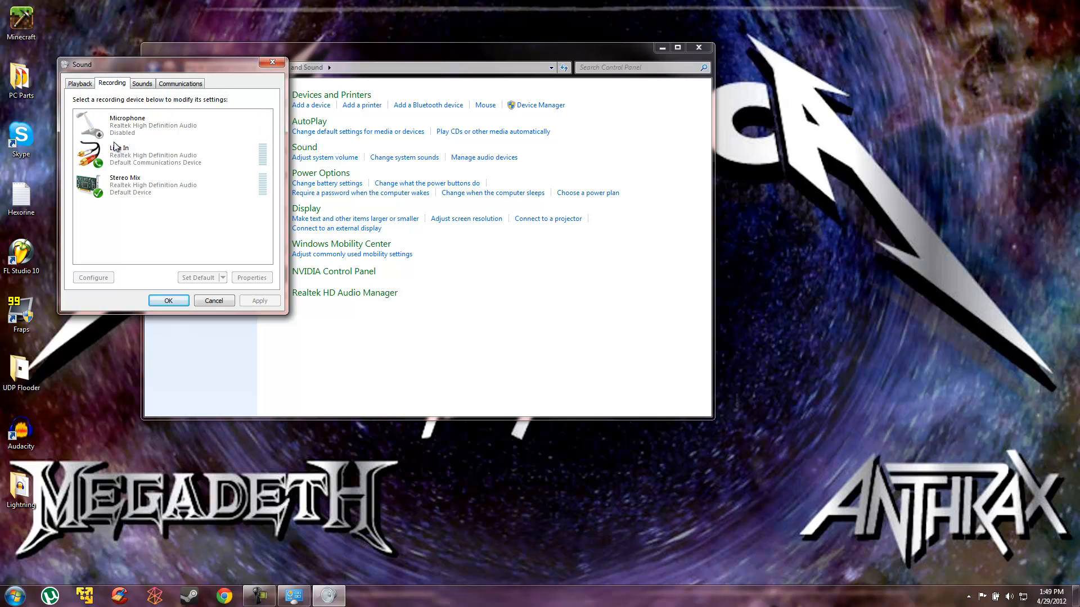
right_click(125, 186)
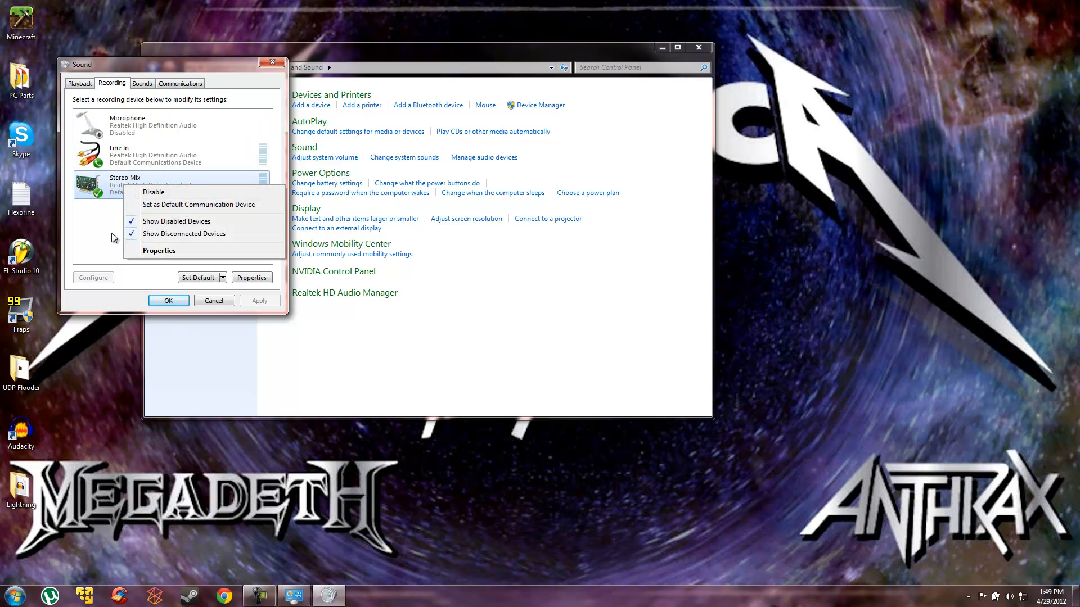
left_click(159, 250)
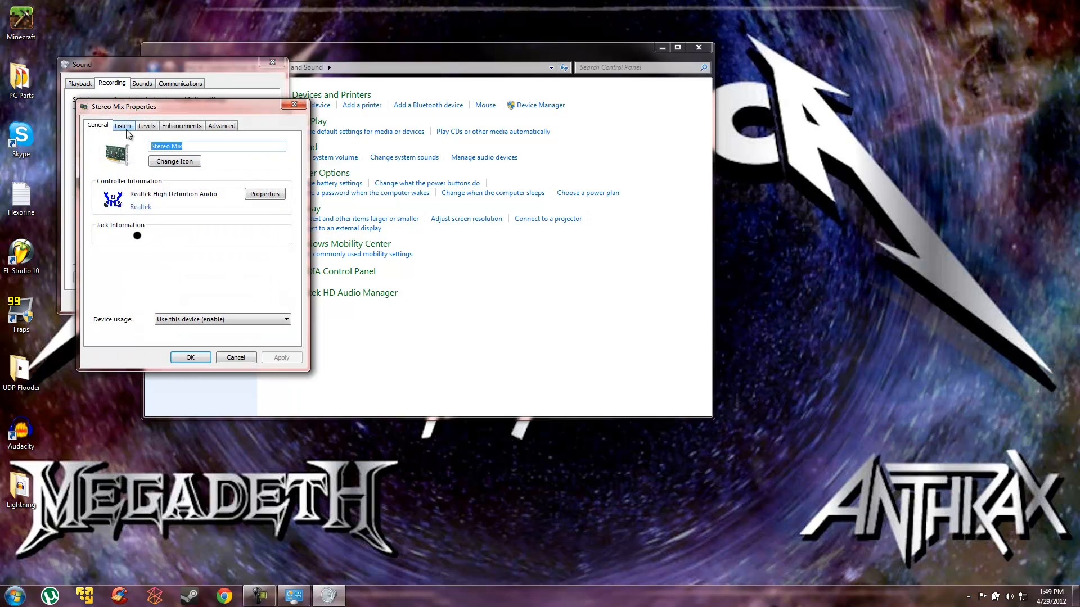
left_click(182, 126)
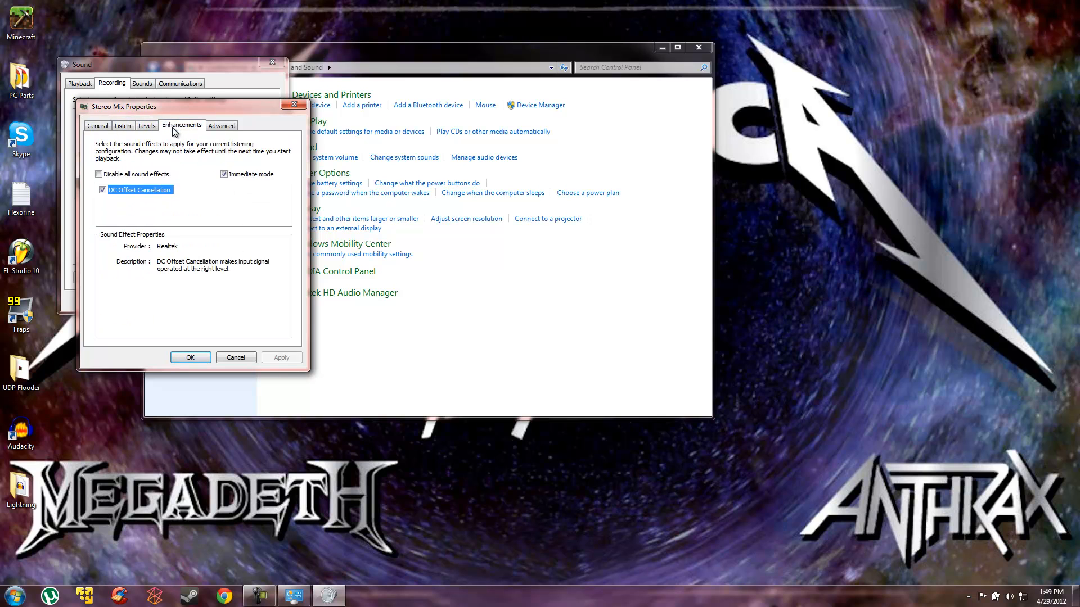
left_click(222, 125)
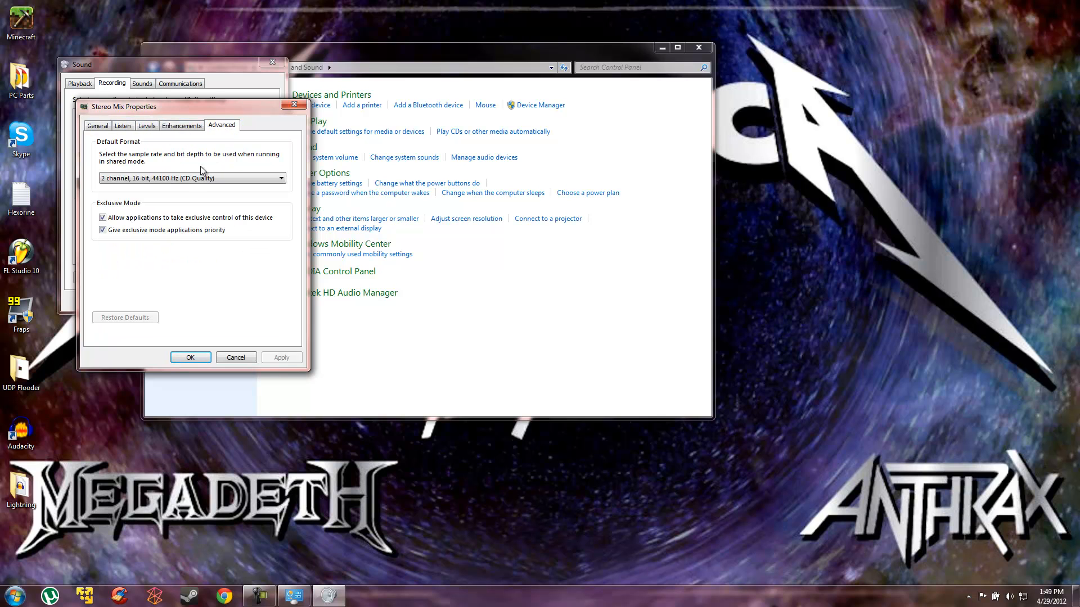
Set the default format to 24 bit, 48000 Hz (Studio Quality) and confirm with OK.
left_click(279, 177)
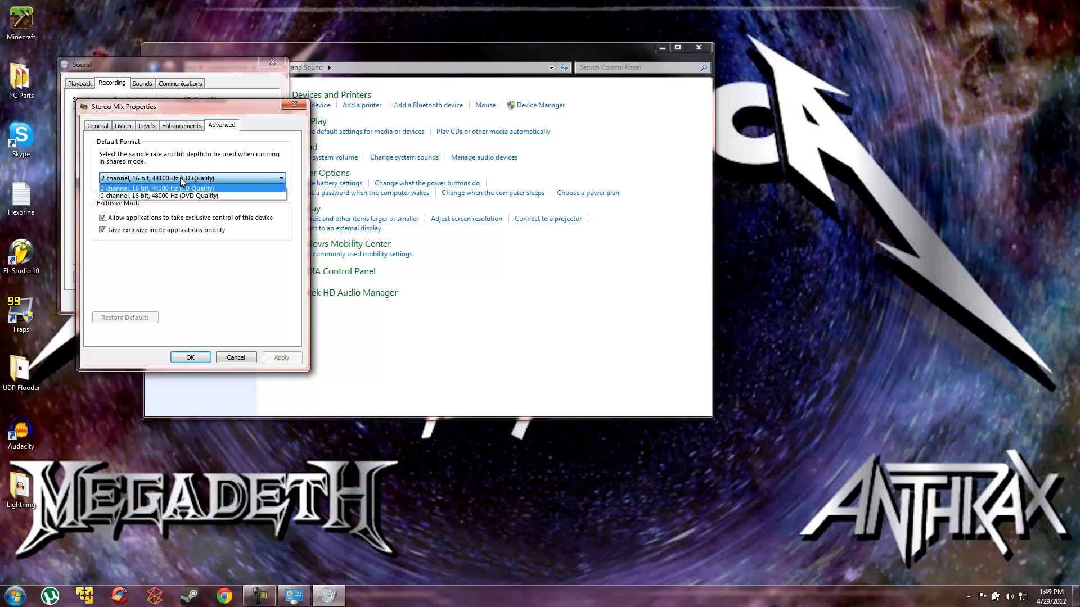
left_click(191, 188)
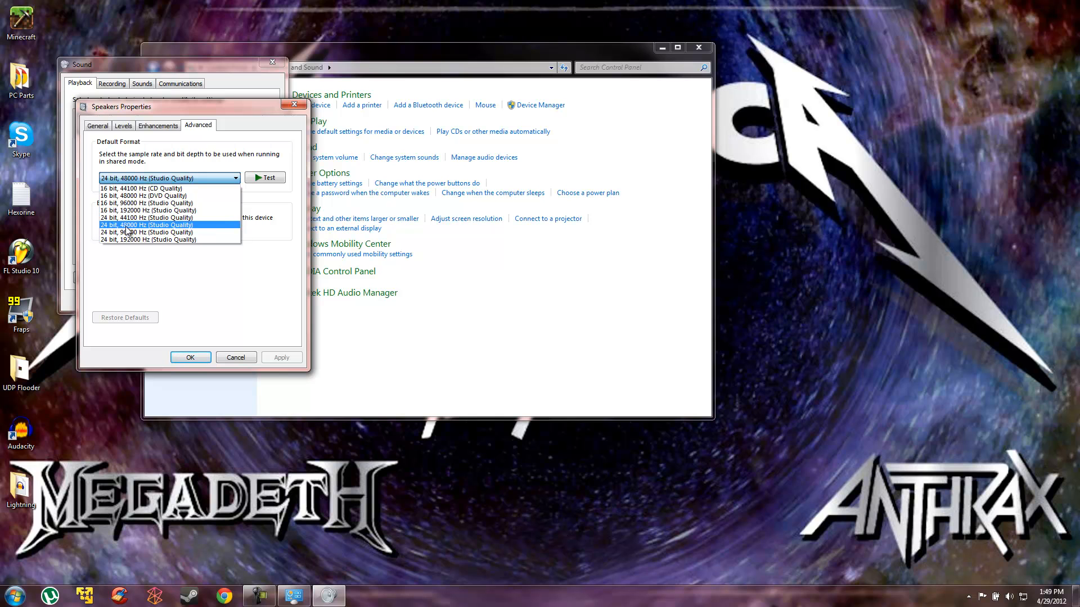
left_click(147, 224)
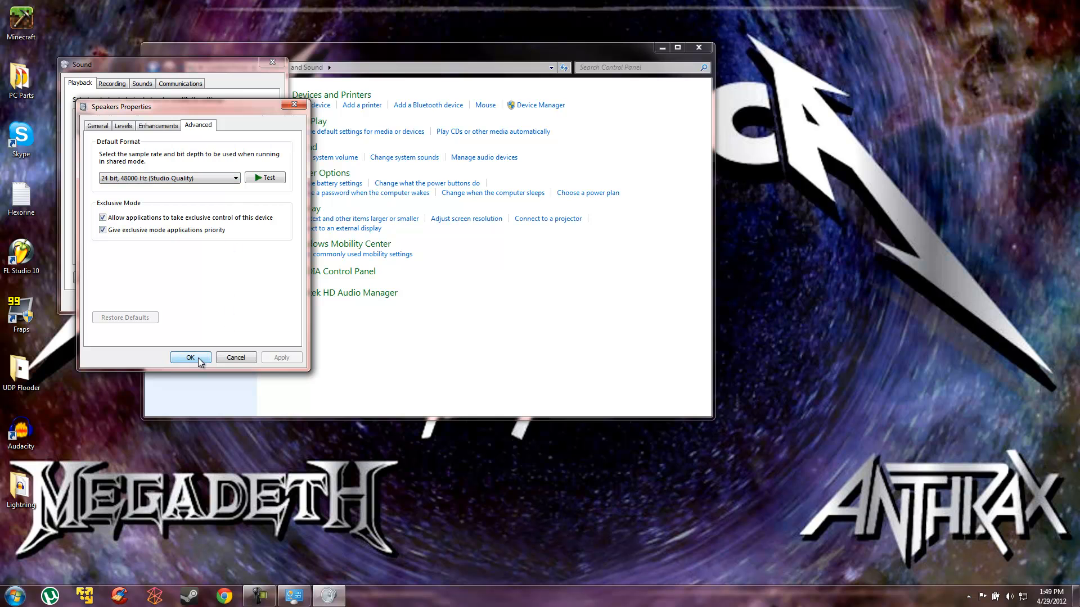
left_click(190, 357)
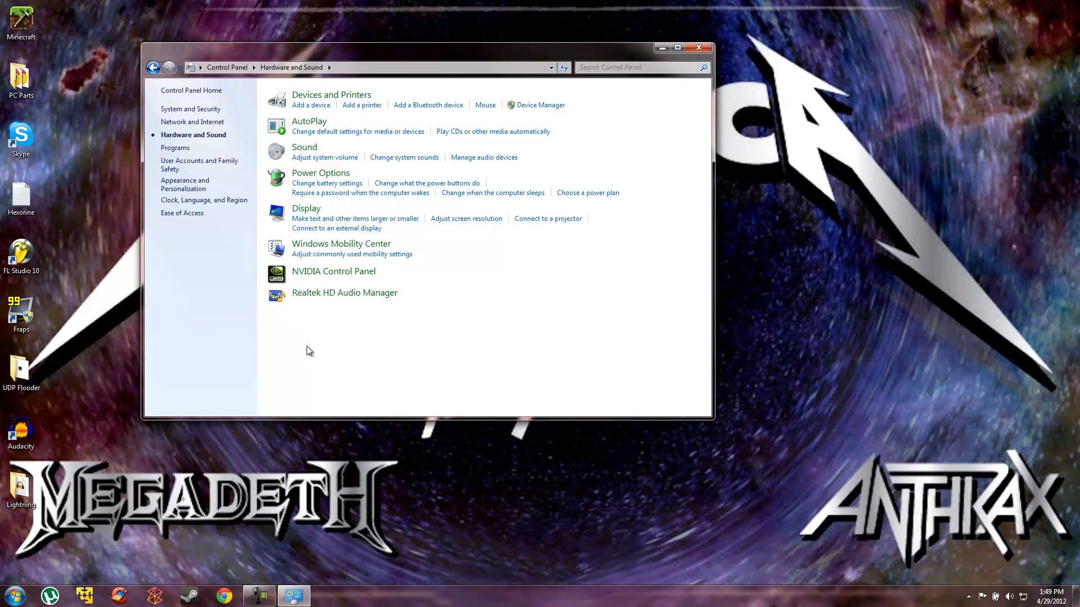
mouse_move(623, 109)
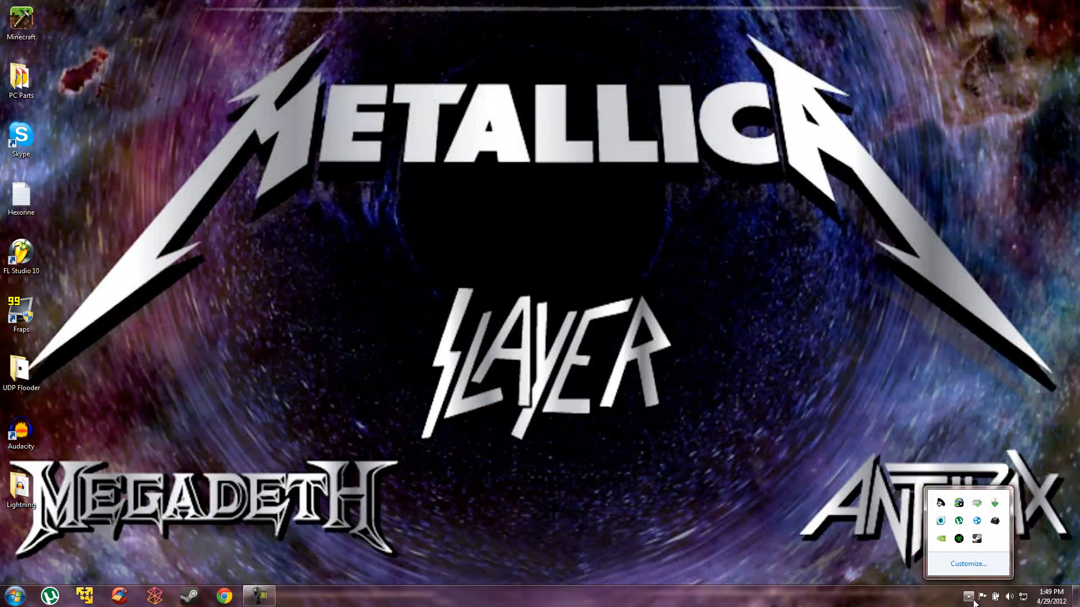
Reopen Control Panel, browse Hardware and Sound and Network and Internet, returning to the home page.
left_click(17, 593)
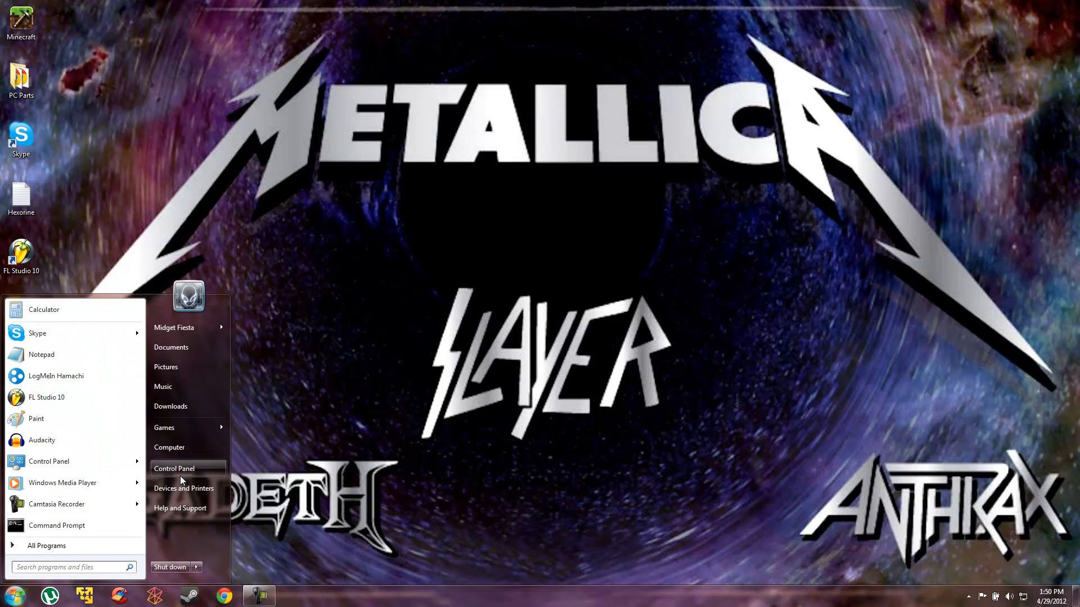
left_click(174, 468)
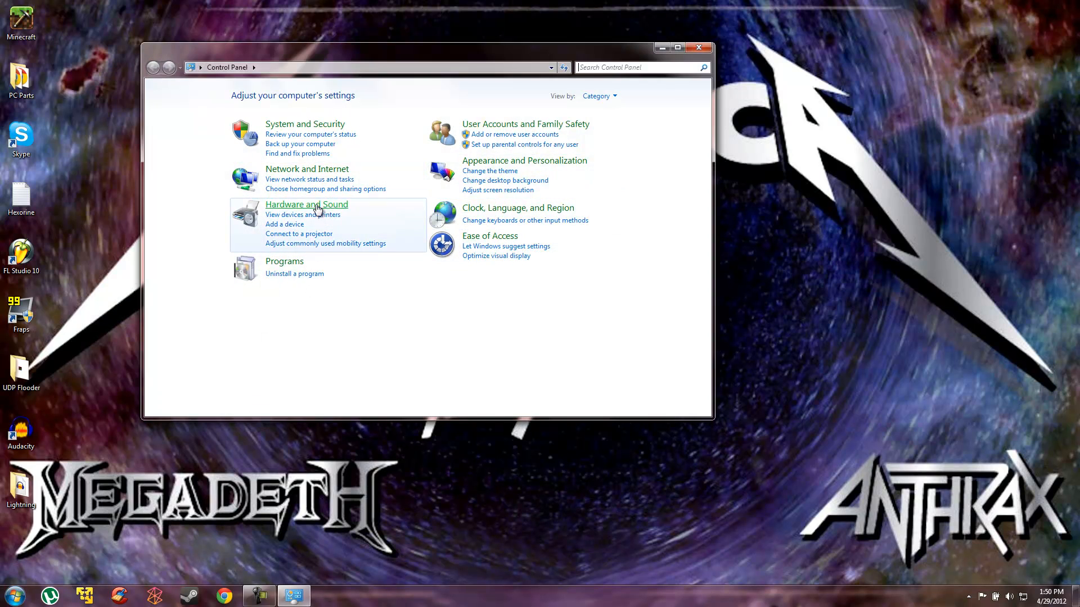
left_click(306, 203)
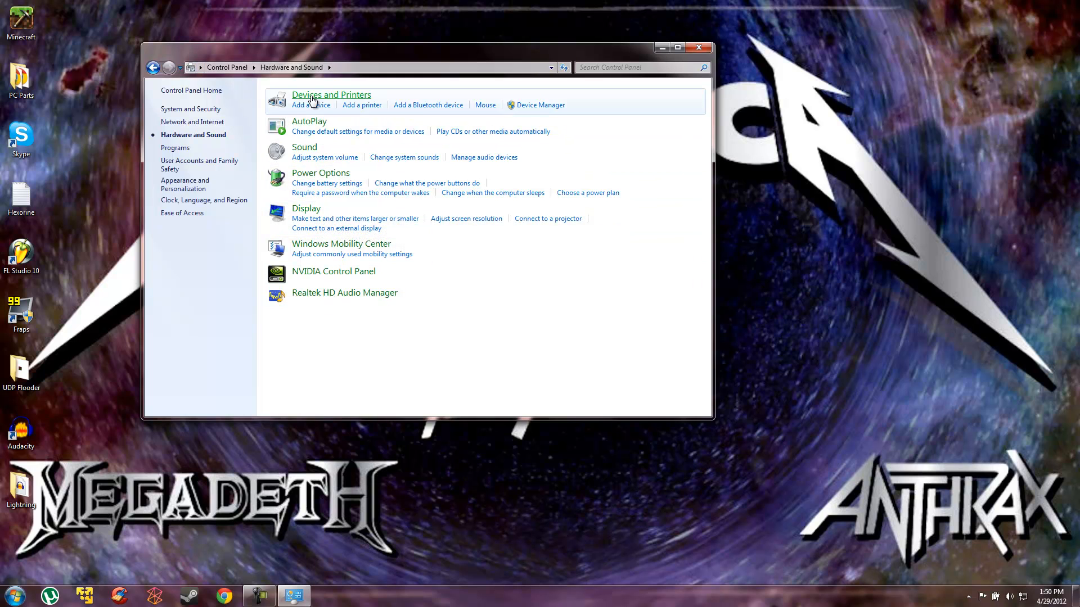
left_click(153, 68)
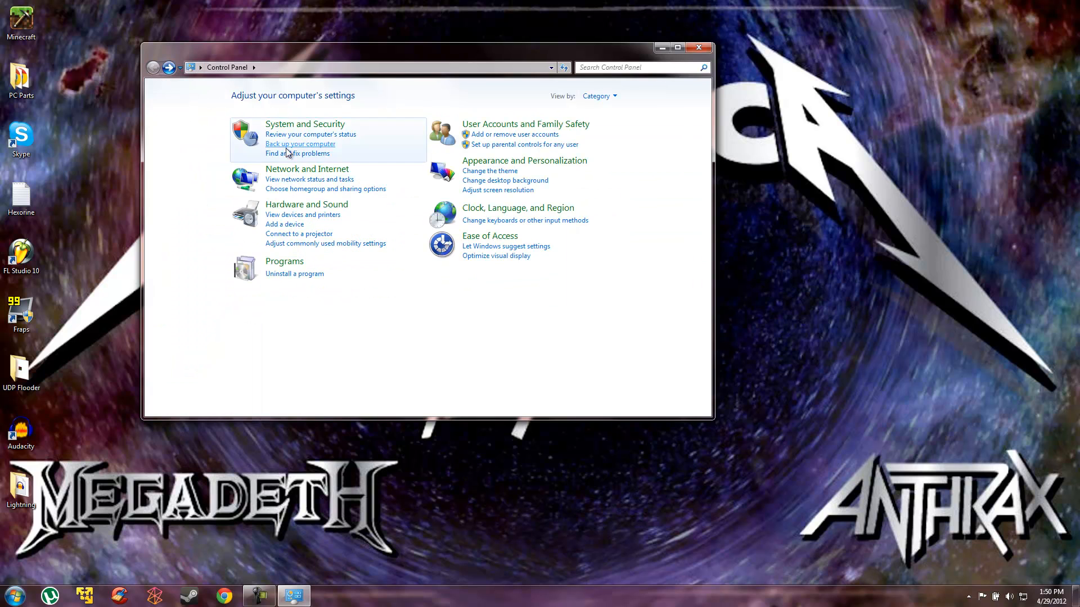
left_click(307, 169)
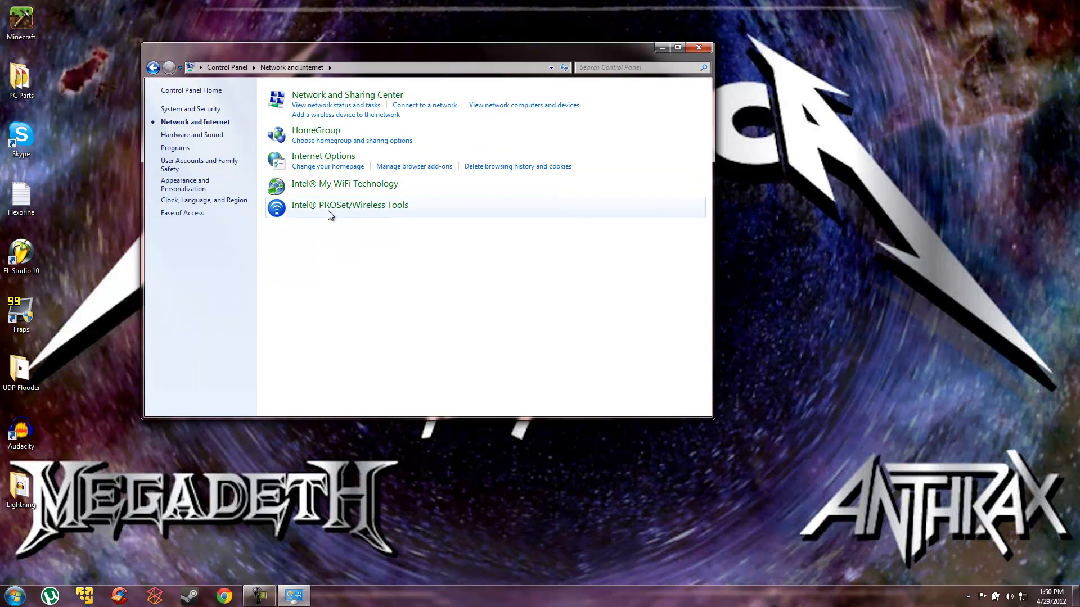
left_click(154, 68)
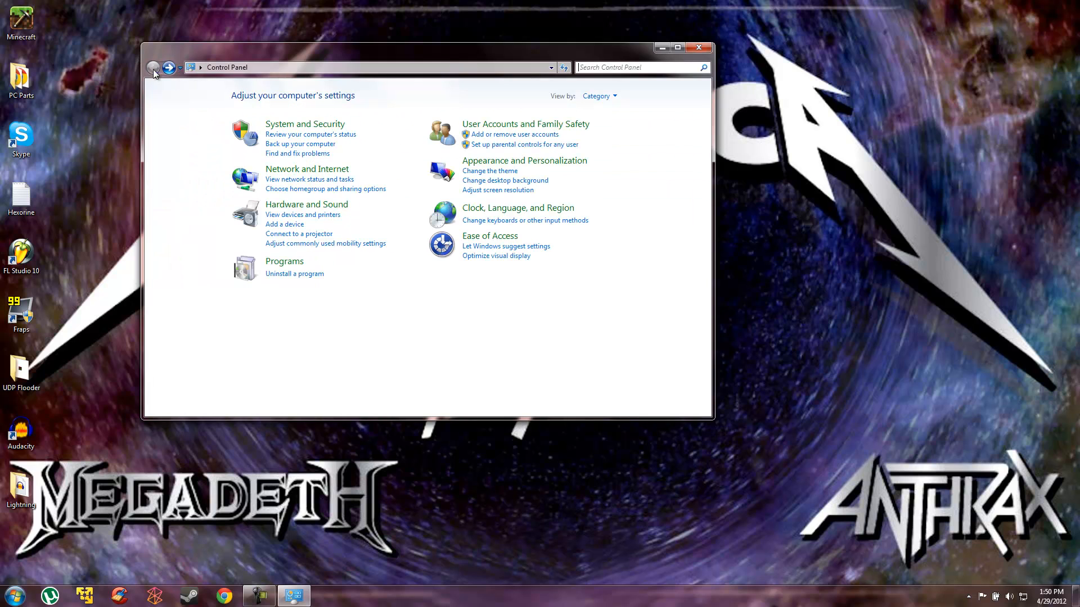
mouse_move(488, 236)
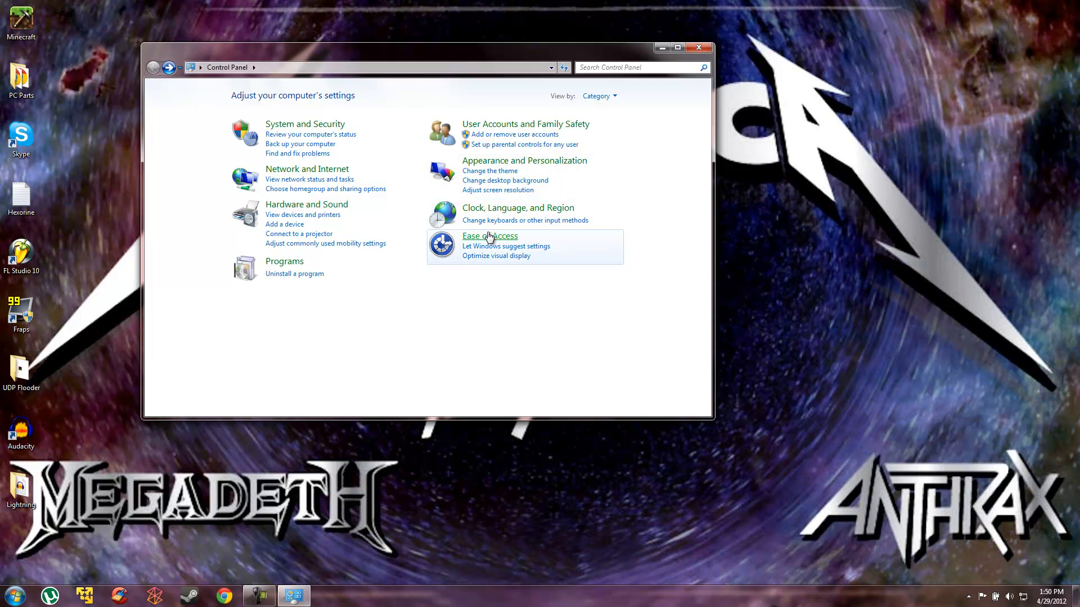
left_click(598, 95)
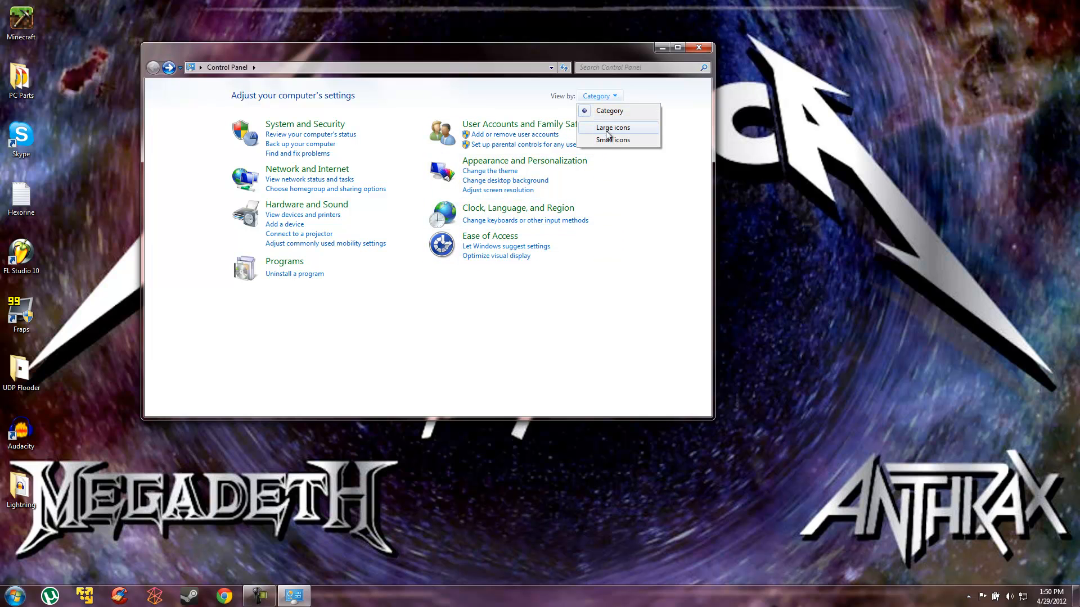
left_click(614, 139)
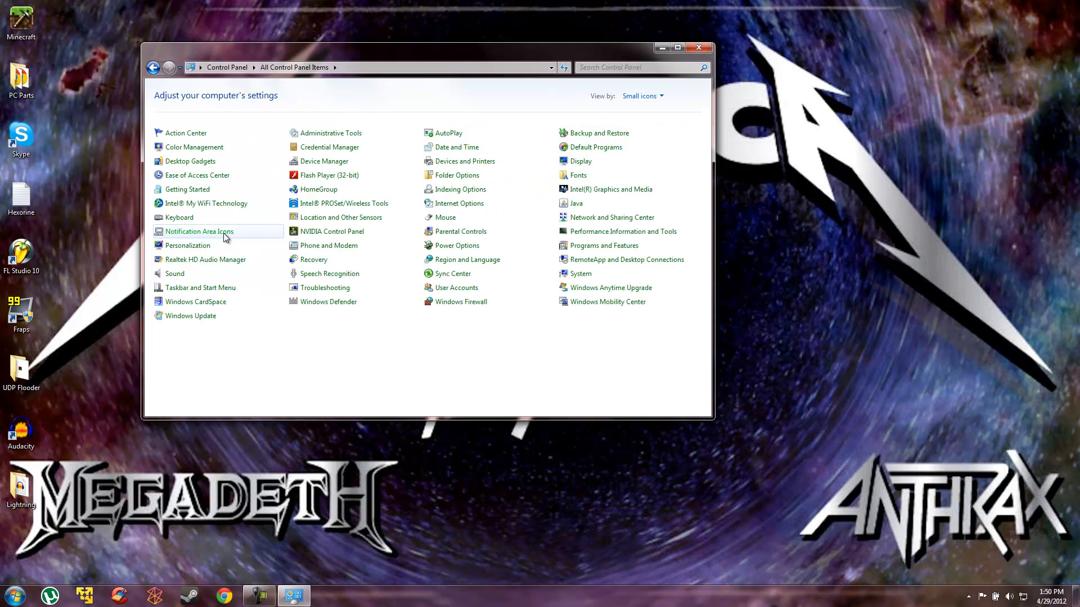
mouse_move(220, 265)
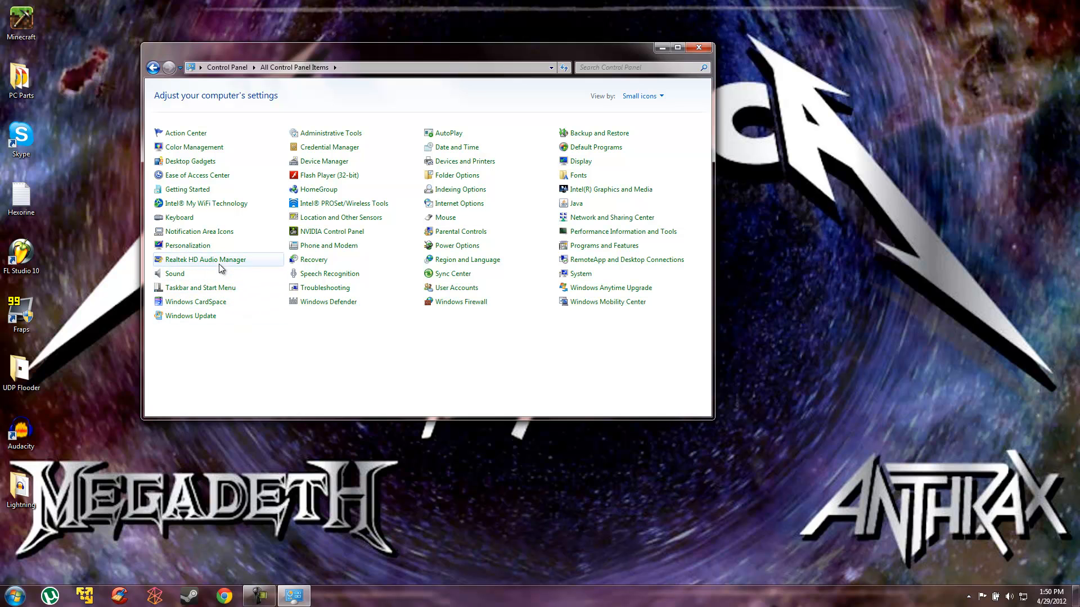
mouse_move(198, 202)
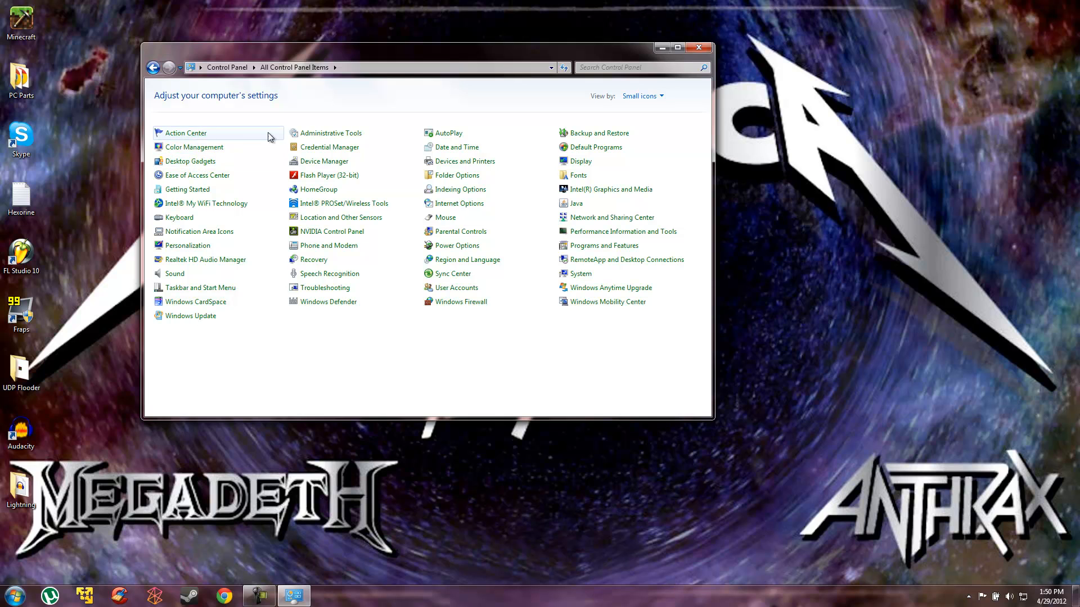
mouse_move(338, 207)
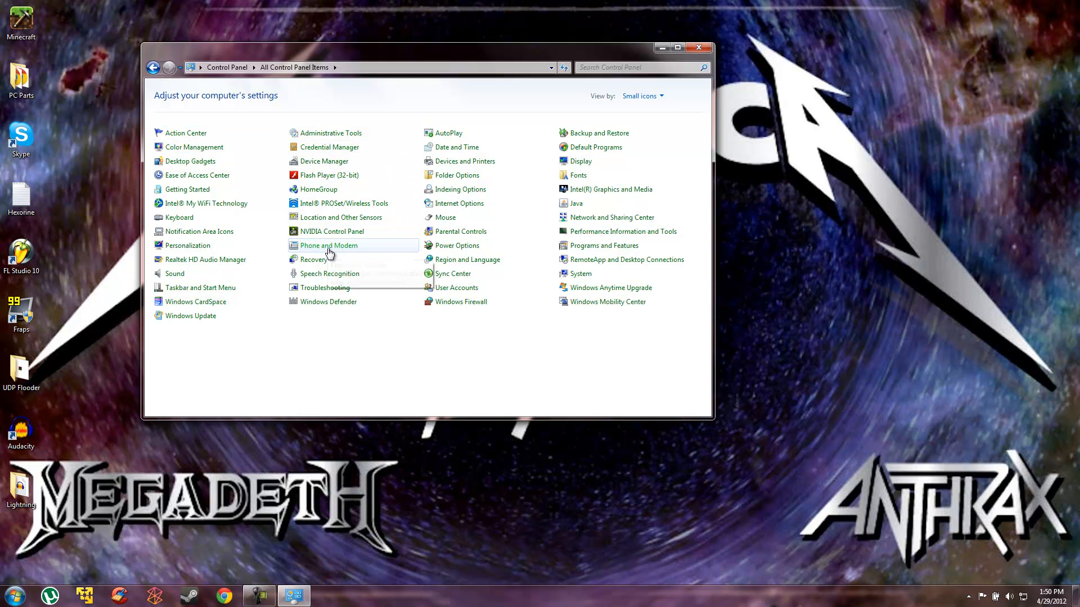
left_click(329, 245)
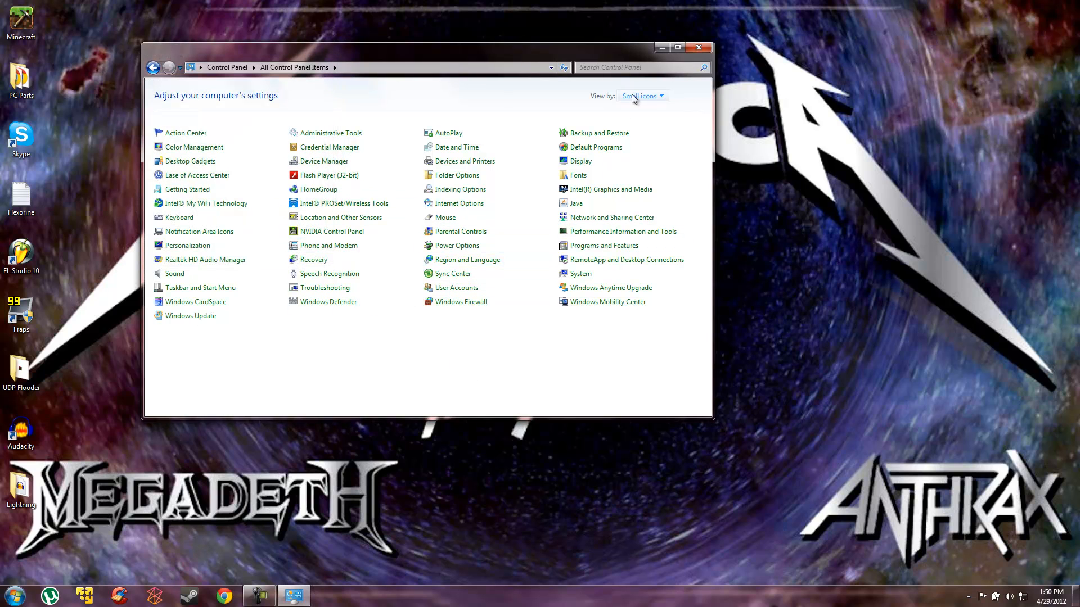
left_click(640, 96)
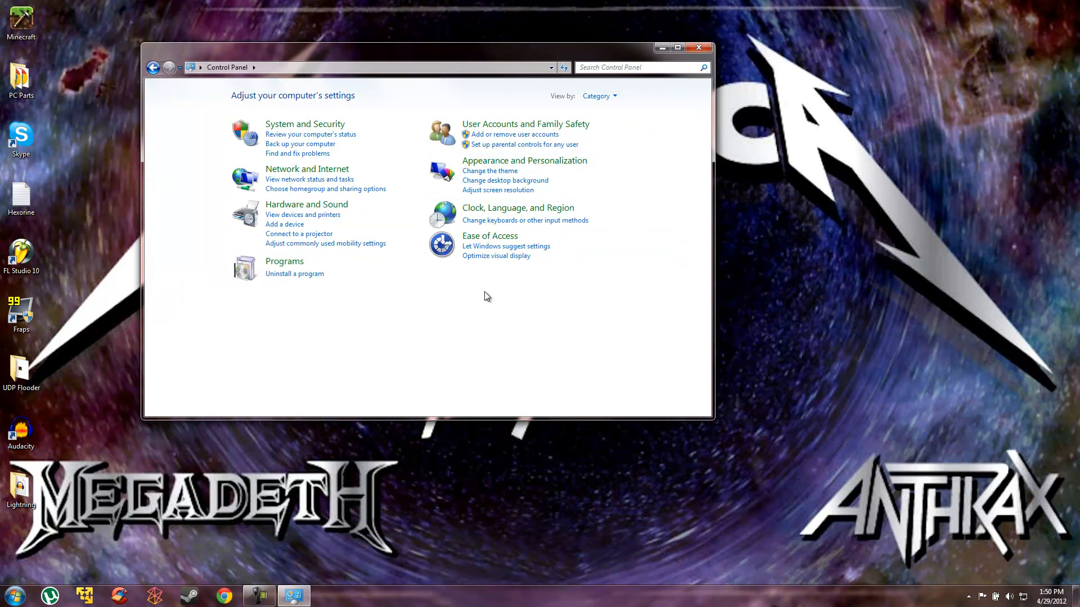